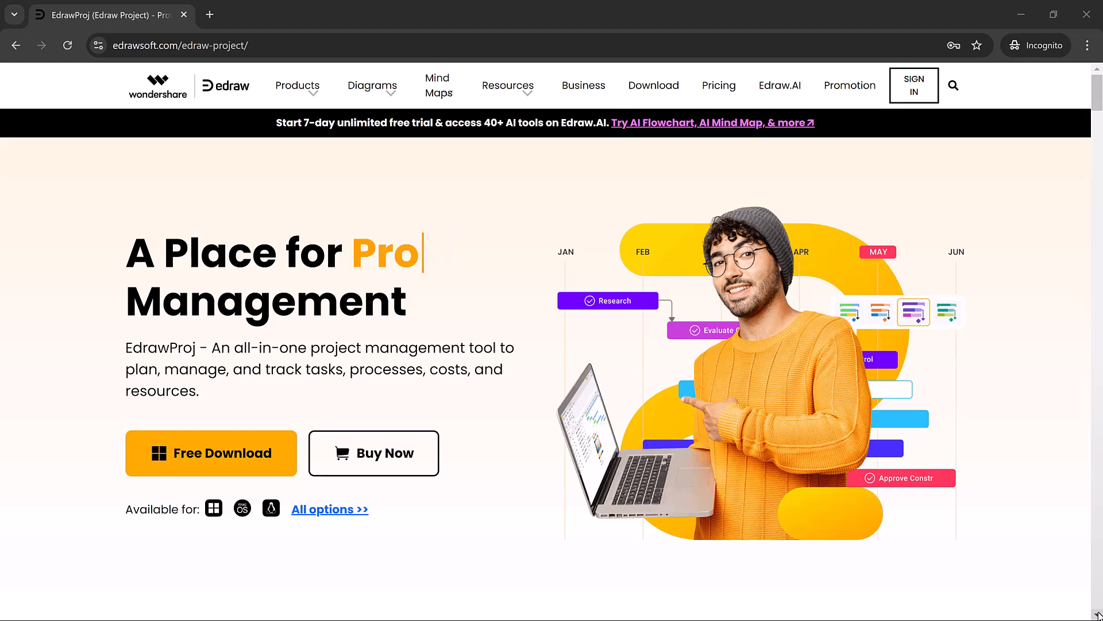
Step: Browse the resource management and project report feature overviews, then download EdrawProj
scroll("down", 3)
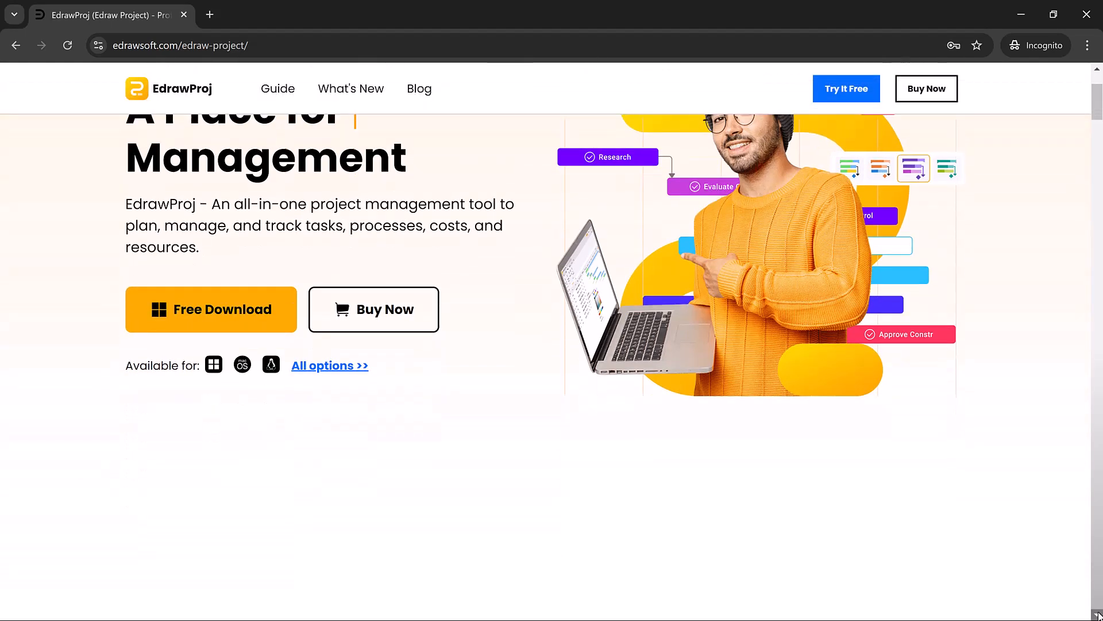
scroll("down", 3)
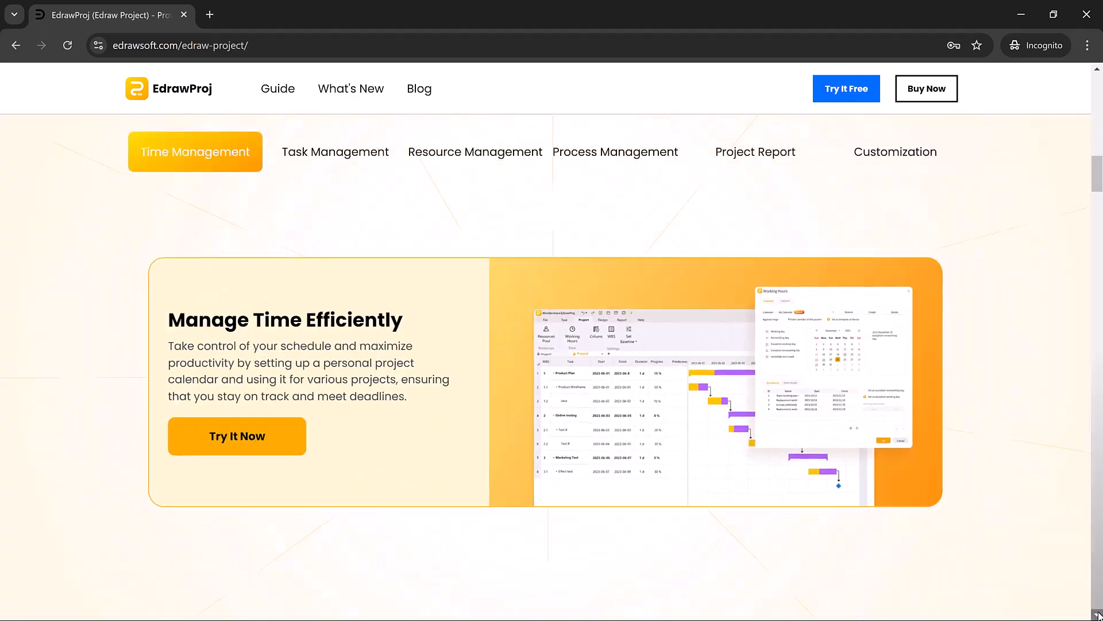
left_click(475, 151)
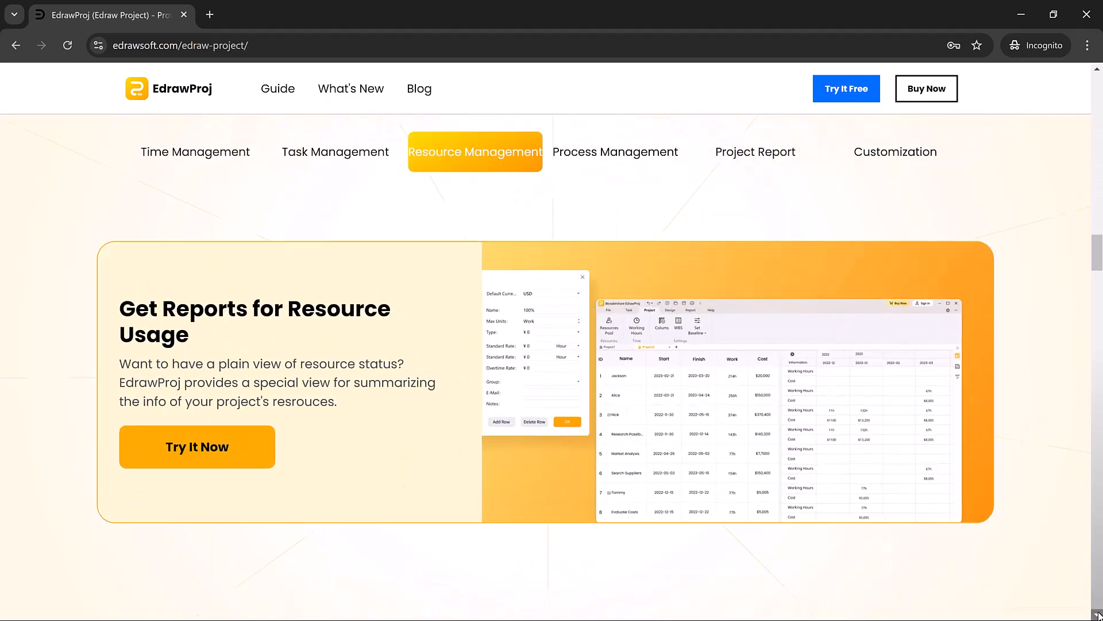
left_click(755, 151)
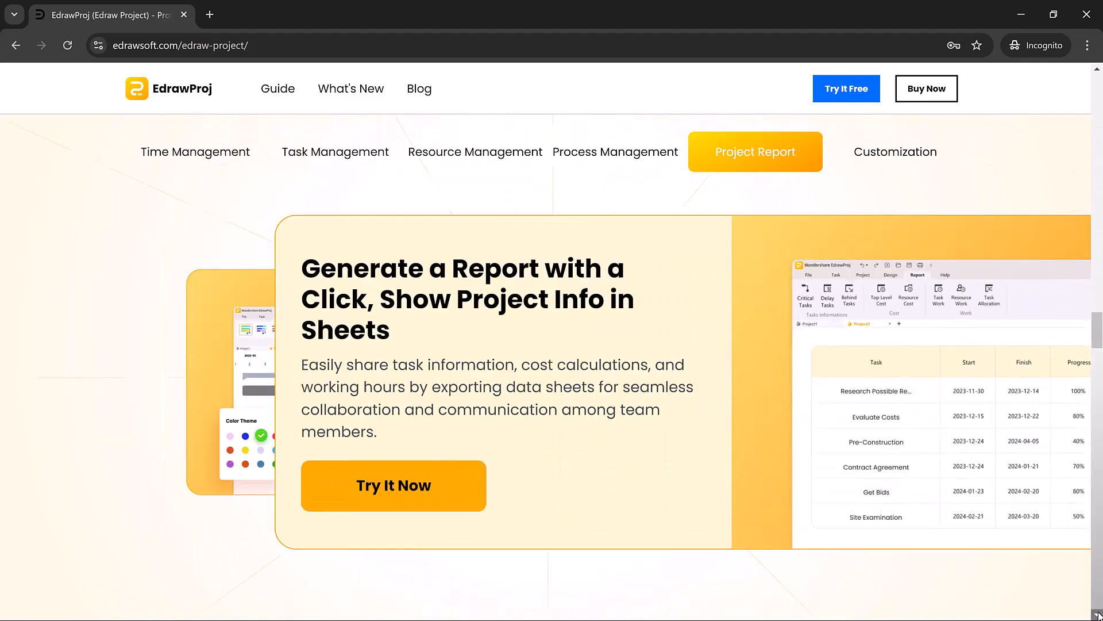
scroll("down", 3)
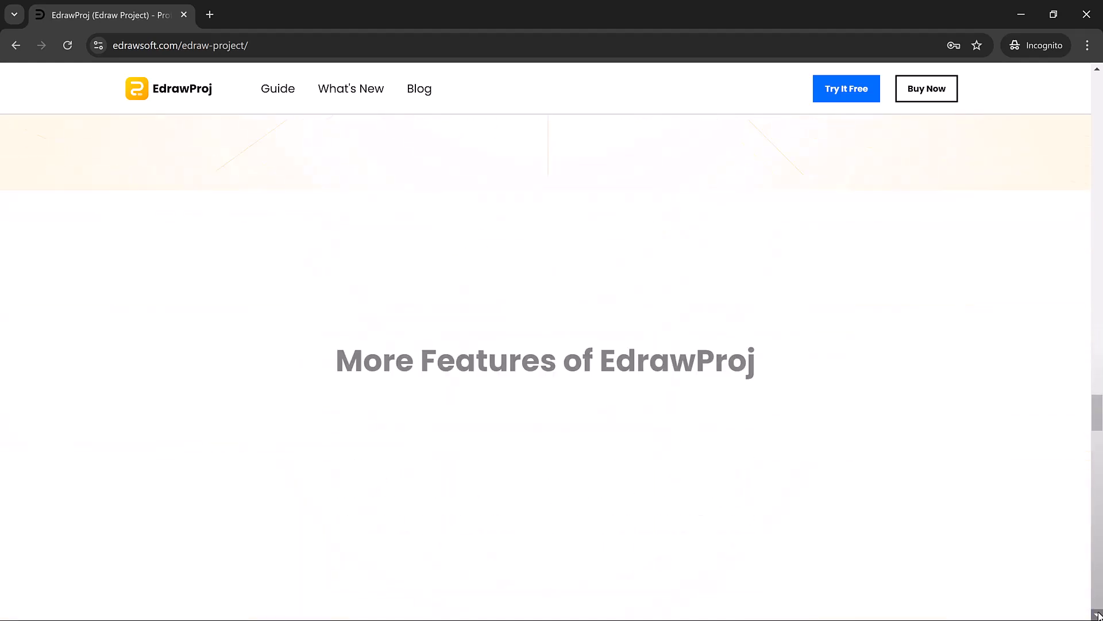
scroll("down", 3)
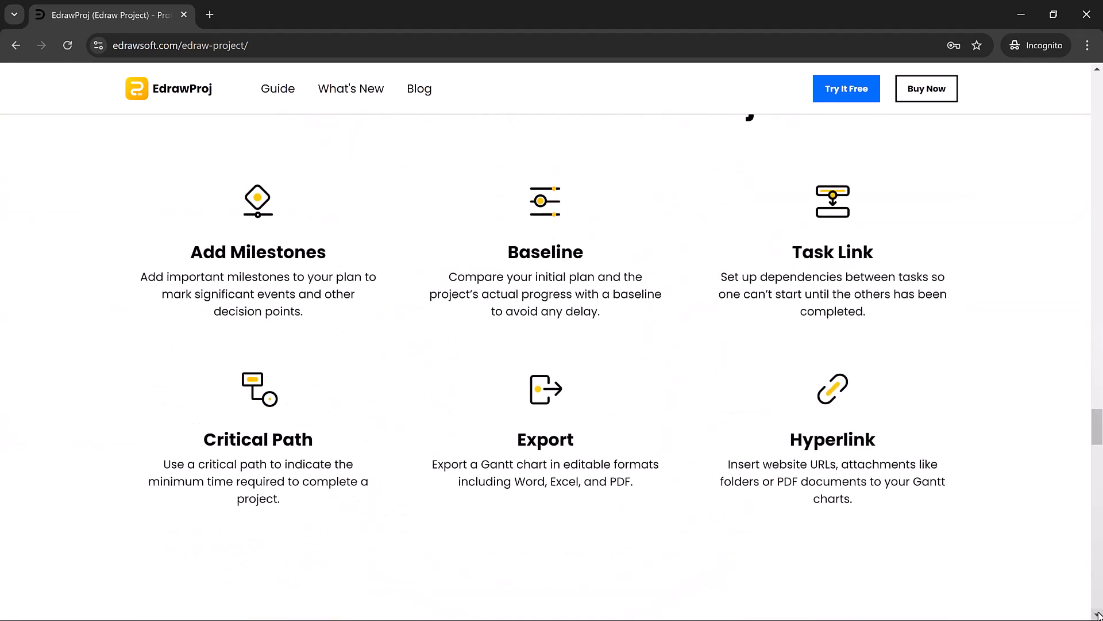
scroll("down", 3)
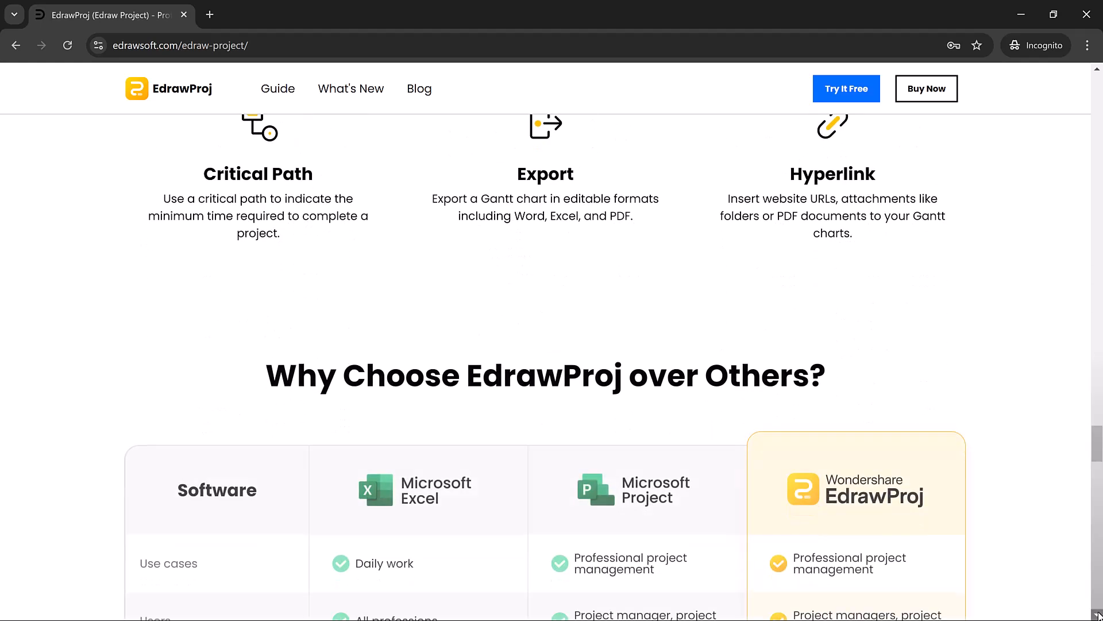
scroll("down", 3)
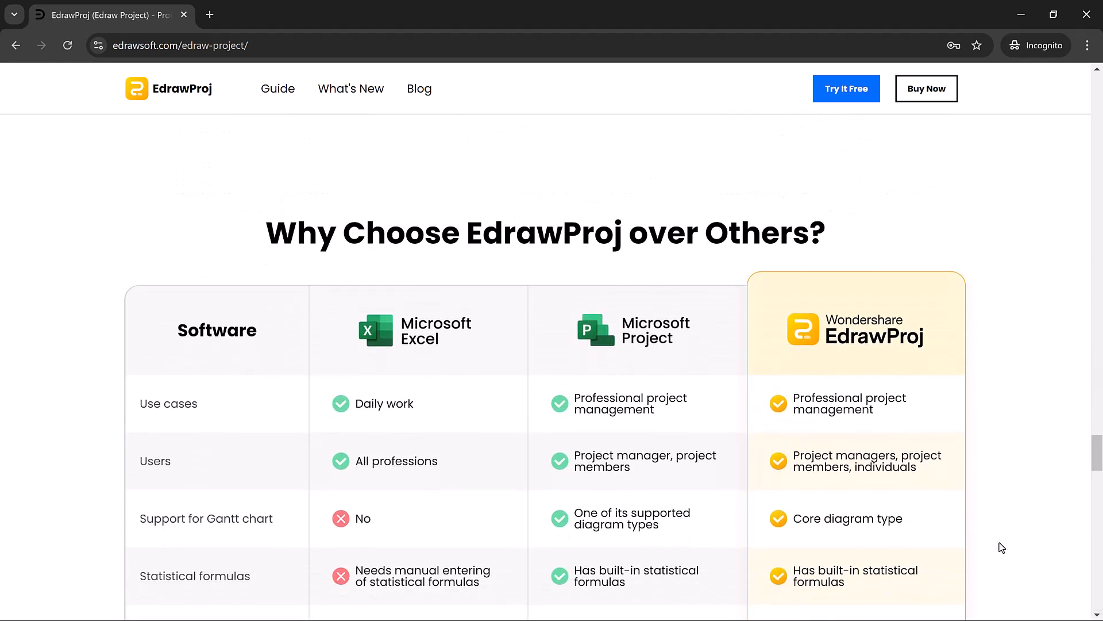
scroll("down", 3)
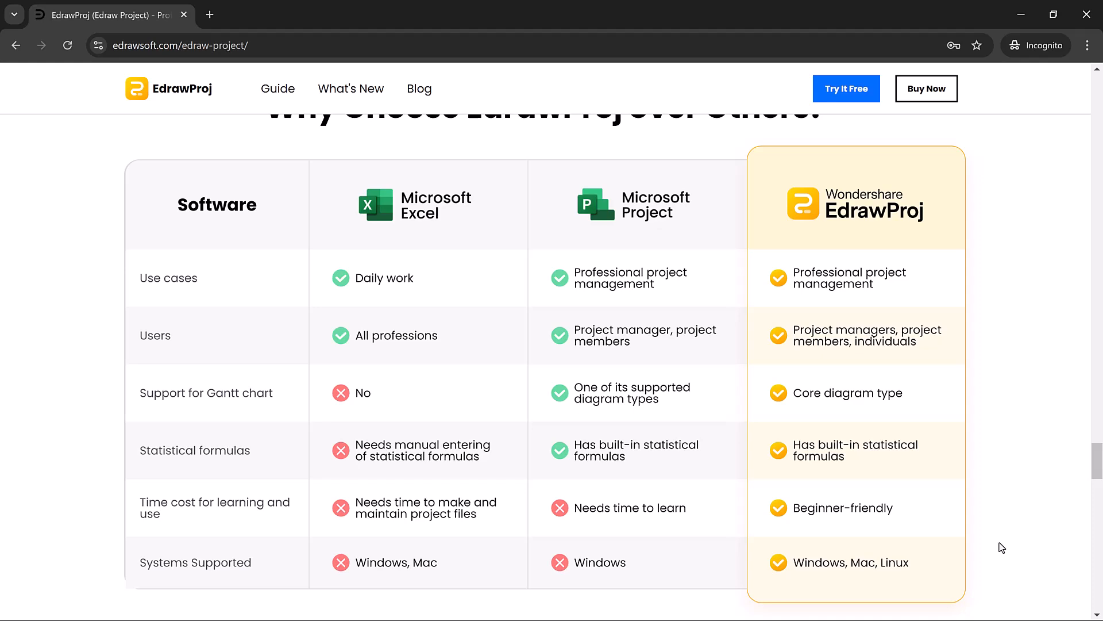
scroll("down", 3)
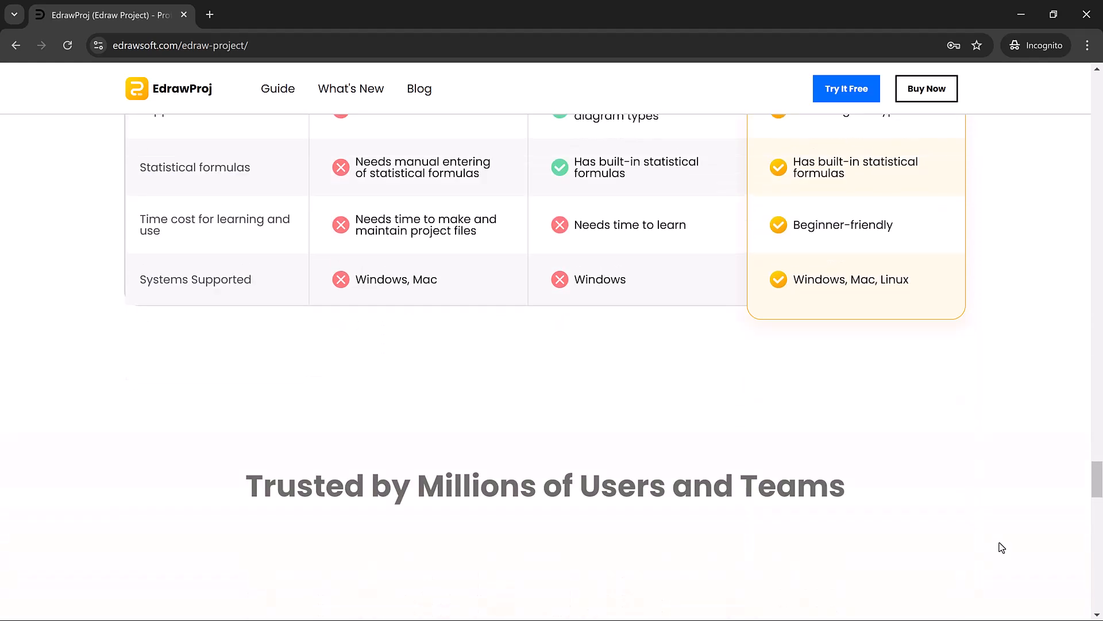
scroll("down", 3)
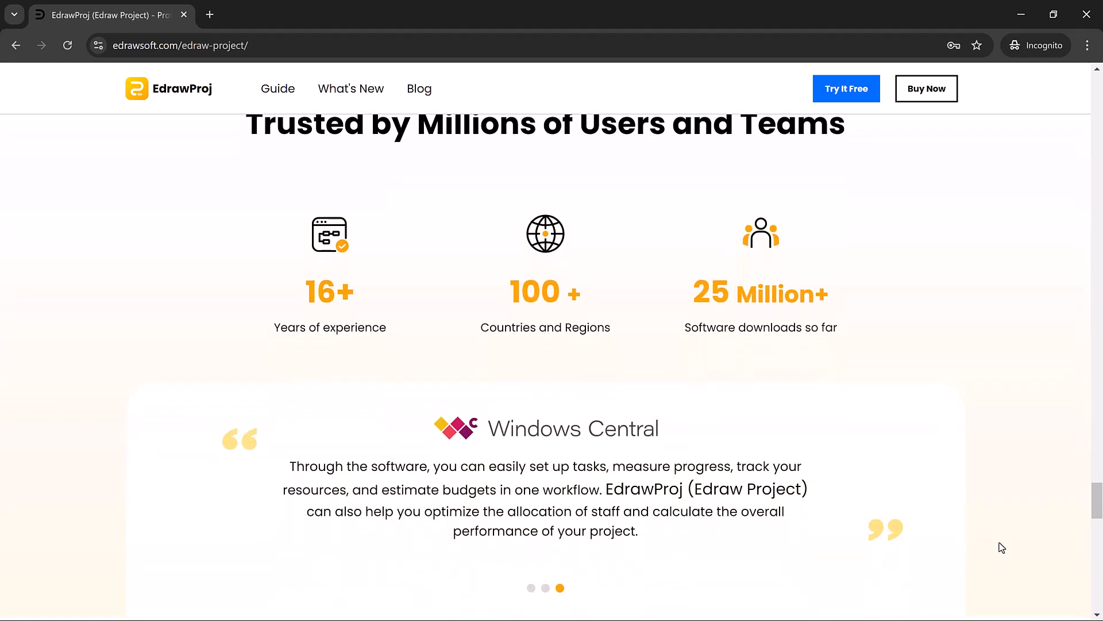
scroll("down", 3)
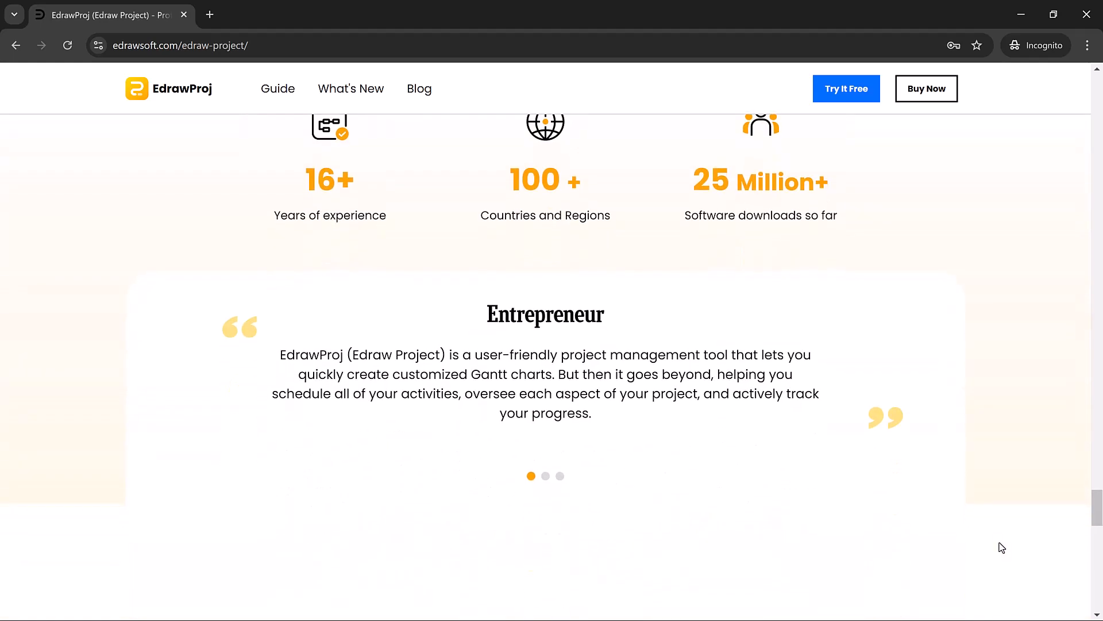
scroll("down", 3)
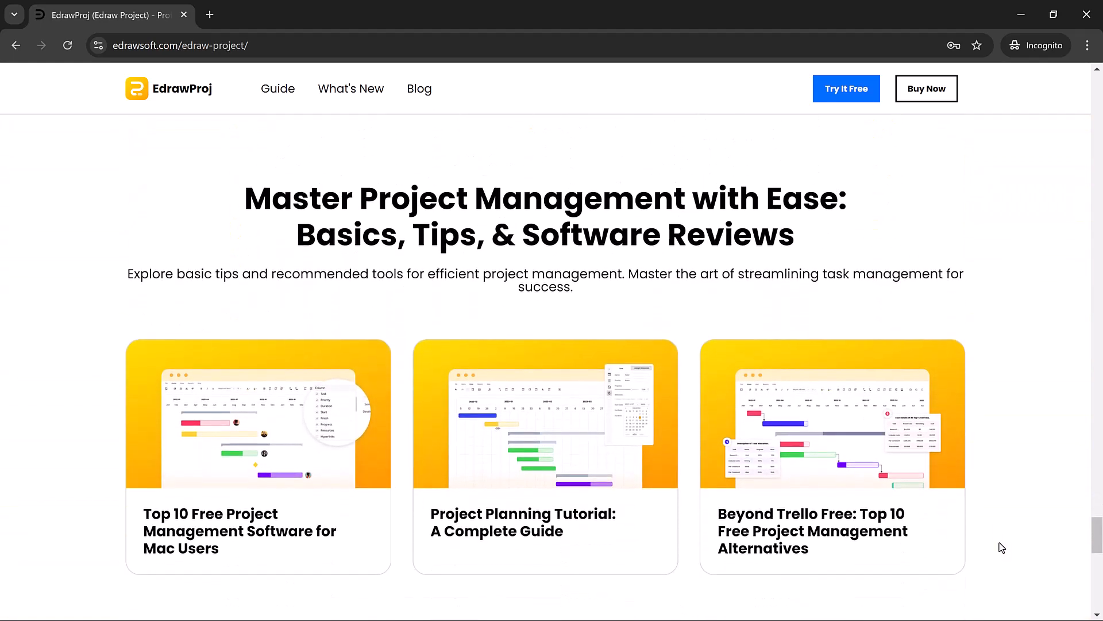
scroll("down", 3)
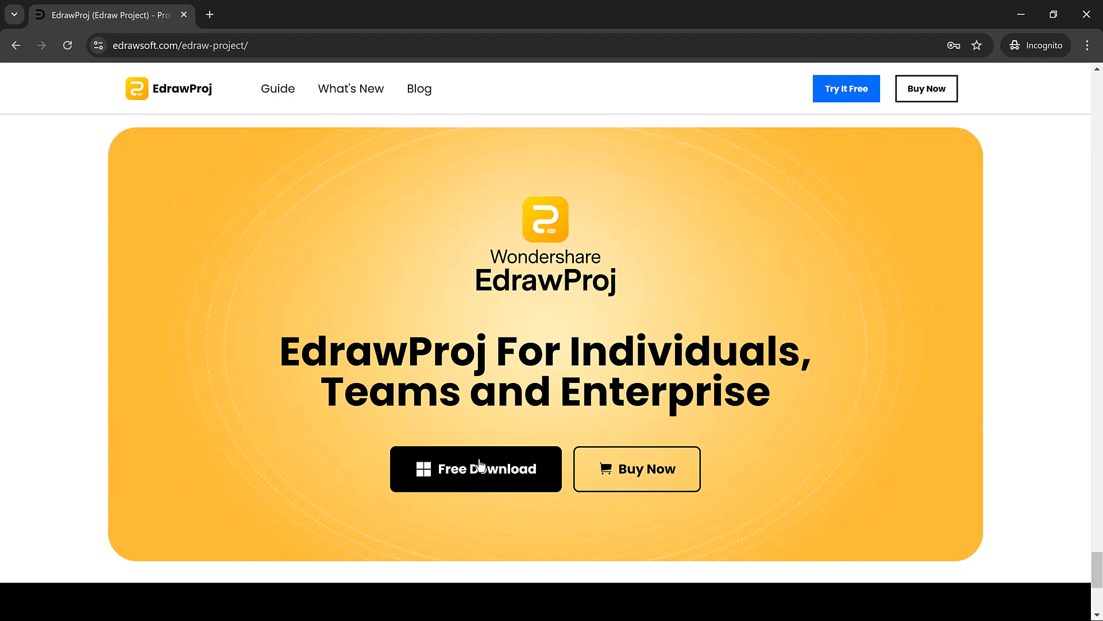
left_click(476, 469)
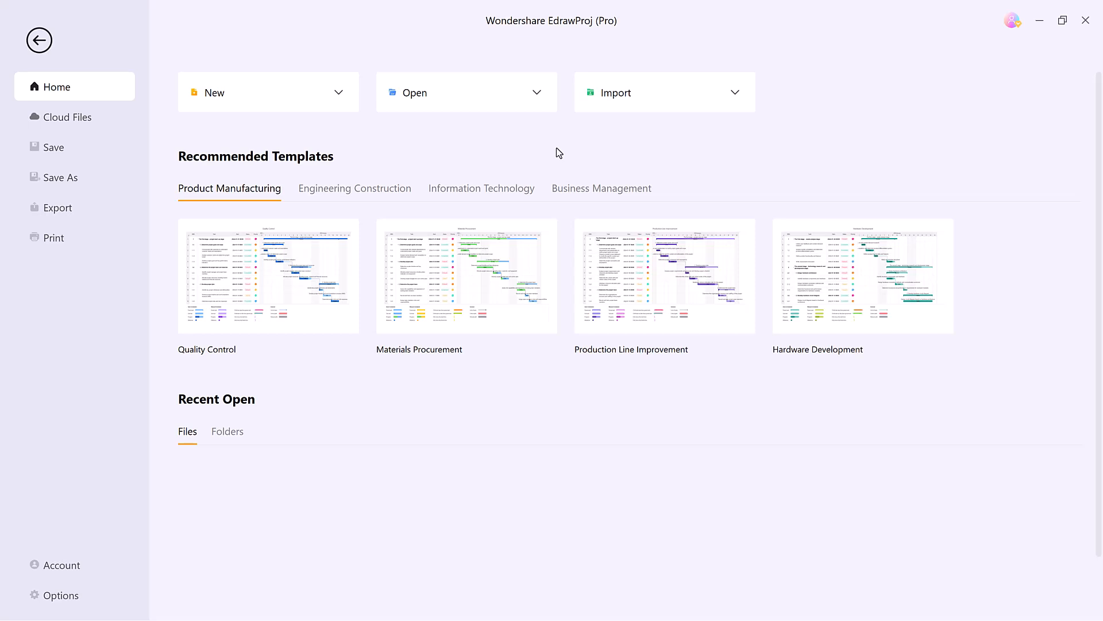
Step: Review the New and Import options, then view Engineering Construction, IT and Business Management templates
left_click(269, 92)
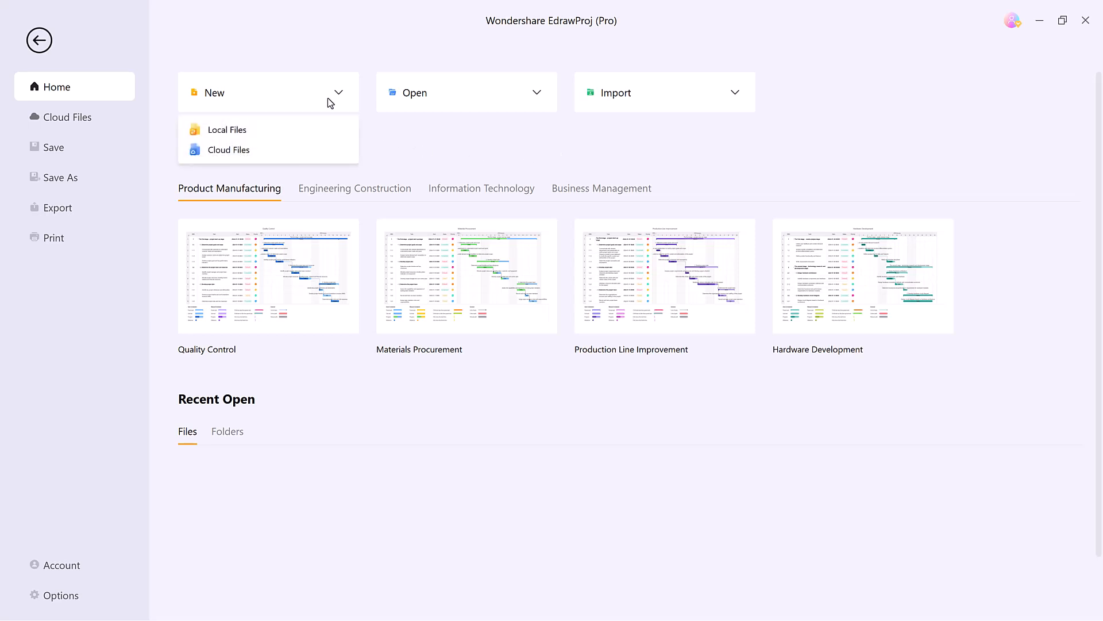
left_click(466, 92)
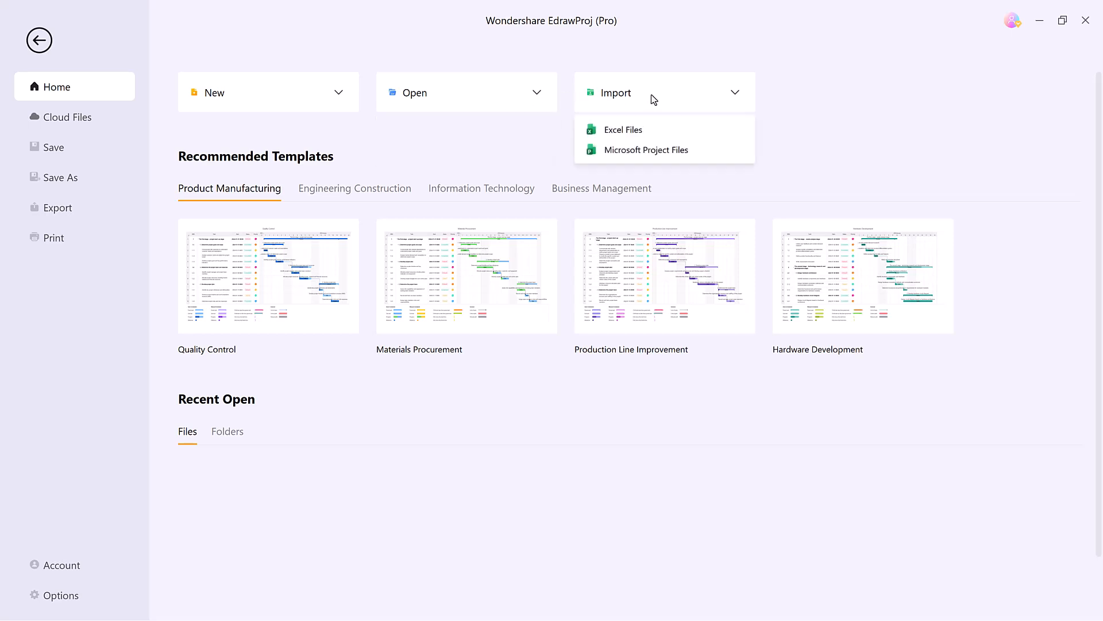
mouse_move(645, 150)
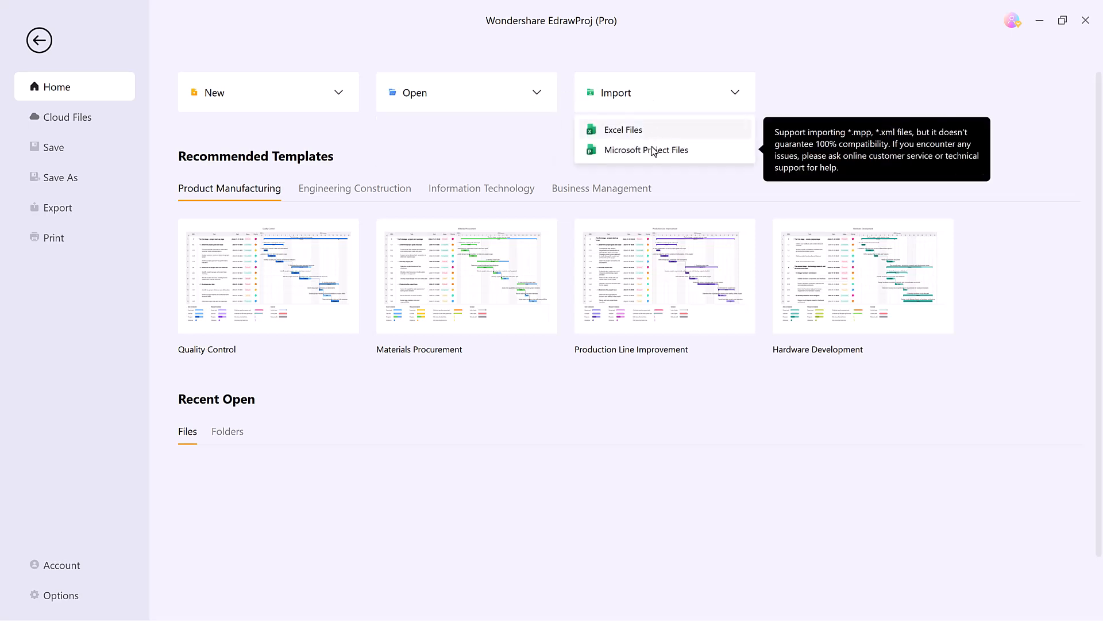
left_click(494, 167)
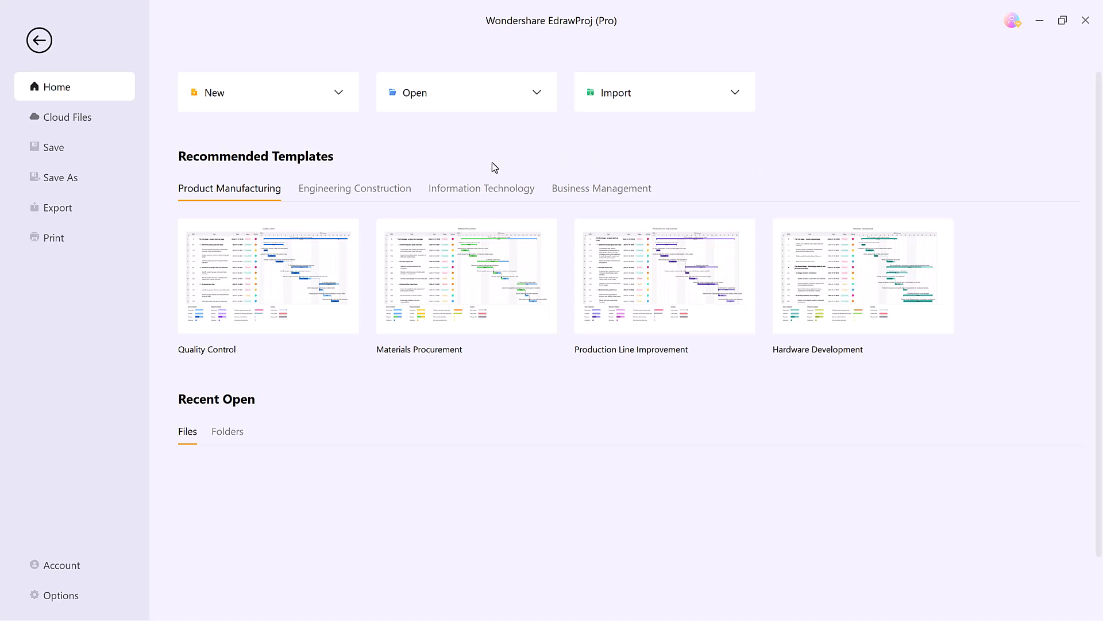
mouse_move(363, 206)
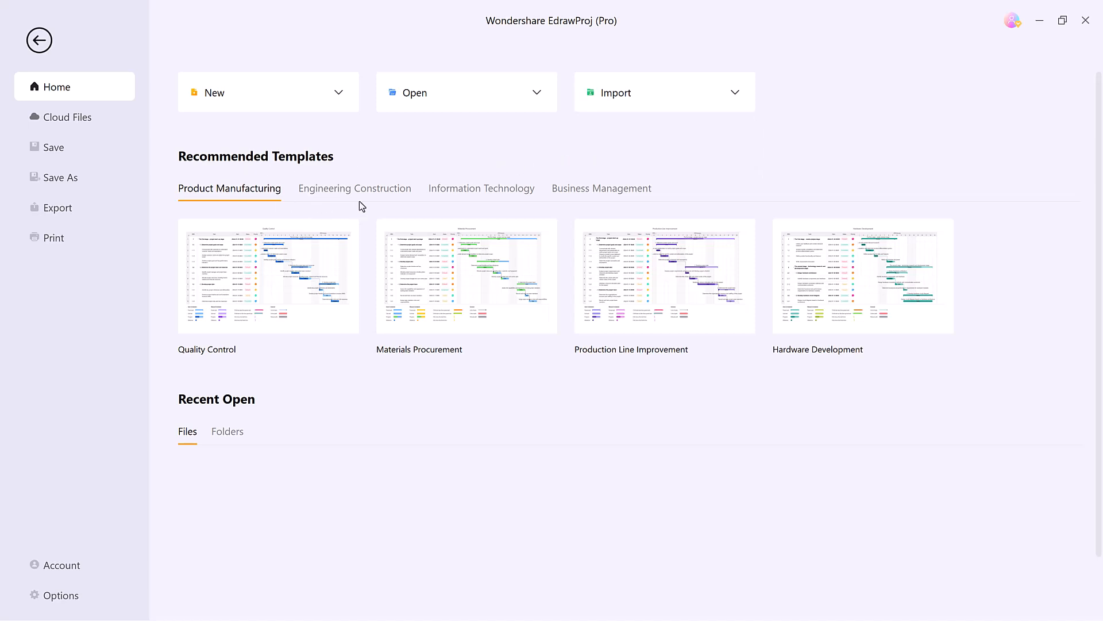
left_click(354, 188)
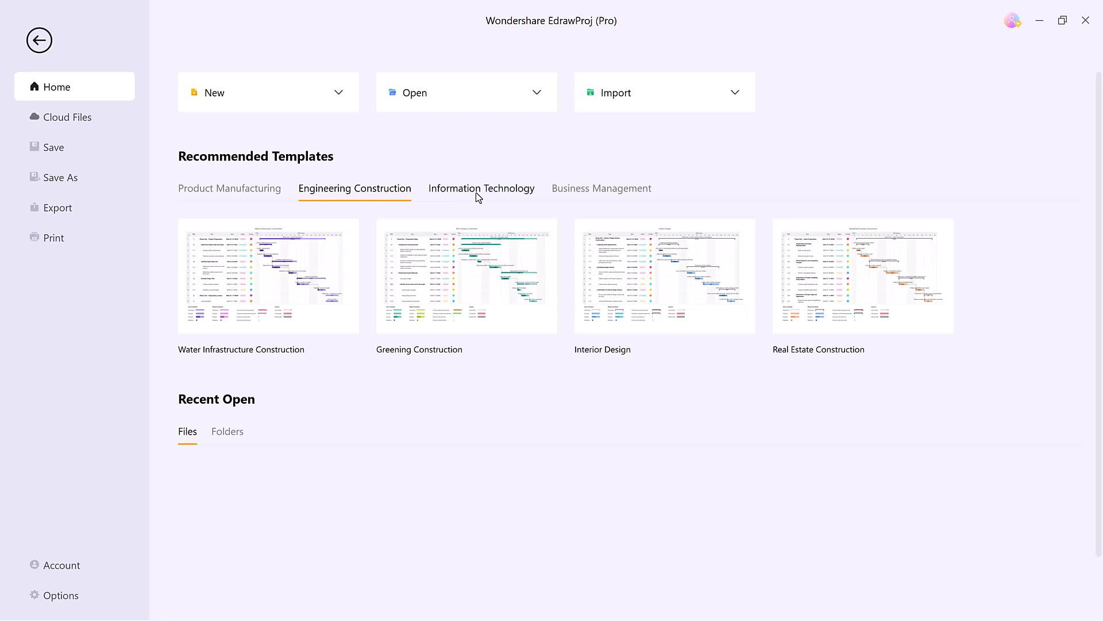
left_click(482, 188)
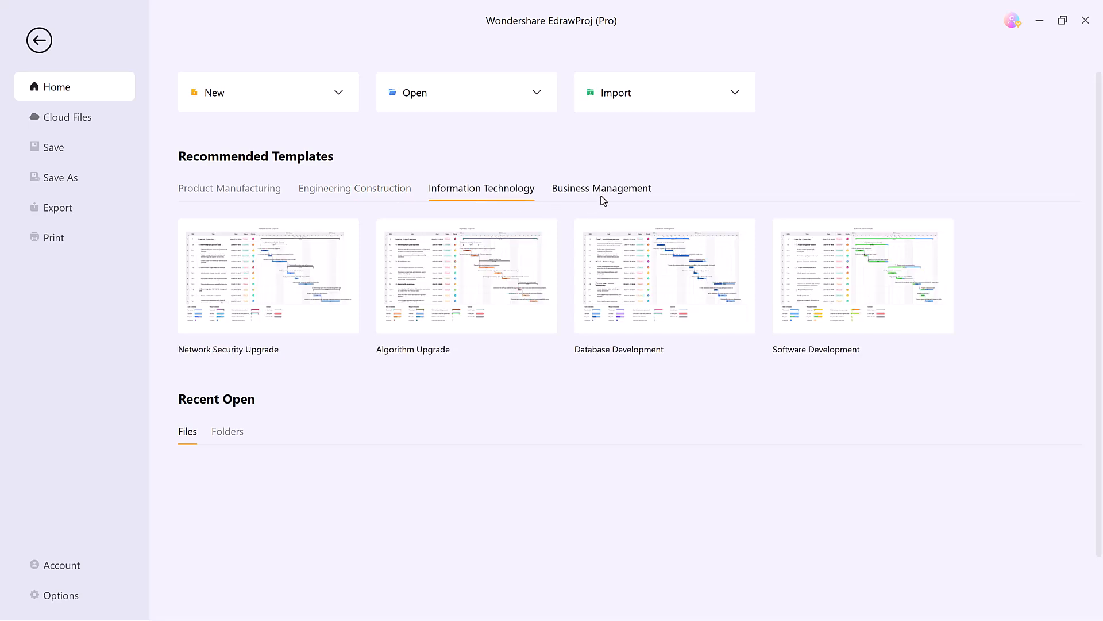
left_click(601, 187)
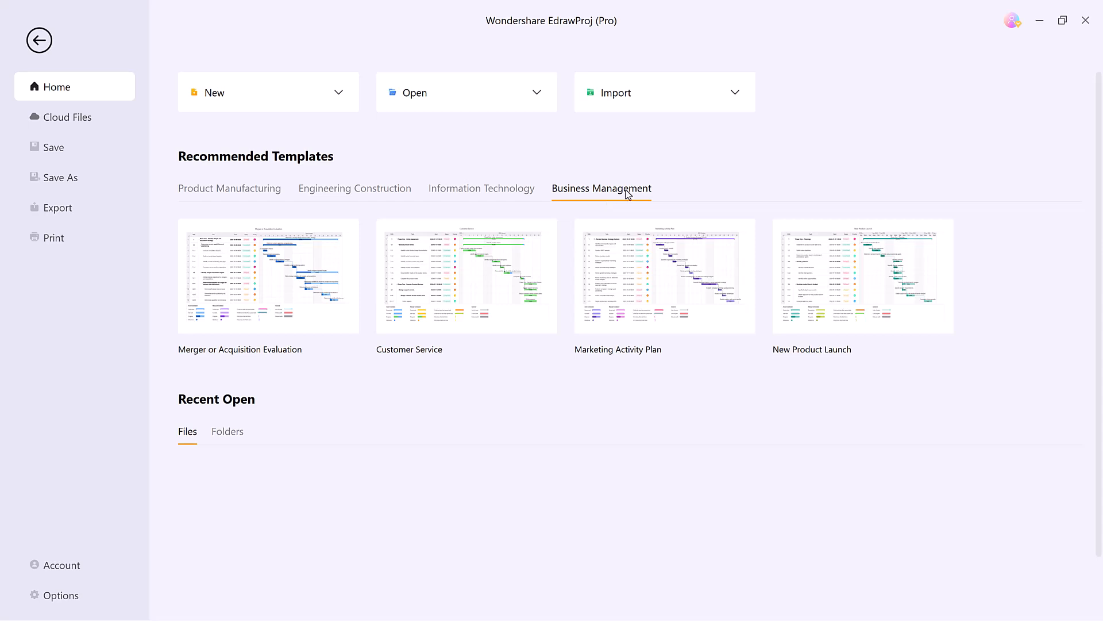
mouse_move(862, 276)
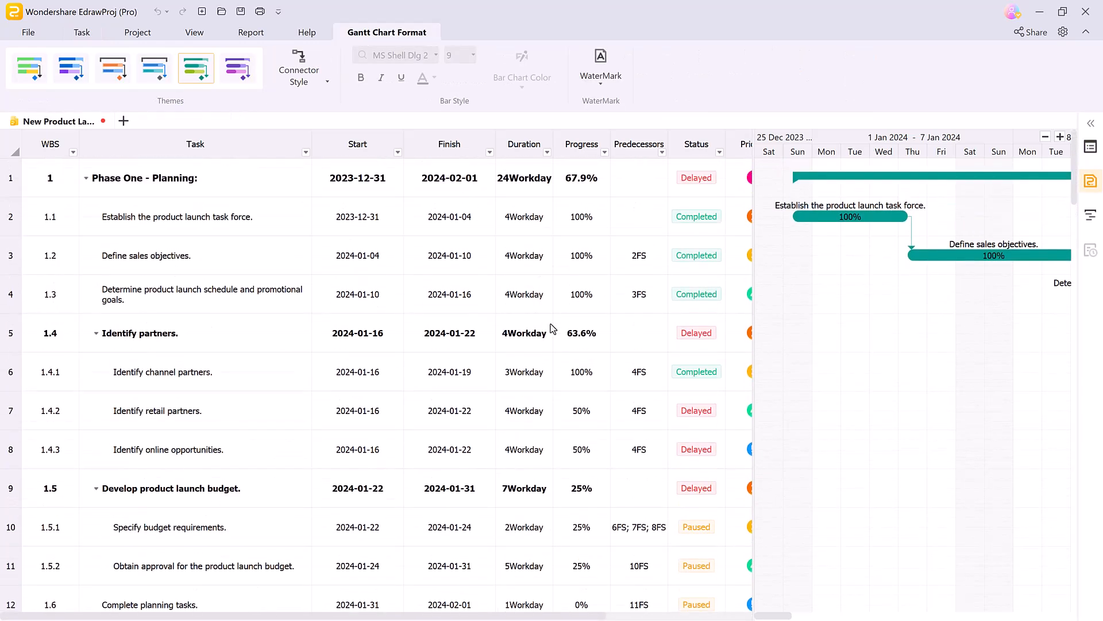
Step: Show the Task ribbon commands and scroll the New Product Launch task list
left_click(81, 32)
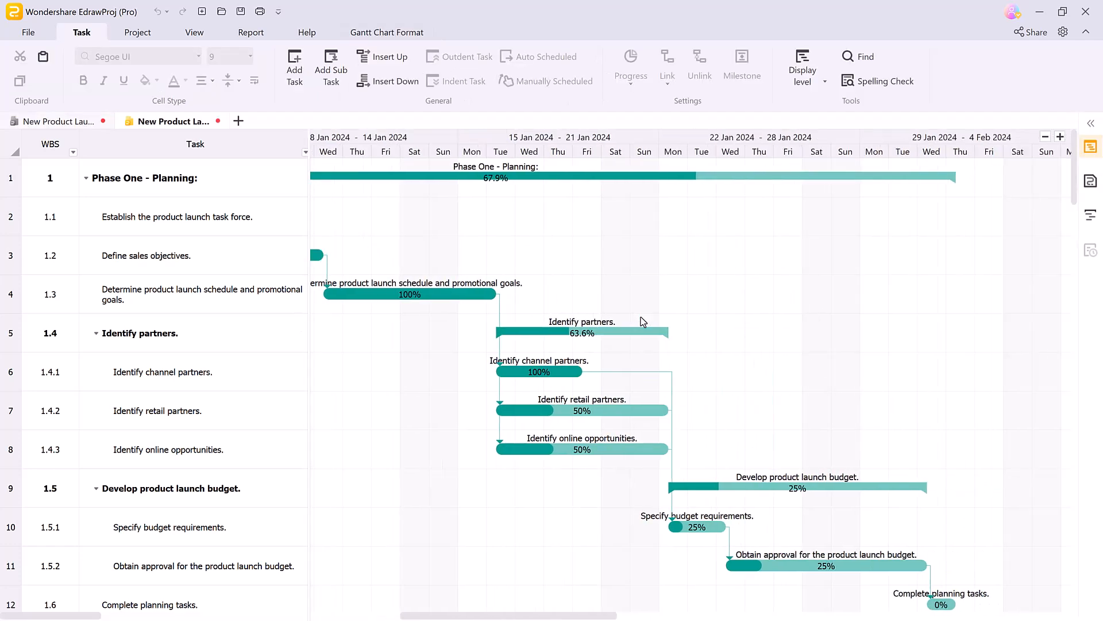
scroll("down", 3)
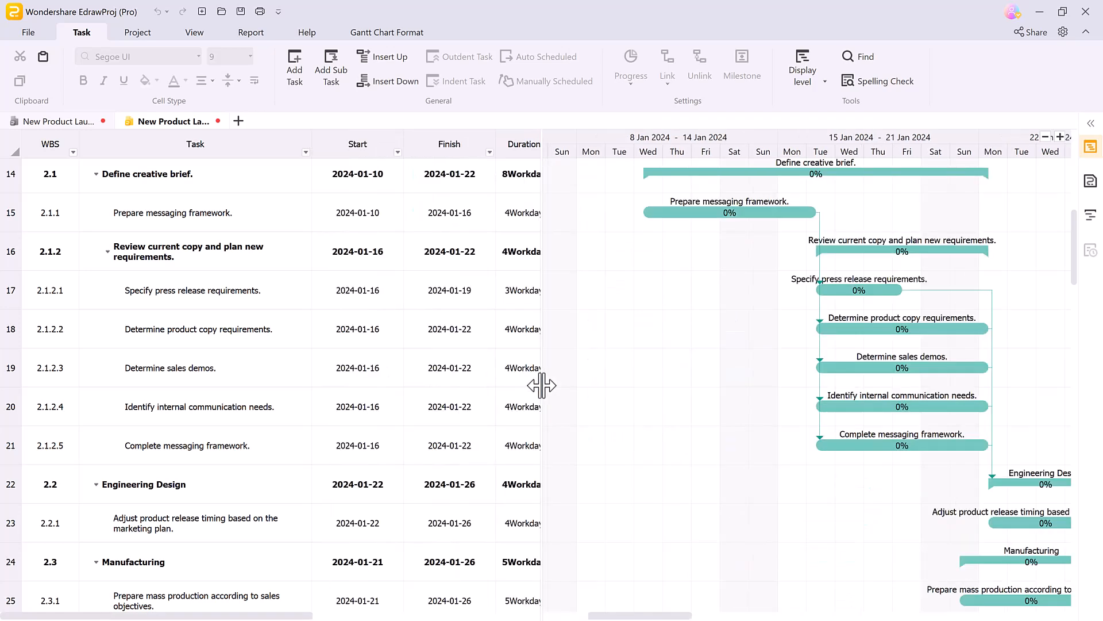
mouse_move(262, 242)
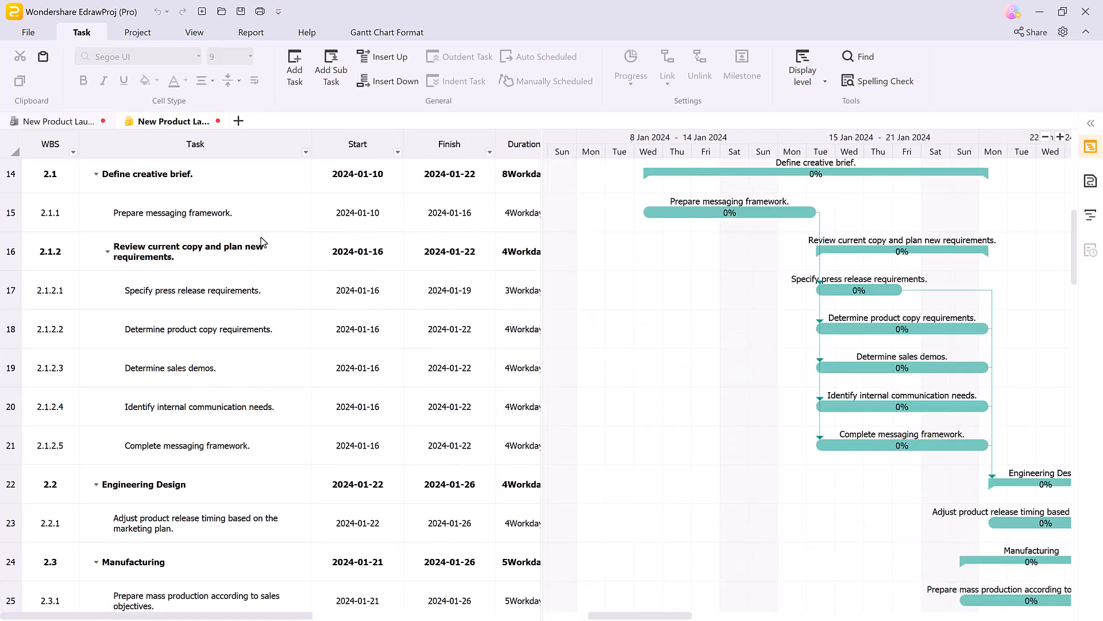
Step: Use the Task column's sort and filter menu and scroll to the Phase One planning tasks
left_click(306, 150)
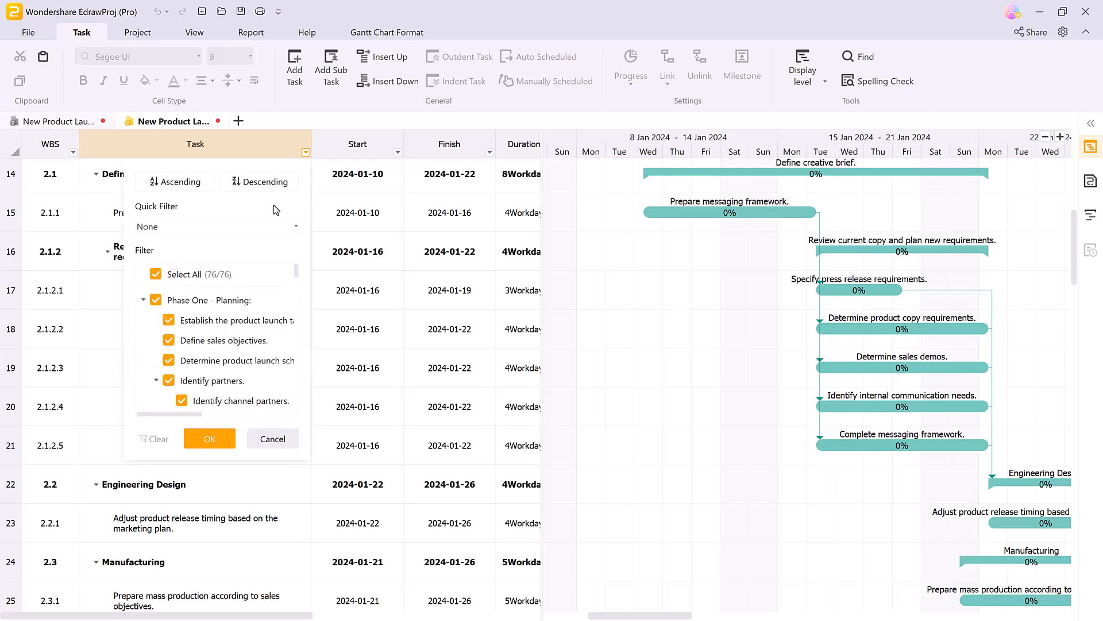
left_click(169, 320)
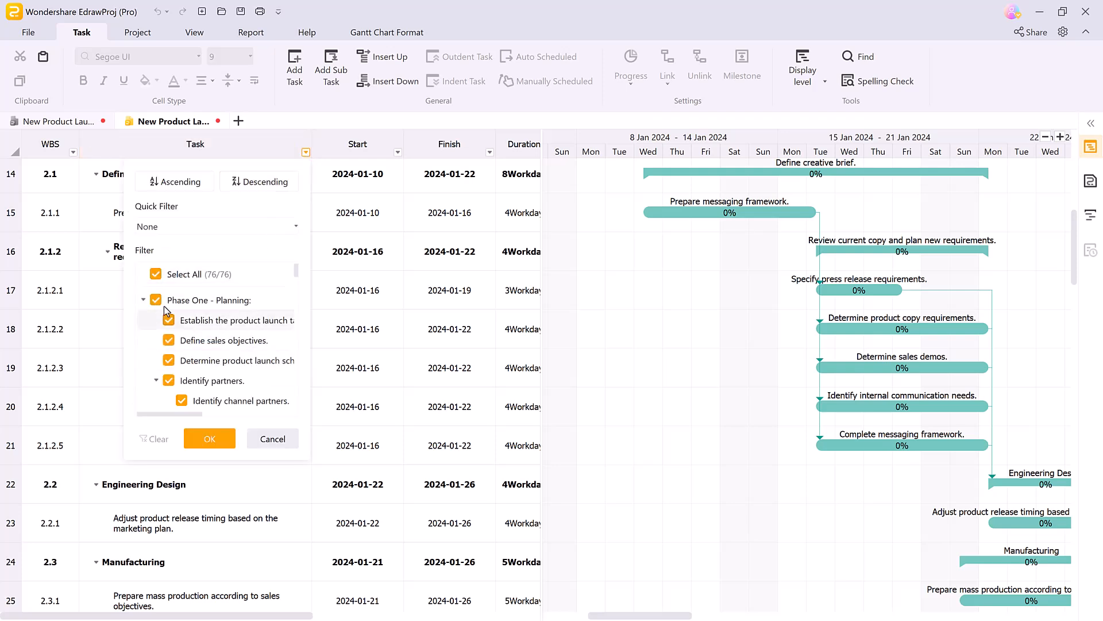
scroll("down", 3)
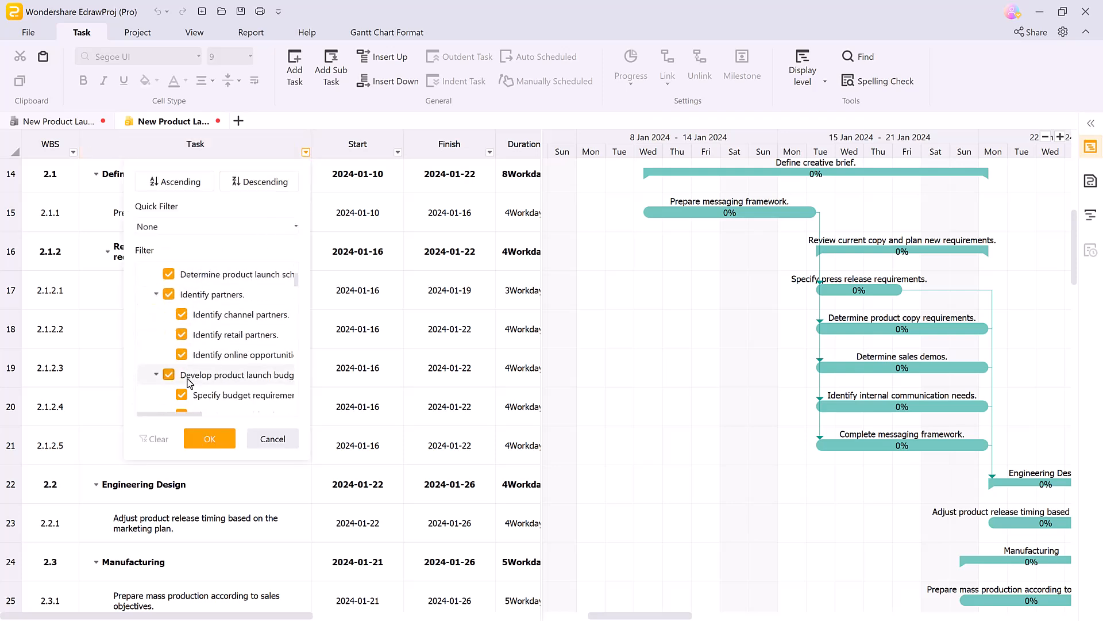
left_click(168, 375)
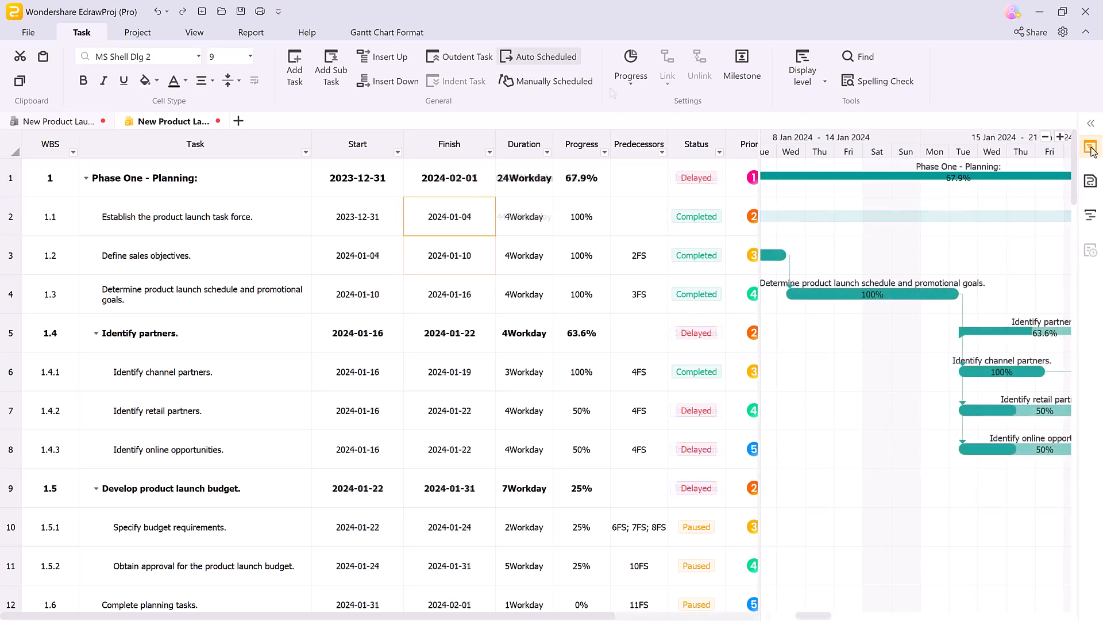
Step: Set task 1.3 to end 2024-01-24 at Priority 2, skipping the hyperlink and keeping auto-scheduling
left_click(1090, 149)
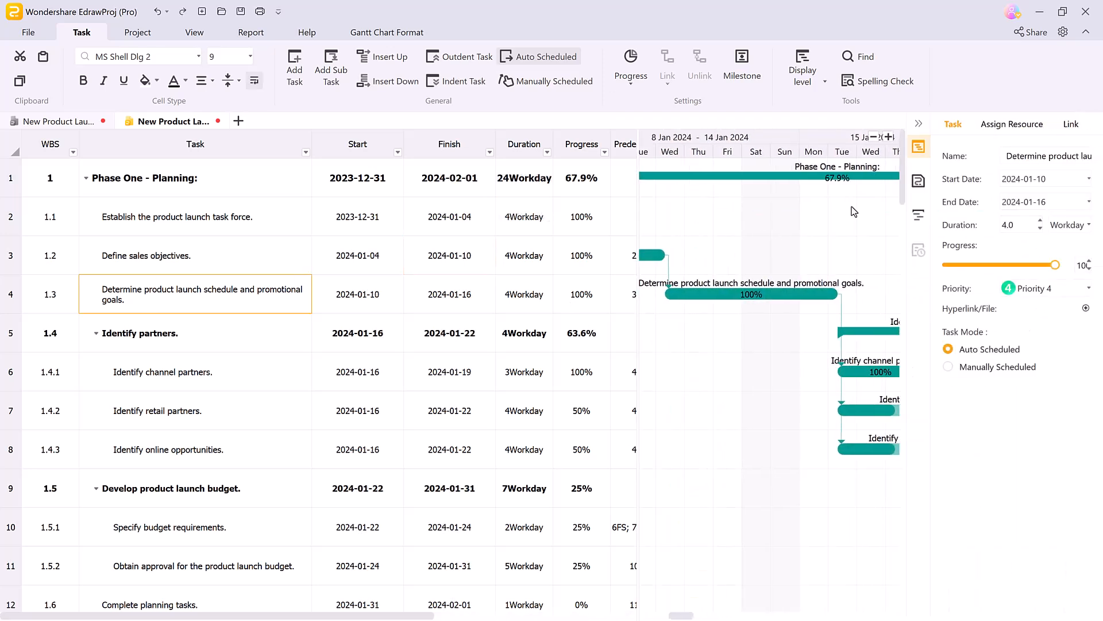
left_click(1048, 156)
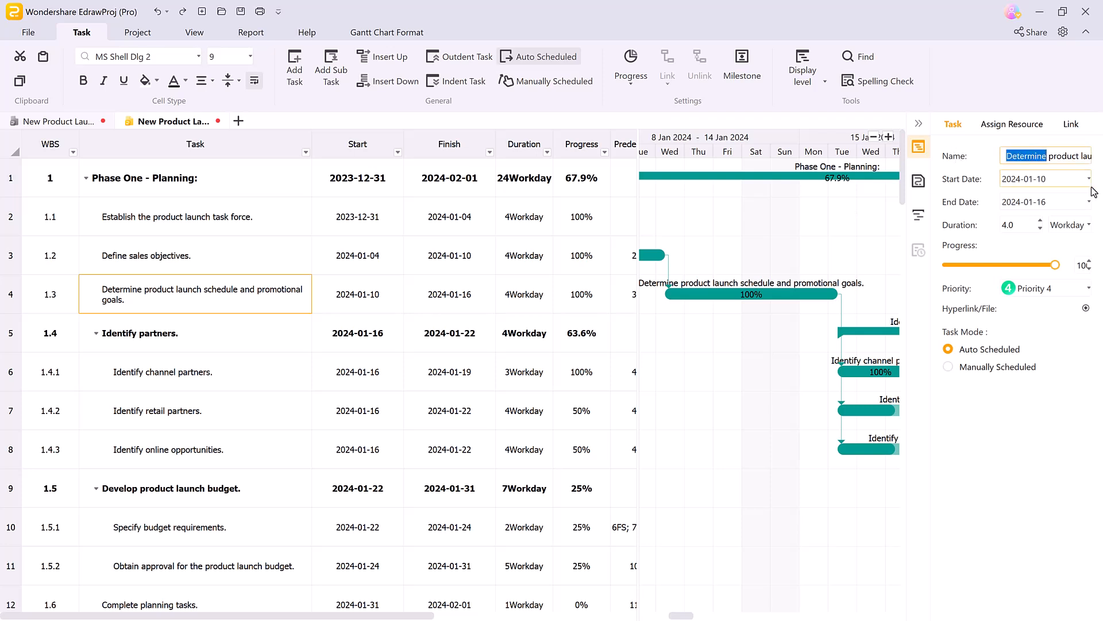
left_click(1015, 225)
type("80")
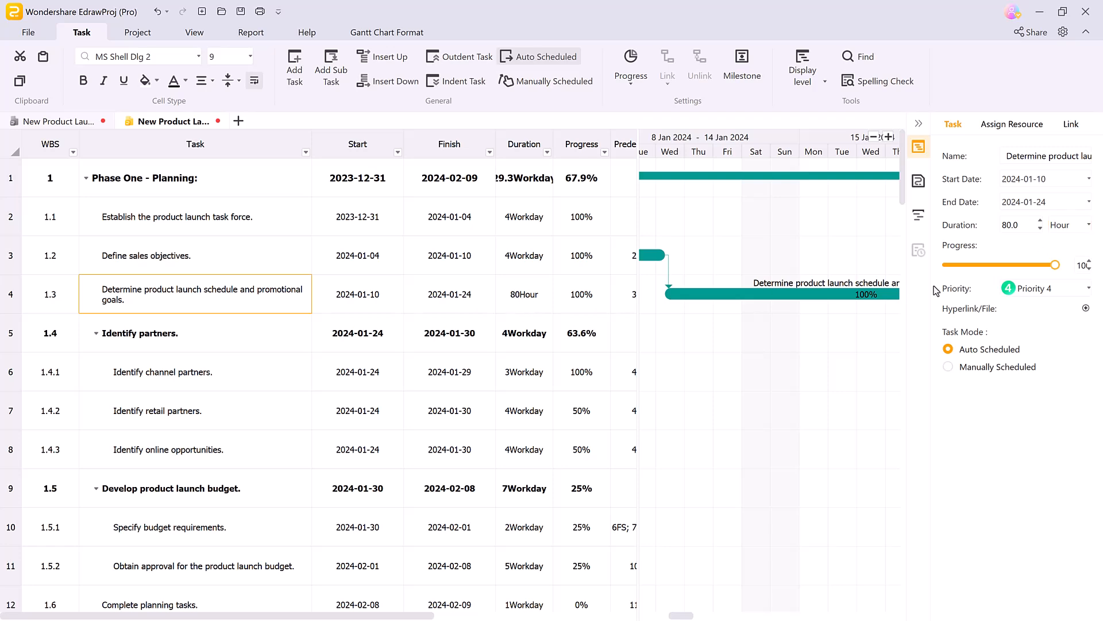
left_click(1045, 288)
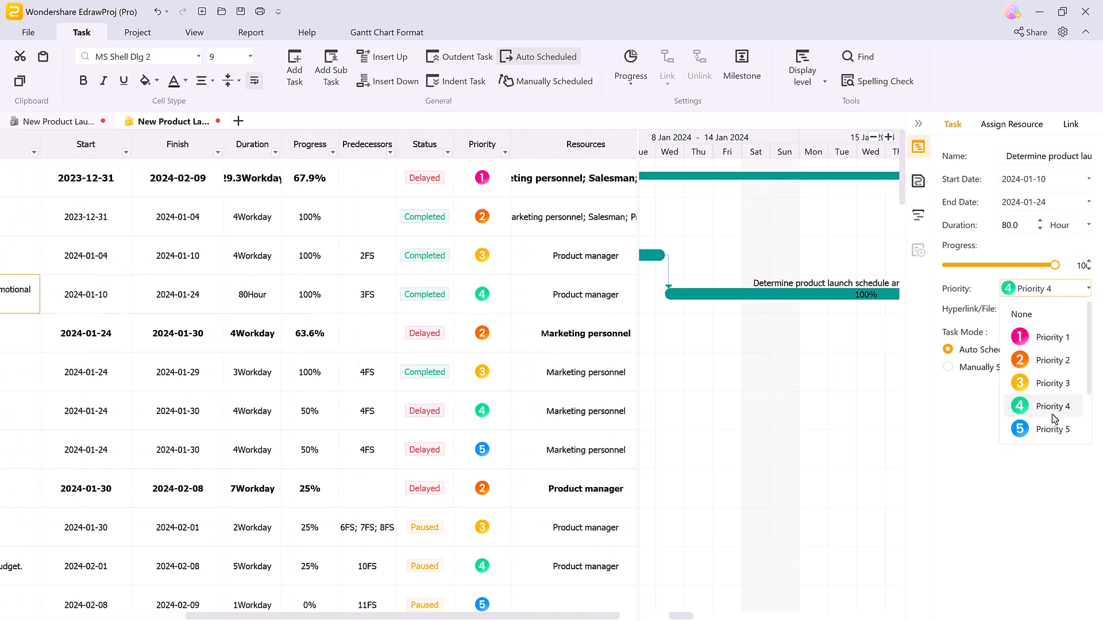
left_click(1053, 359)
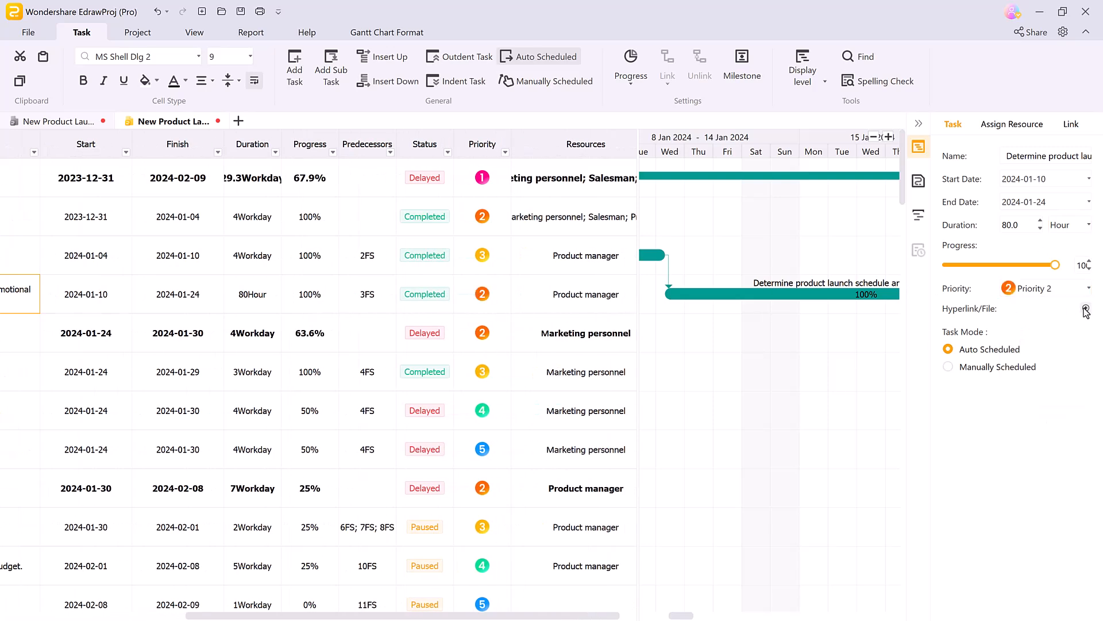
left_click(1085, 308)
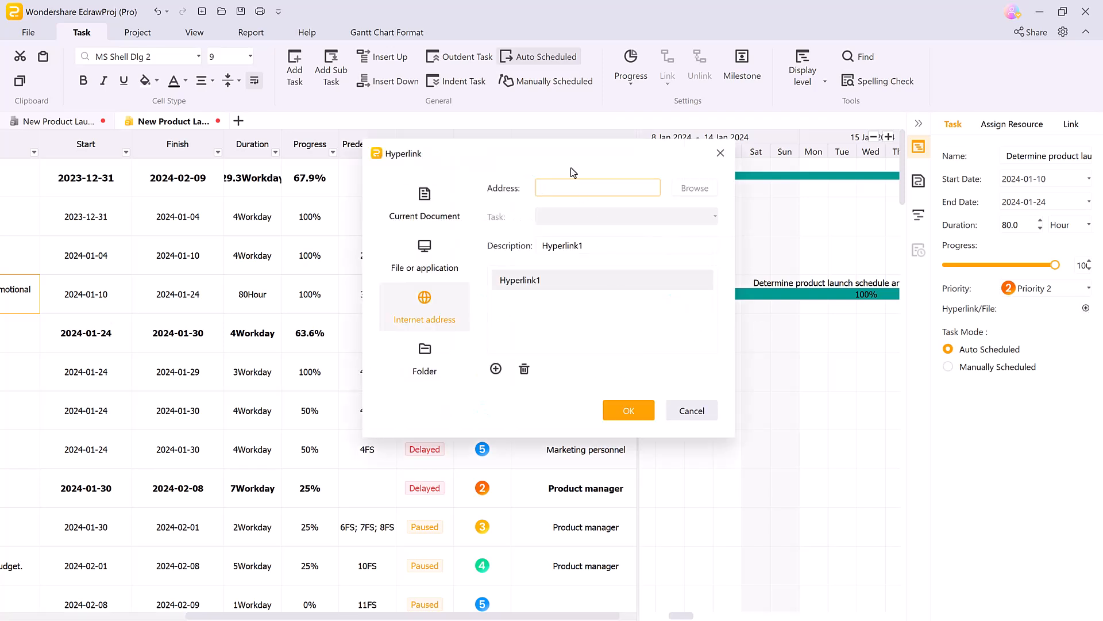
mouse_move(582, 351)
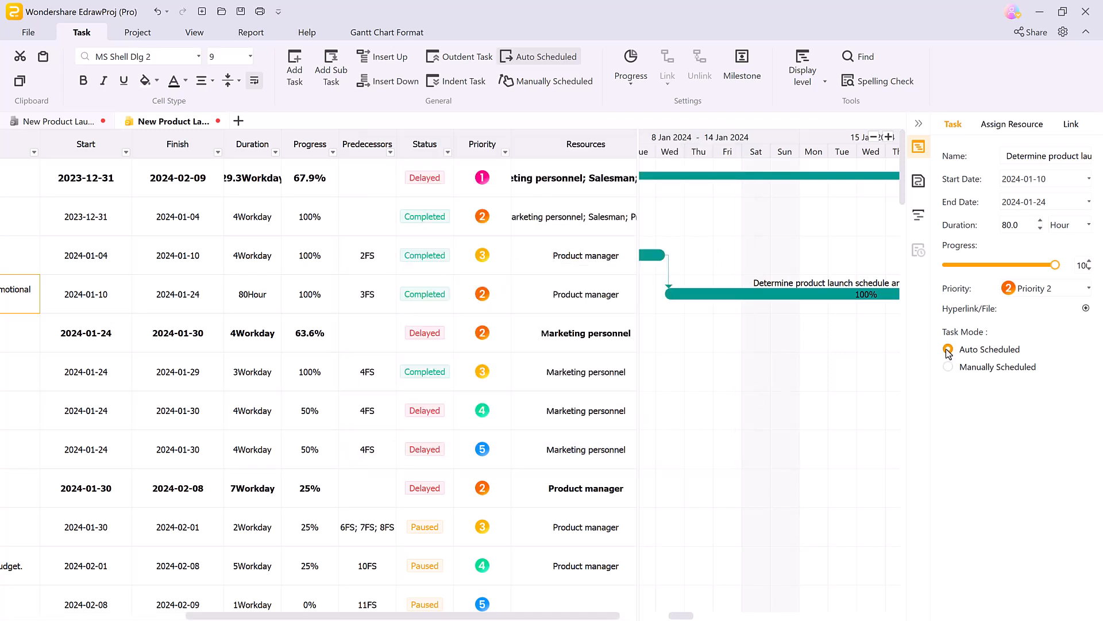
left_click(947, 349)
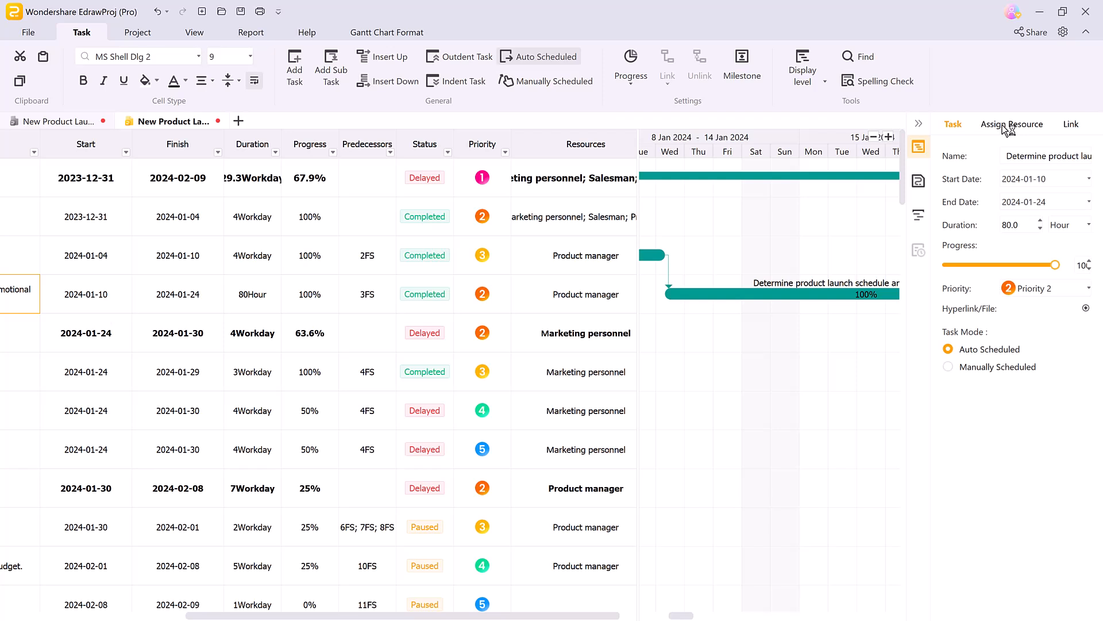
Step: Tick Engineering designer, Product support staff and Service personnel in the Assign Resource panel
left_click(1013, 124)
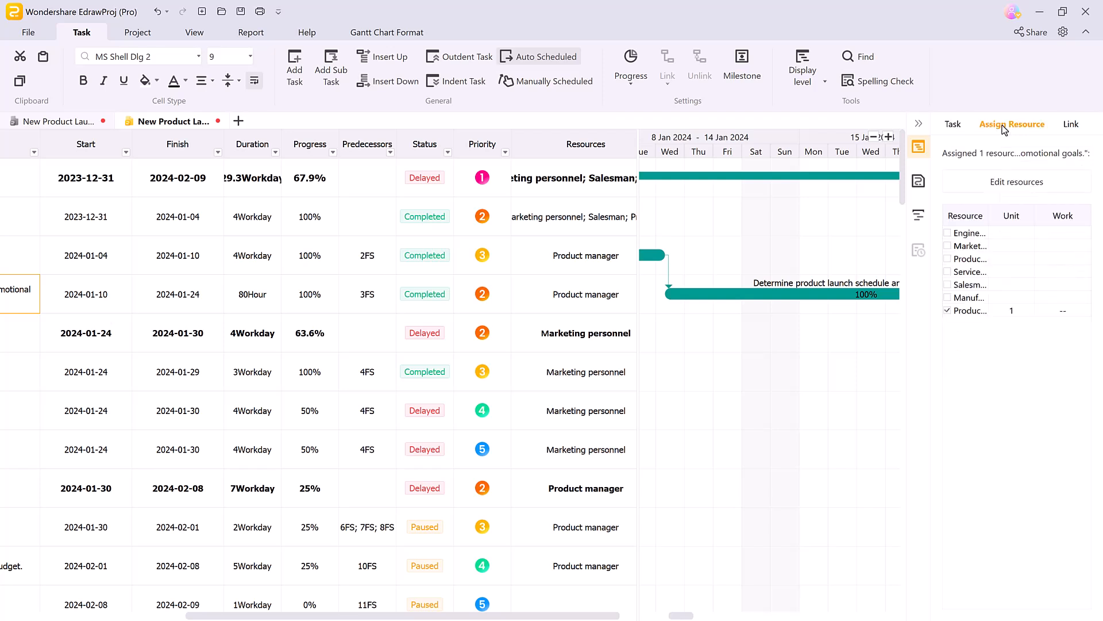
left_click(947, 233)
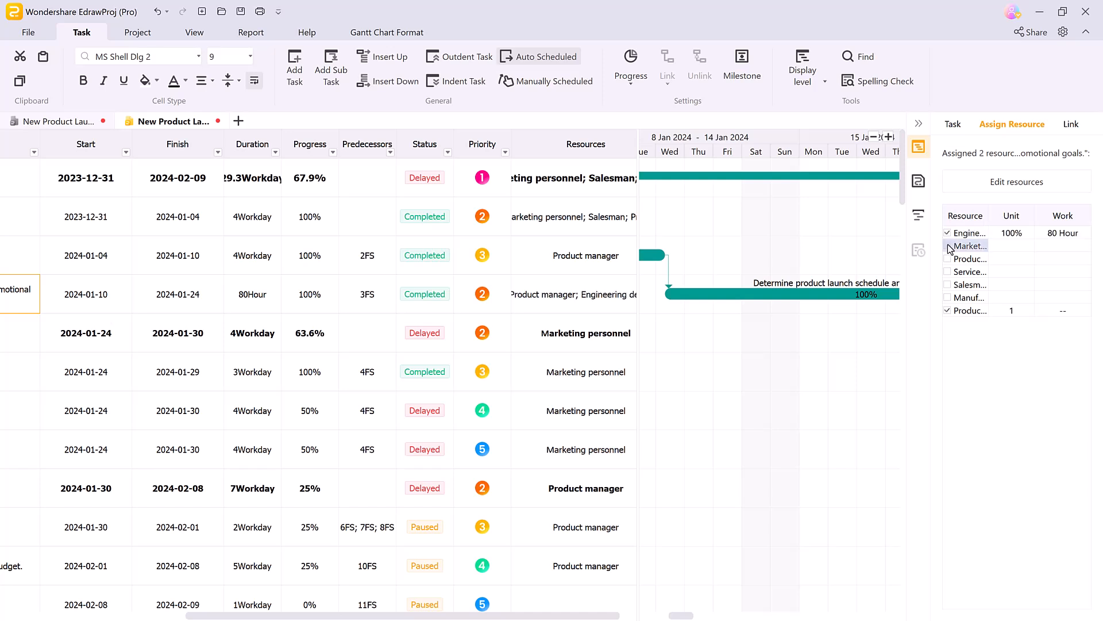
left_click(947, 246)
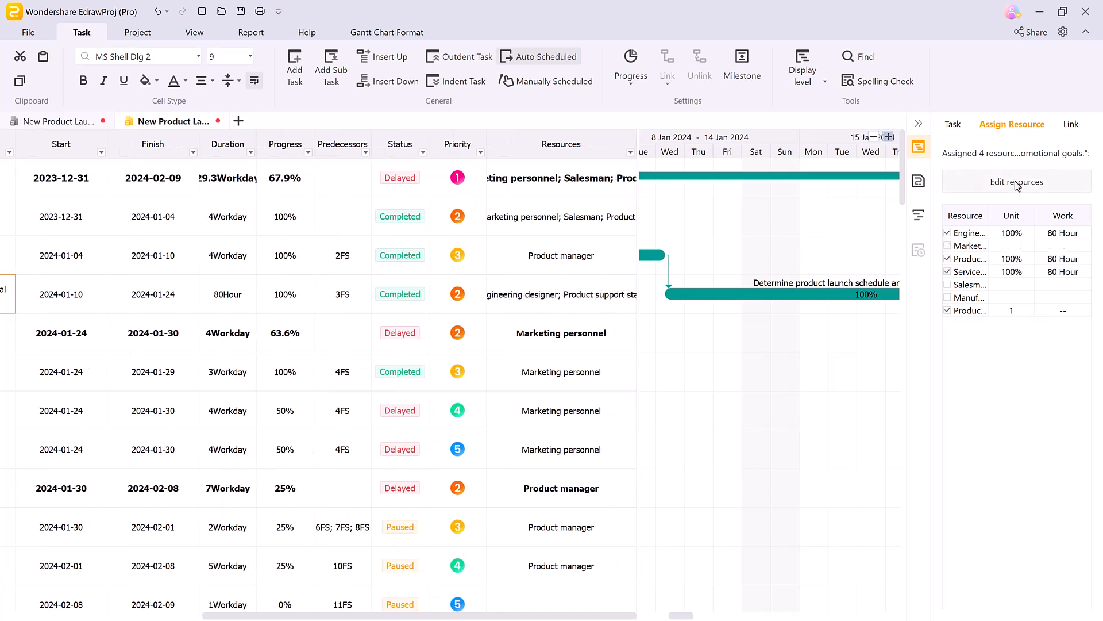
Step: Switch resource currency to USD and give Salesman an $80 per week standard rate
left_click(1016, 182)
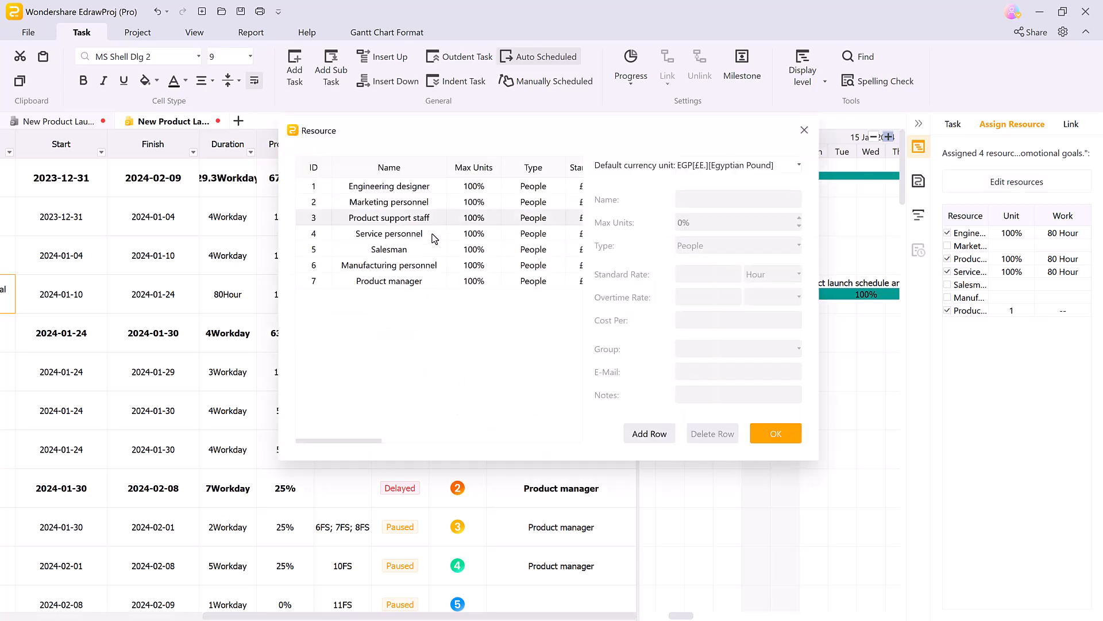
left_click(389, 249)
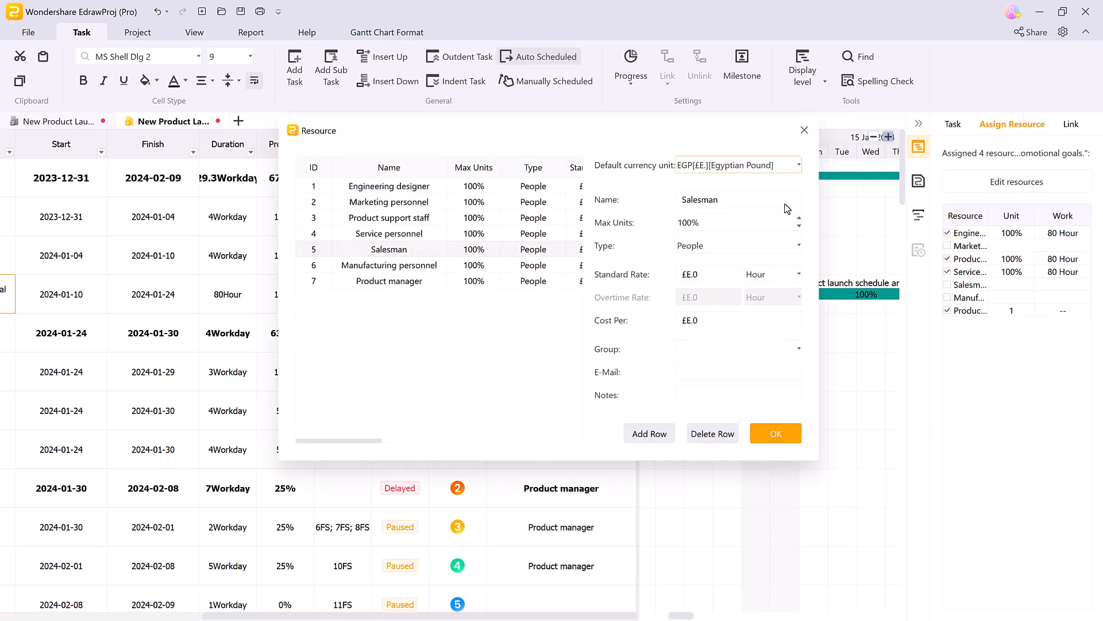
left_click(738, 165)
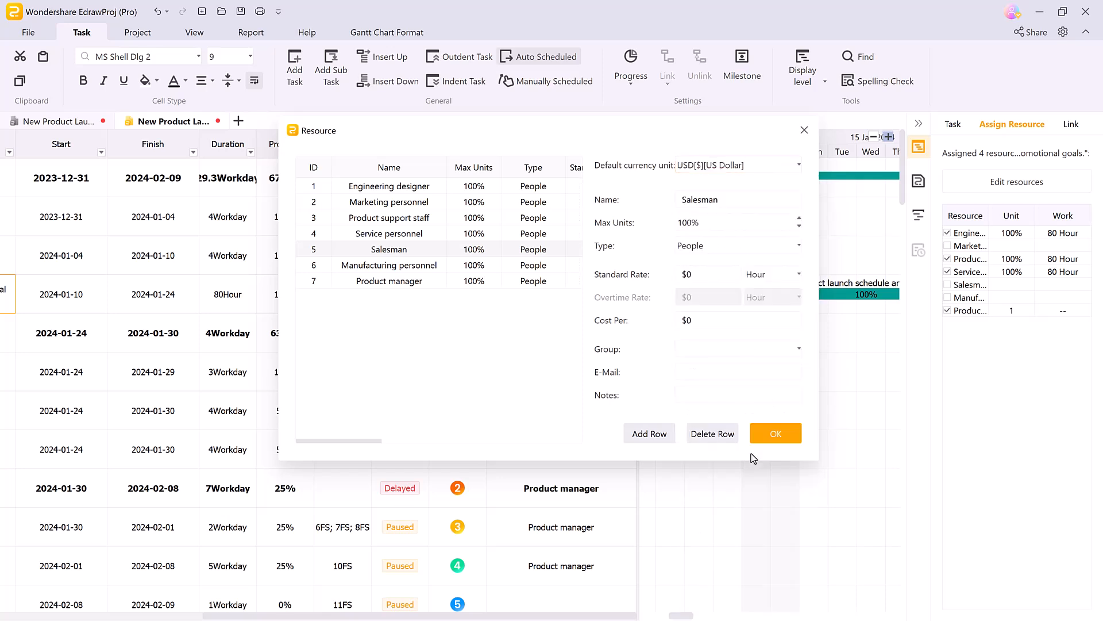
type("80")
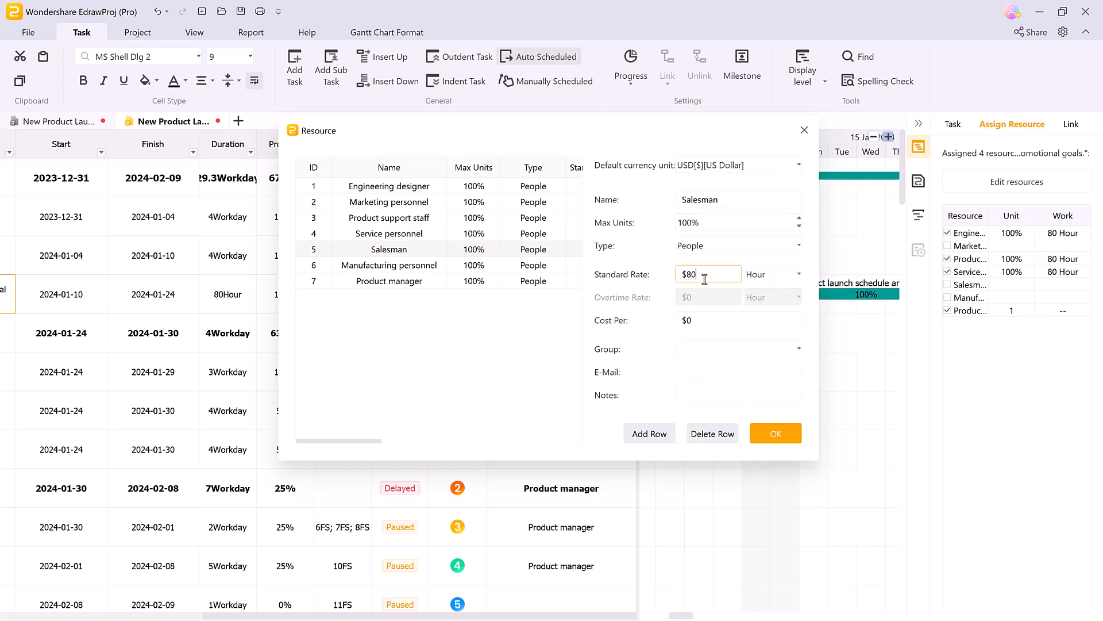
left_click(799, 274)
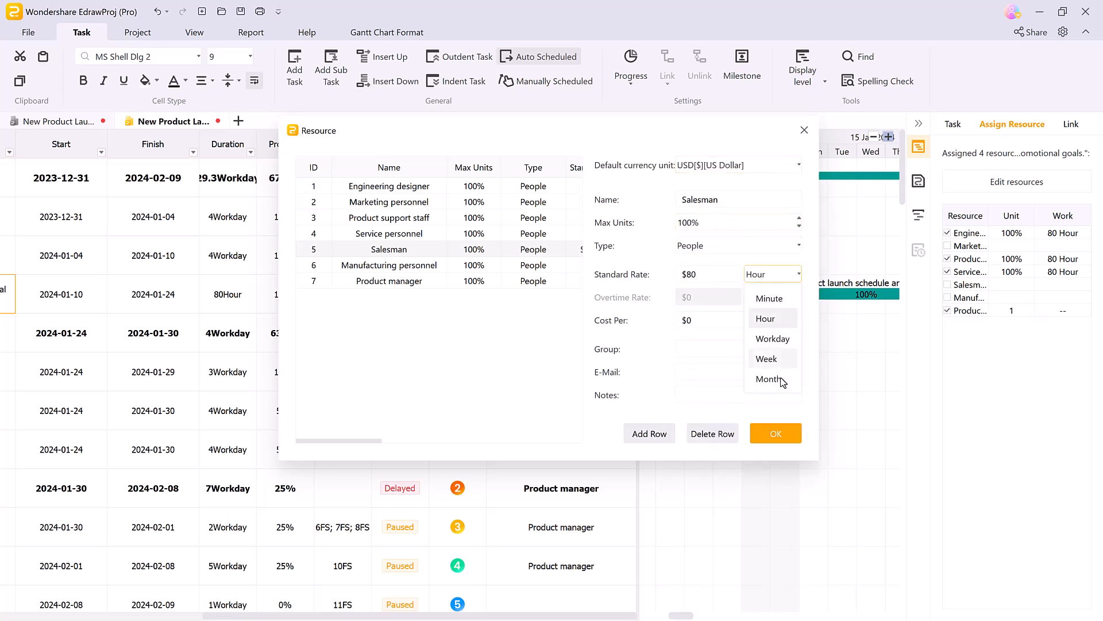
left_click(772, 359)
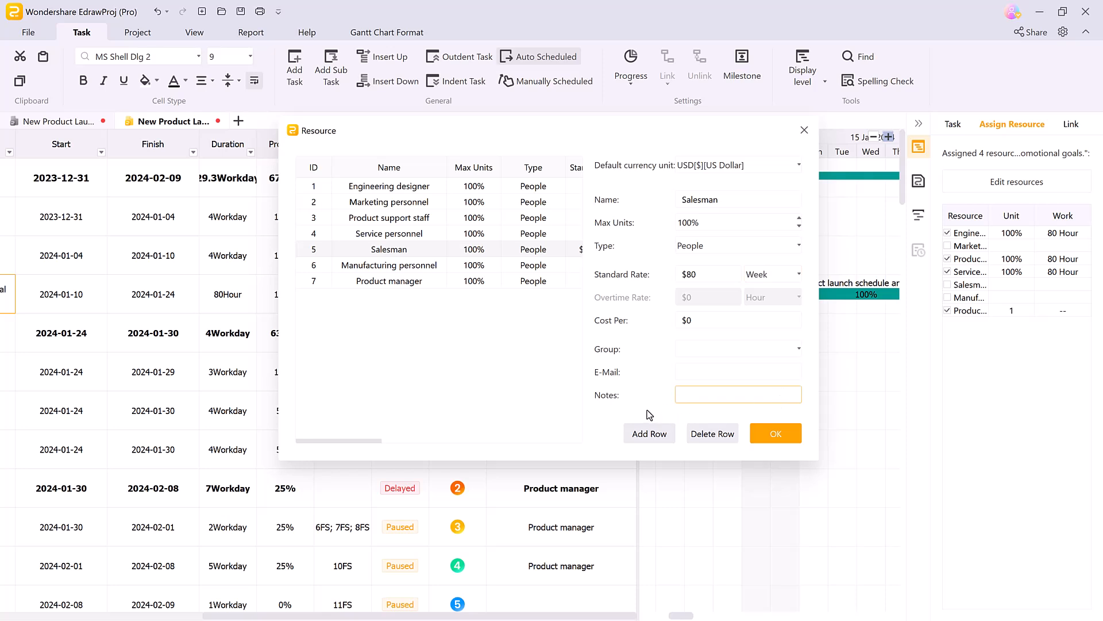
Step: Add a new resource named 'manager' and confirm the resource changes
left_click(648, 433)
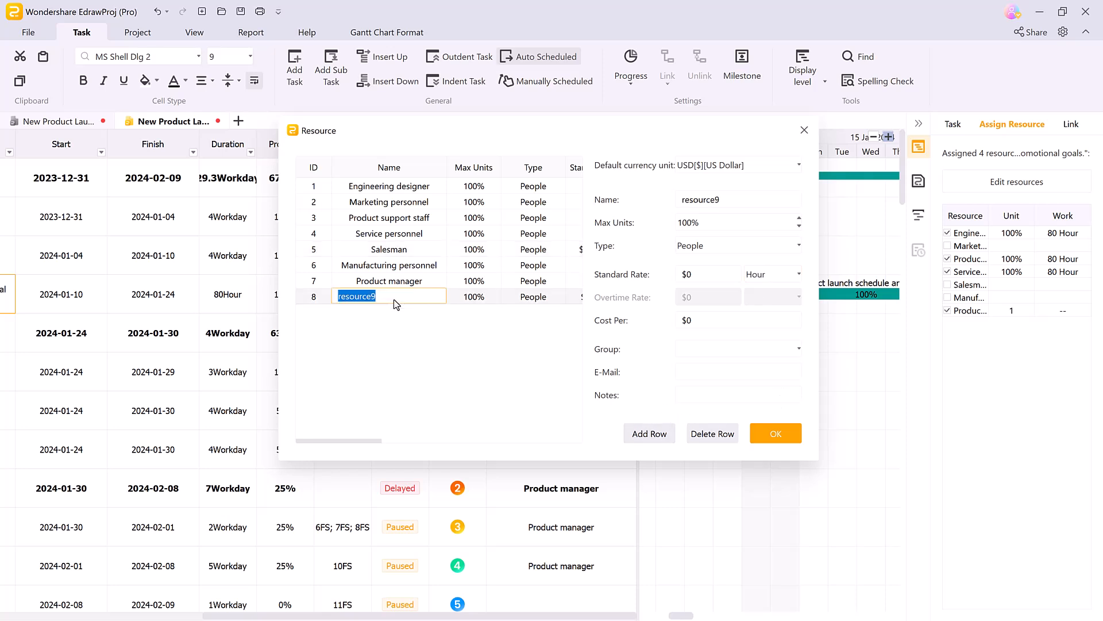
type("manager")
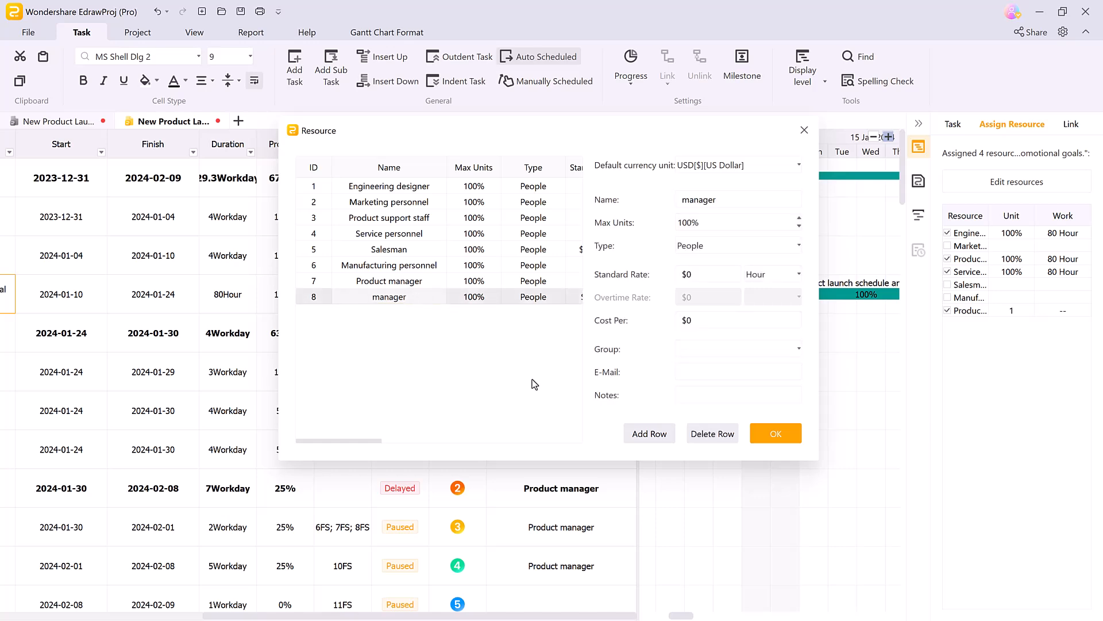
left_click(775, 433)
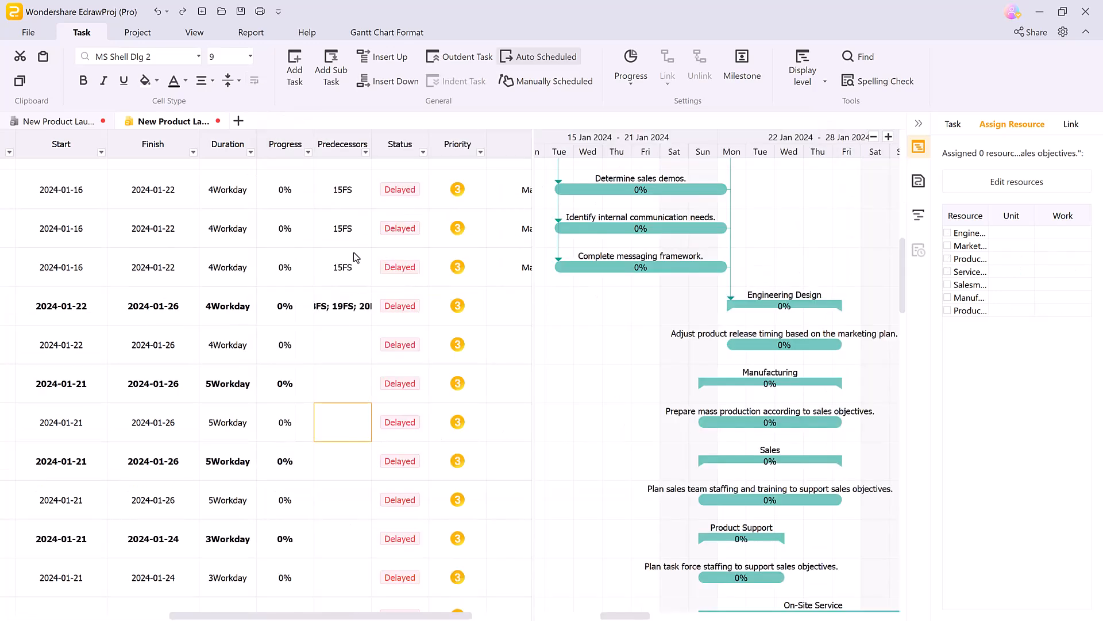
Step: Link finish-to-start with Define sales objectives as predecessor and Identify partners as successor
left_click(666, 66)
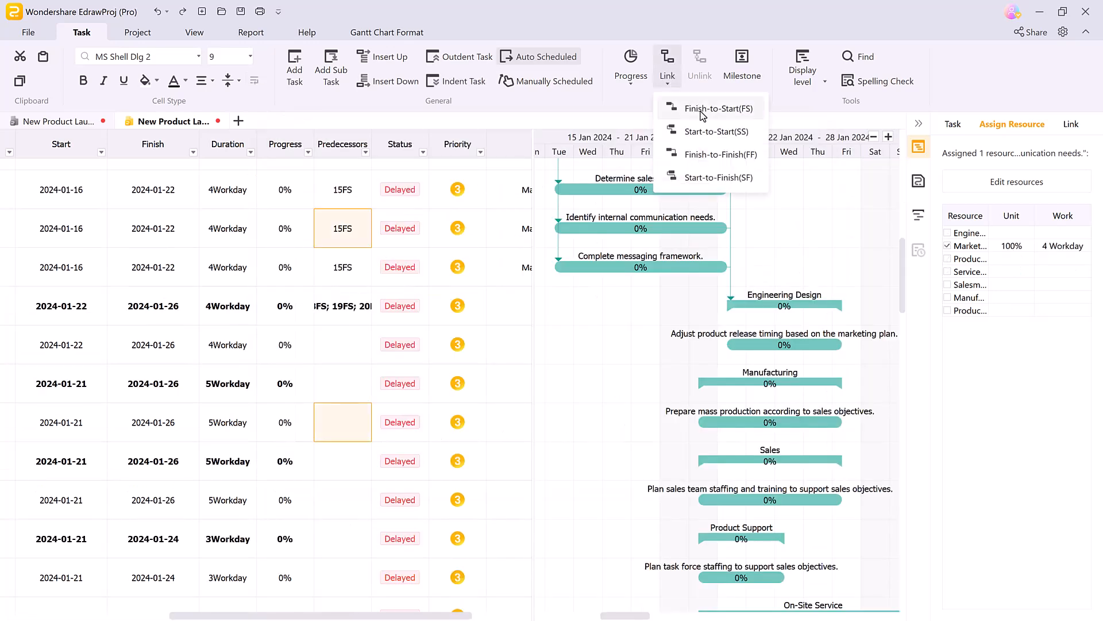
left_click(711, 109)
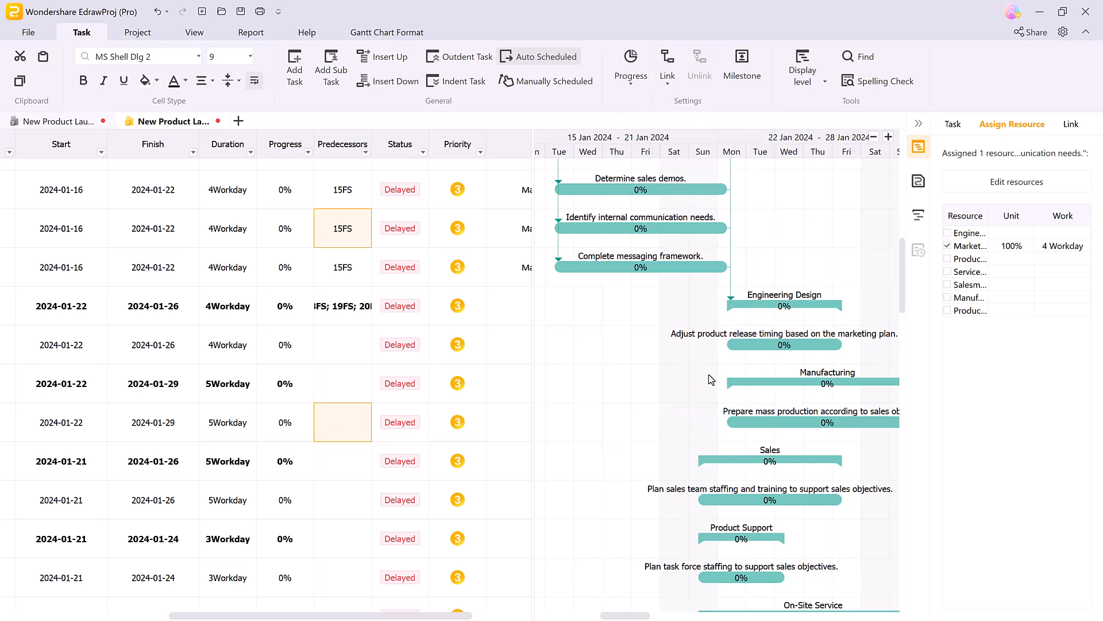
left_click(1070, 124)
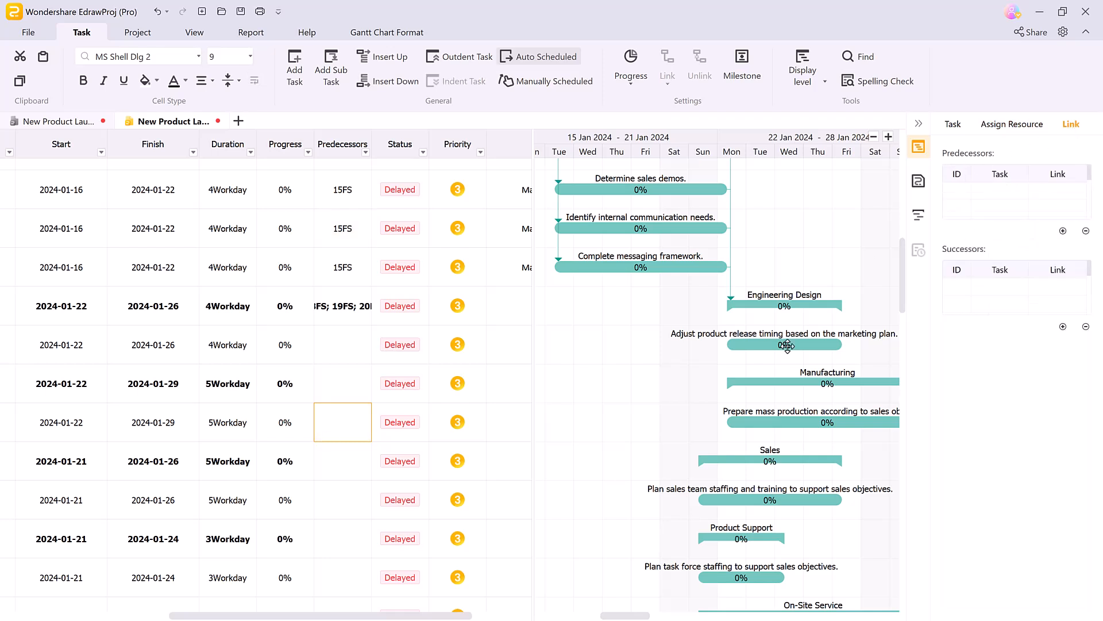
left_click(999, 191)
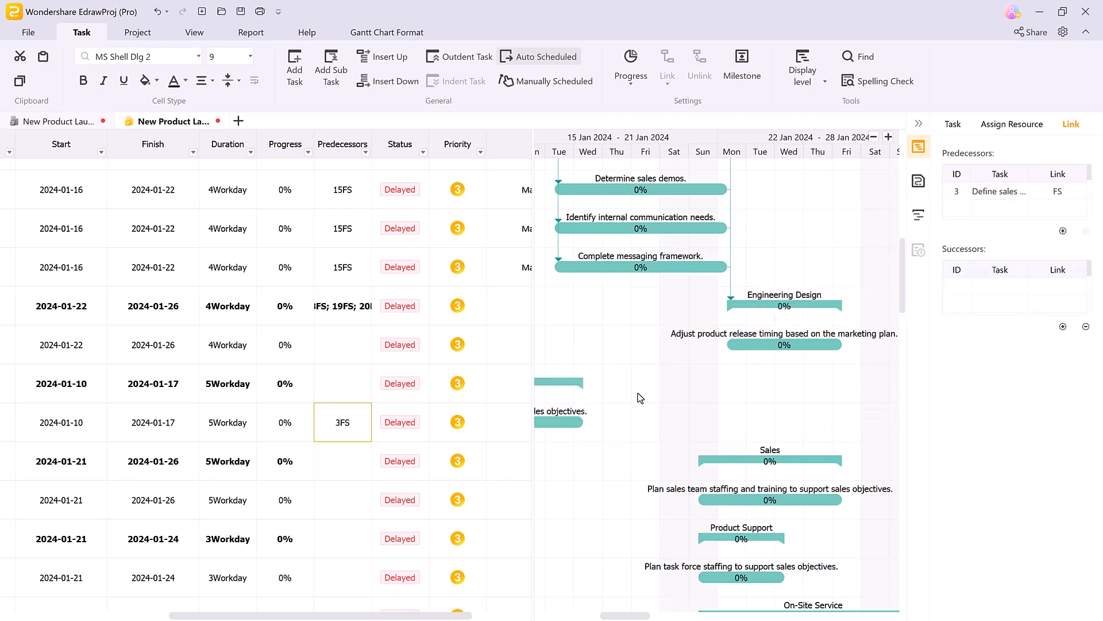
left_click(999, 286)
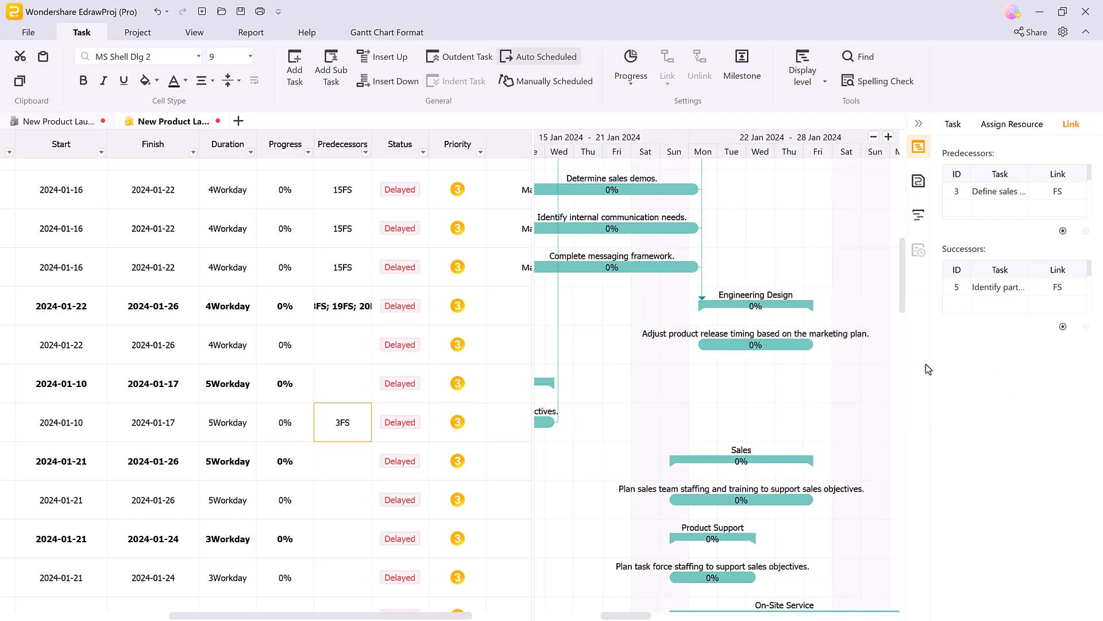
left_click(918, 181)
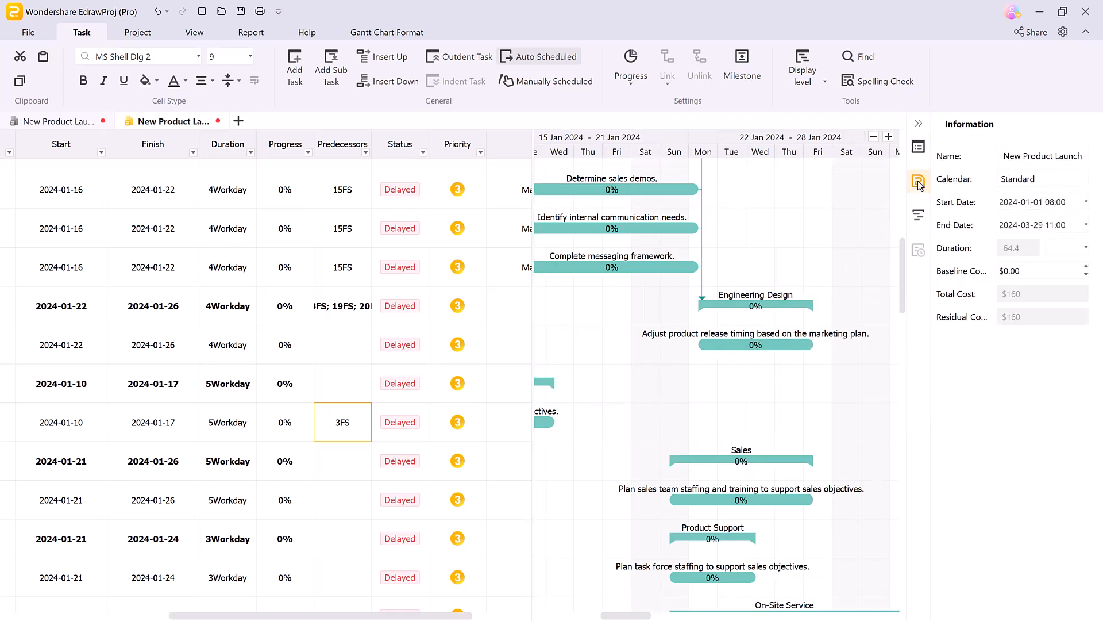
Step: Select the project name and Calendar field in the Information panel to open Working Hours
left_click(1042, 155)
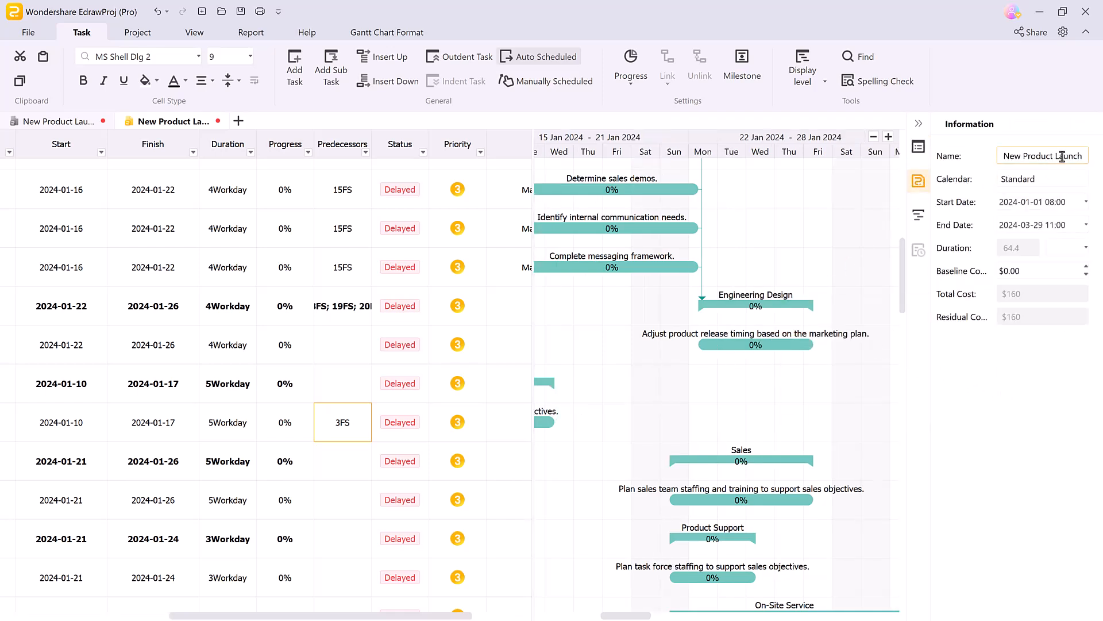
left_click(1041, 179)
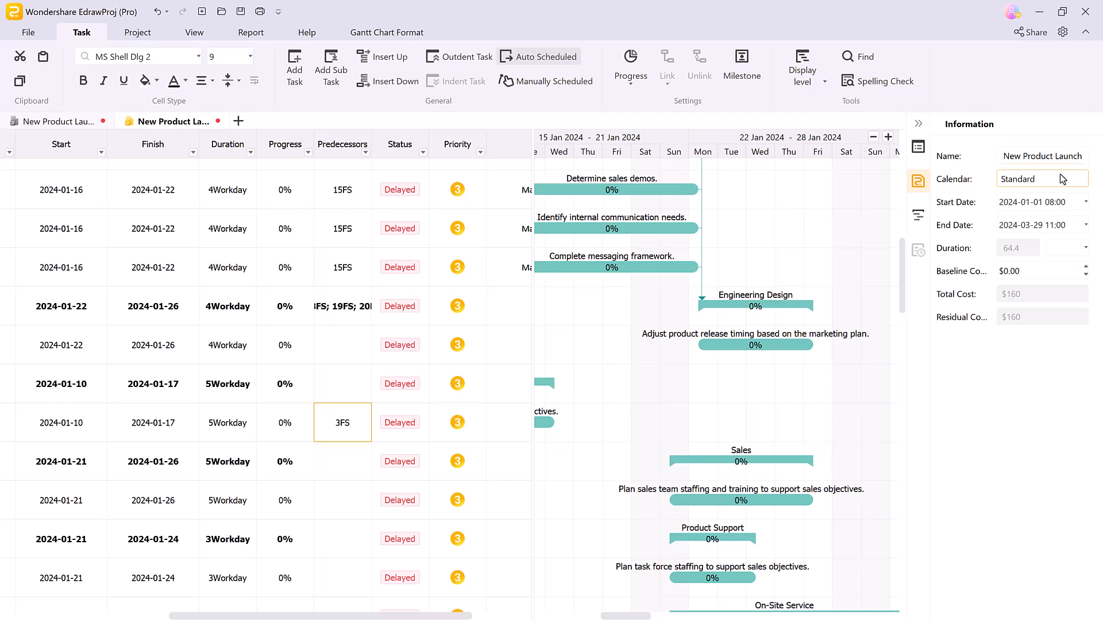
left_click(1041, 225)
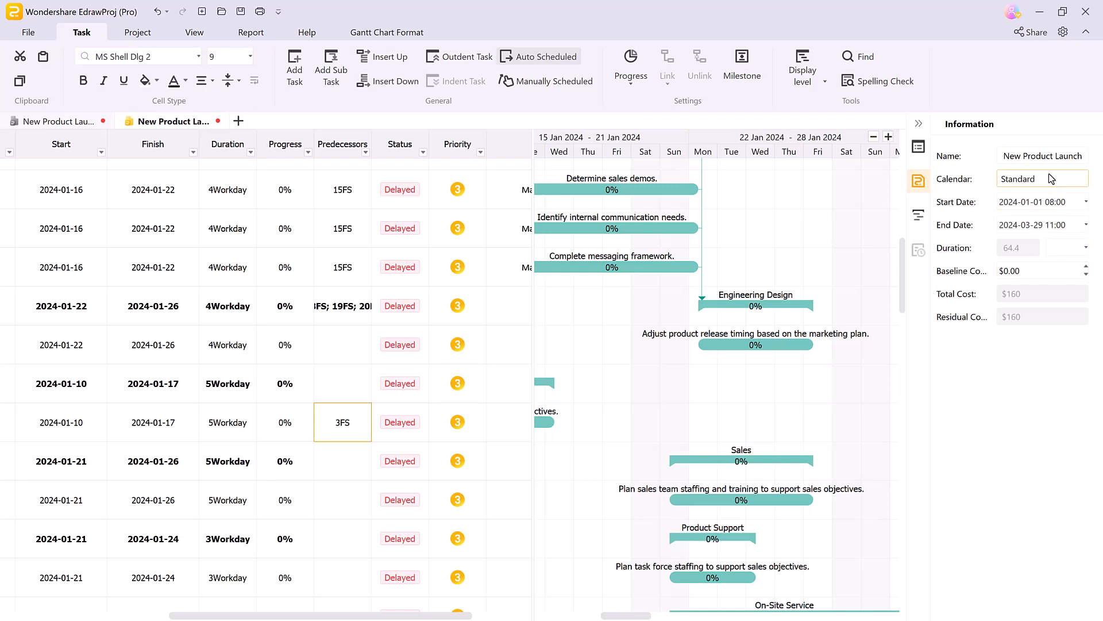
left_click(1041, 178)
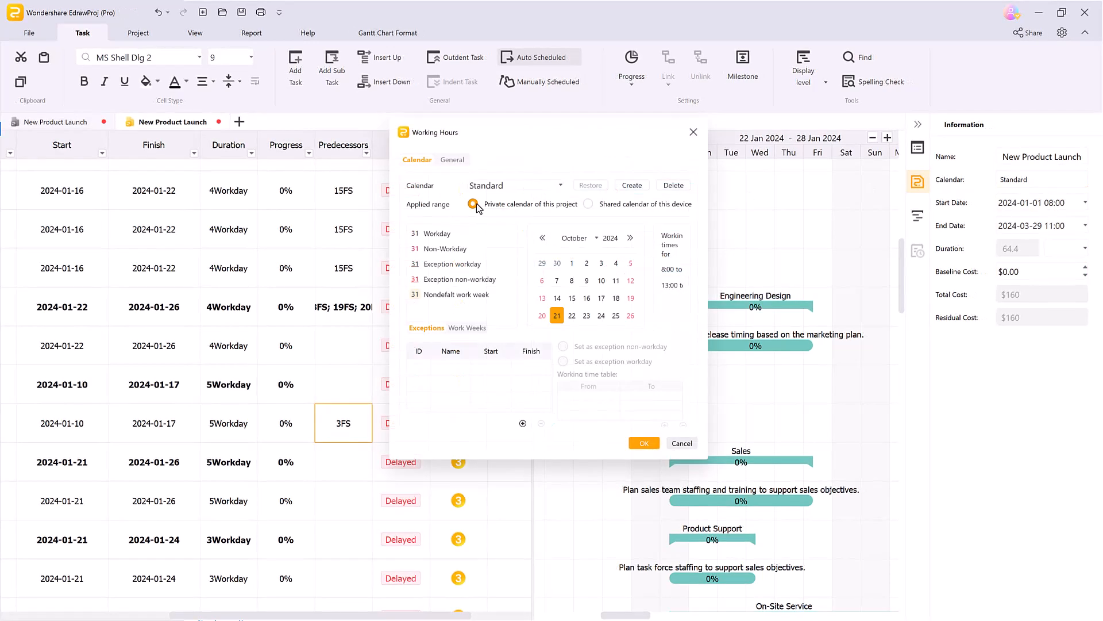
Step: Use a private calendar, create then delete Calendar 1, and mark the holiday exception a workday
left_click(588, 204)
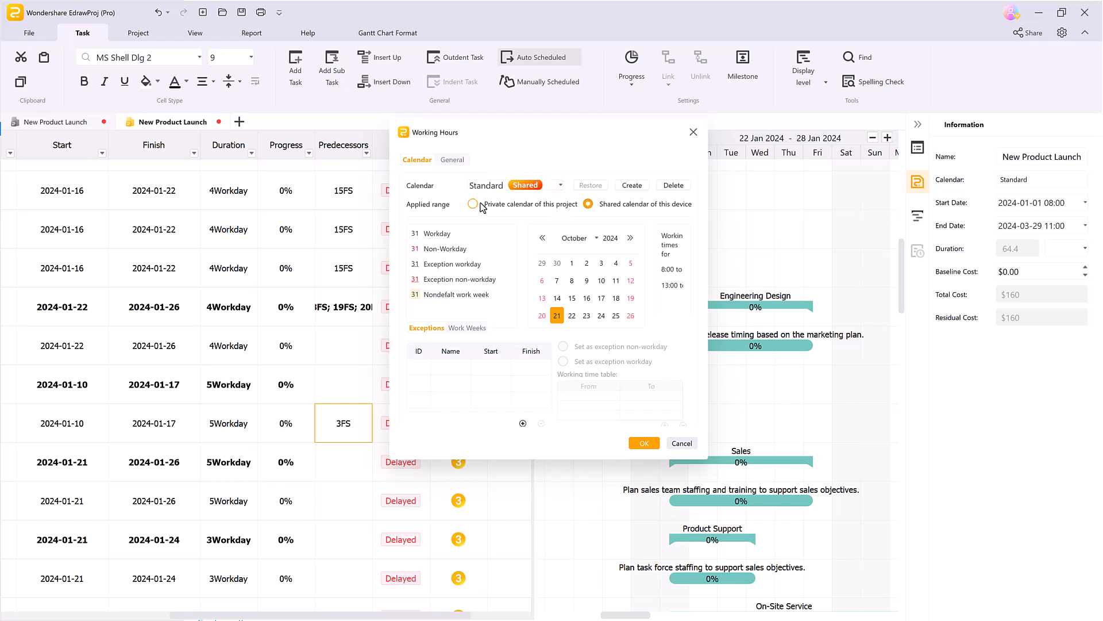
left_click(473, 203)
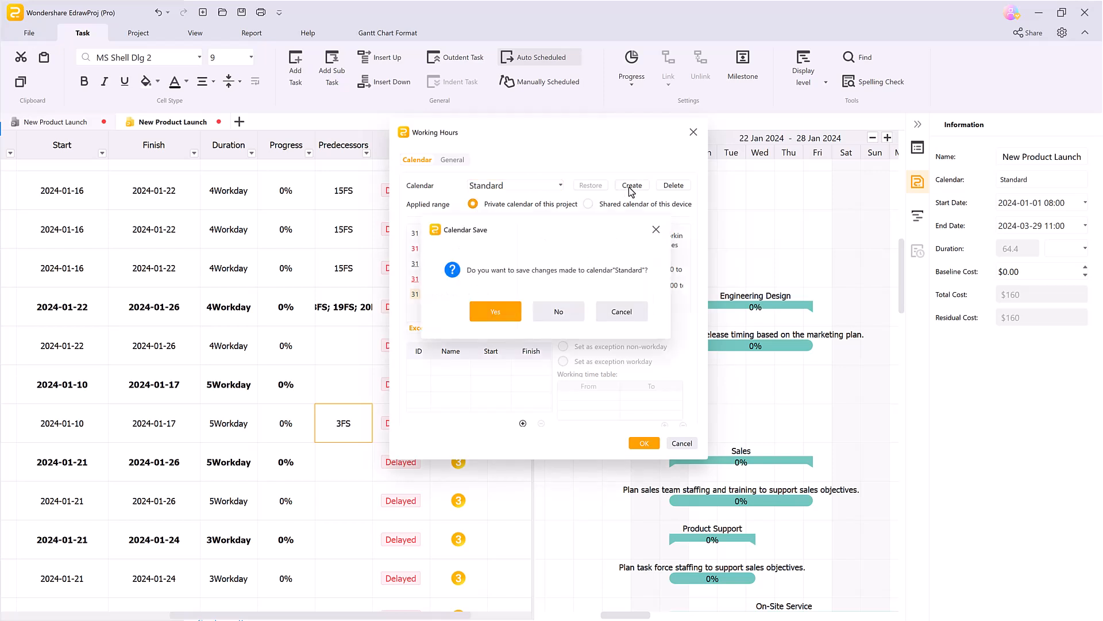
left_click(494, 311)
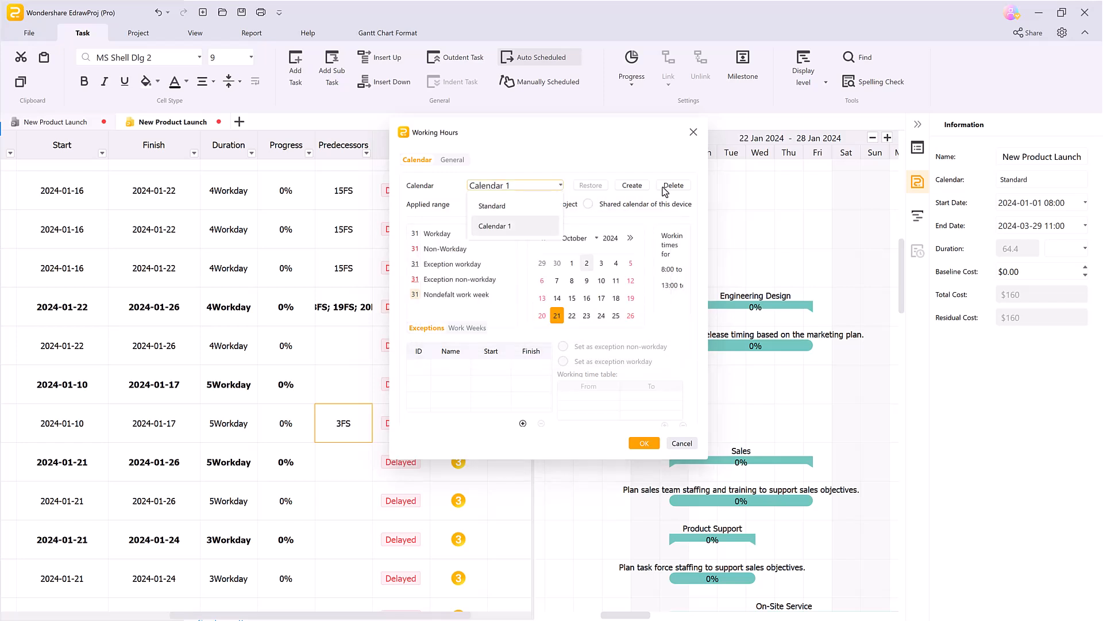
left_click(497, 226)
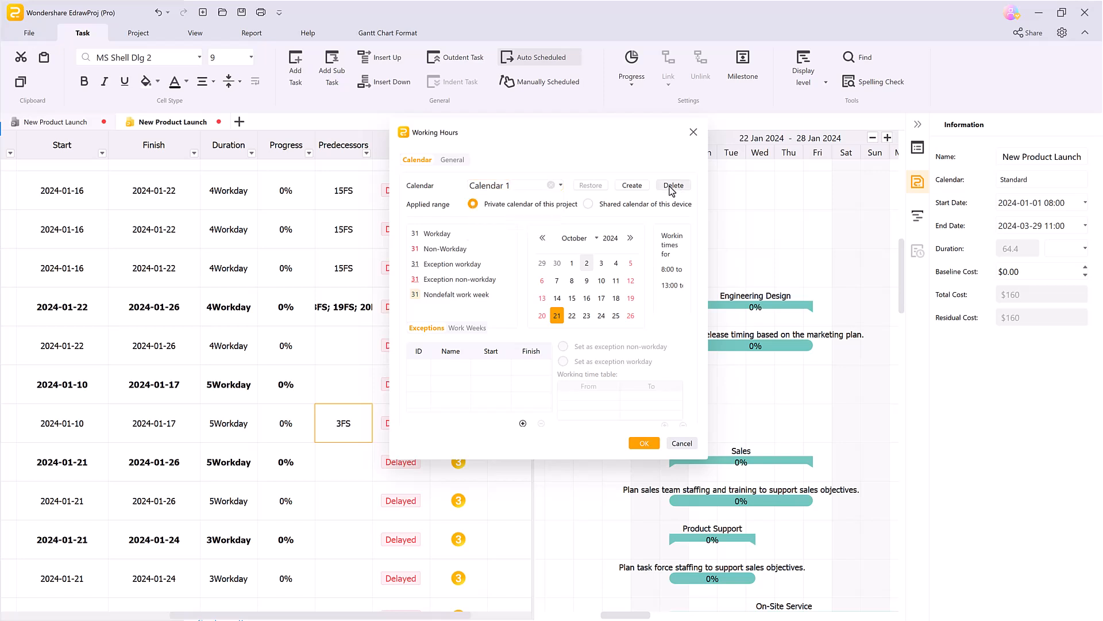
left_click(673, 185)
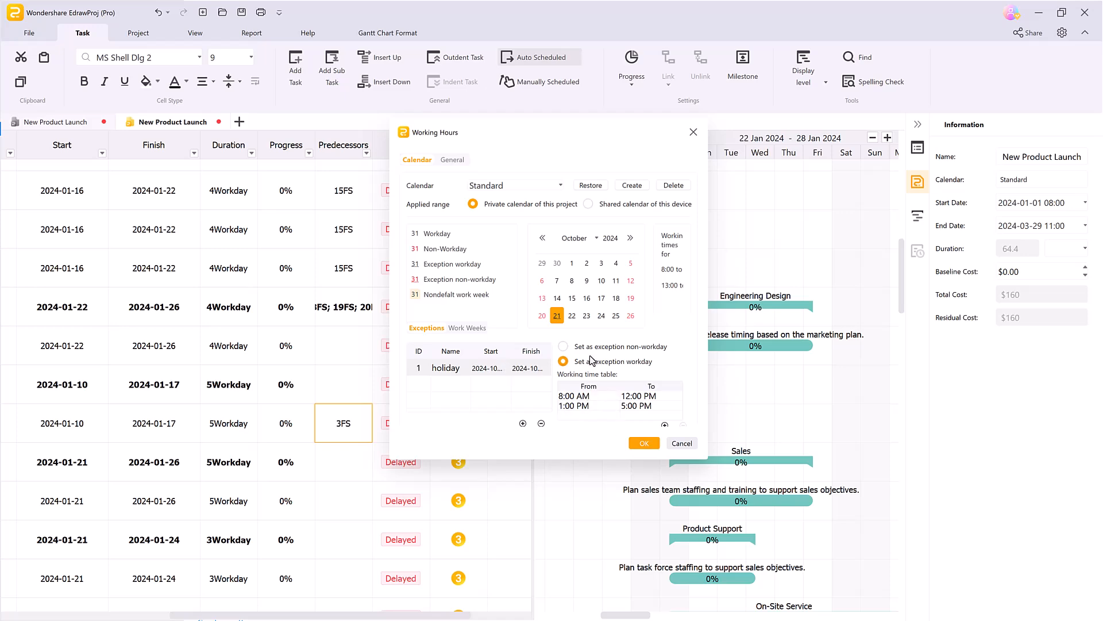
left_click(564, 346)
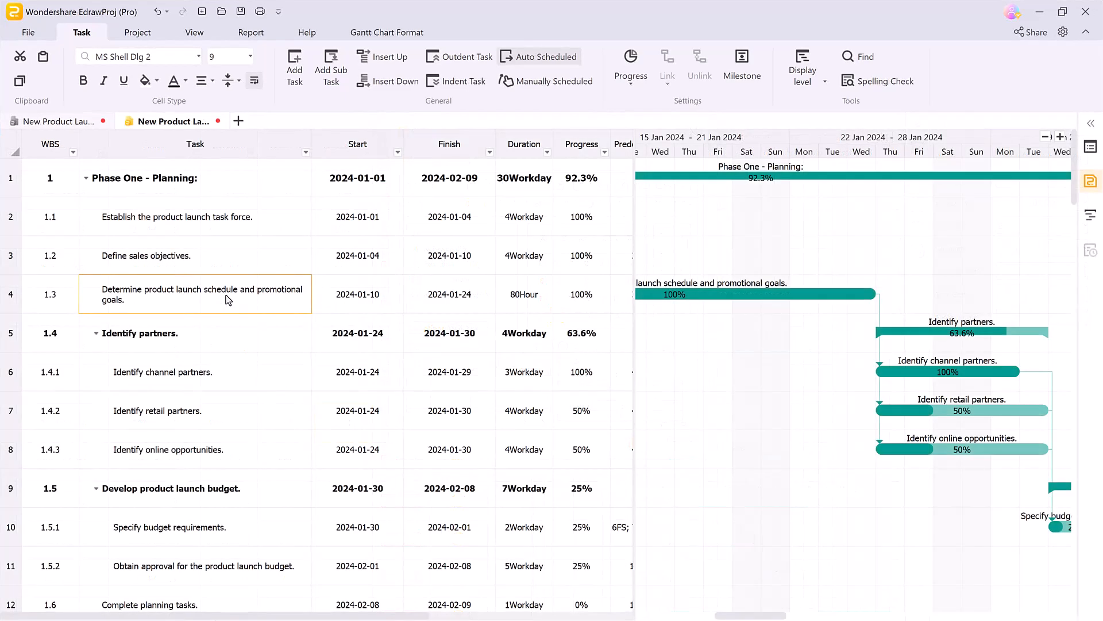
Step: Emphasise the product launch schedule task name with a green fill, then select the Task column
left_click(82, 81)
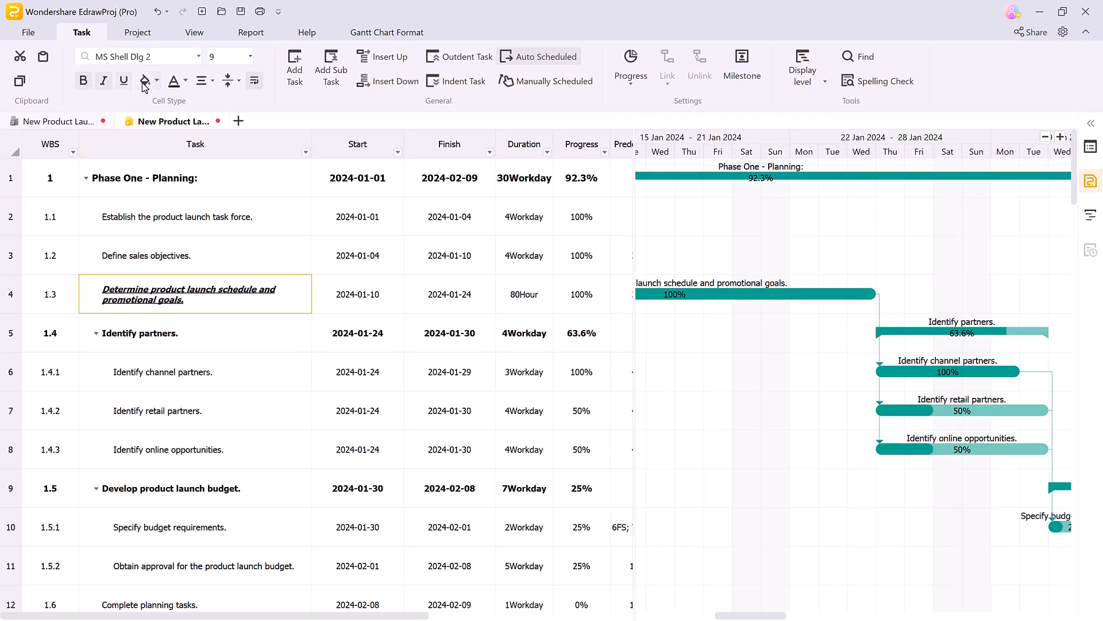
left_click(158, 81)
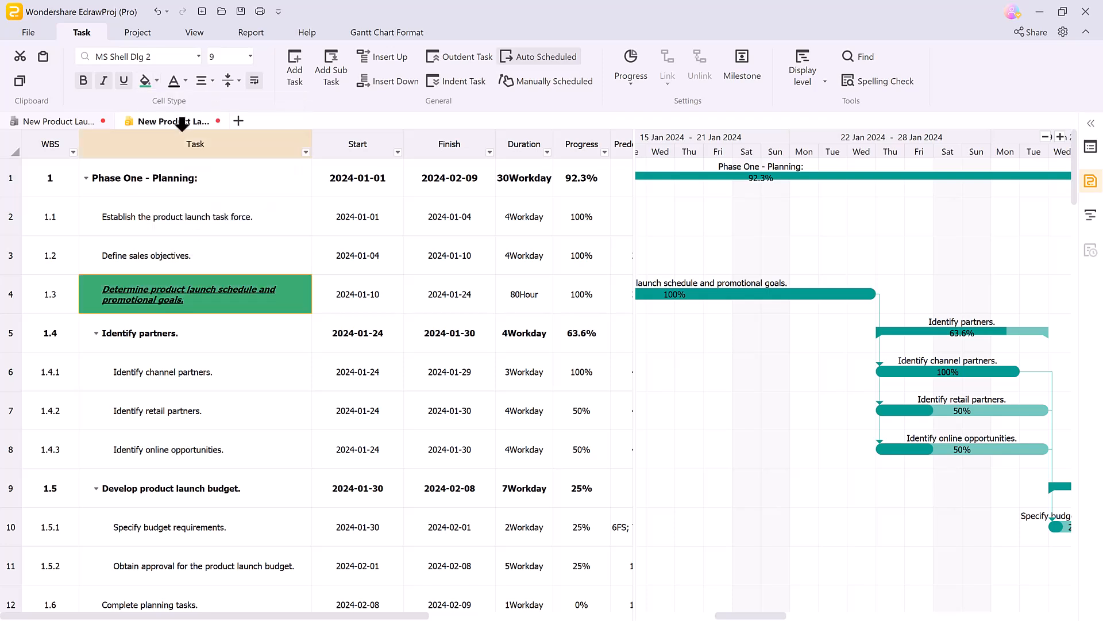
left_click(185, 81)
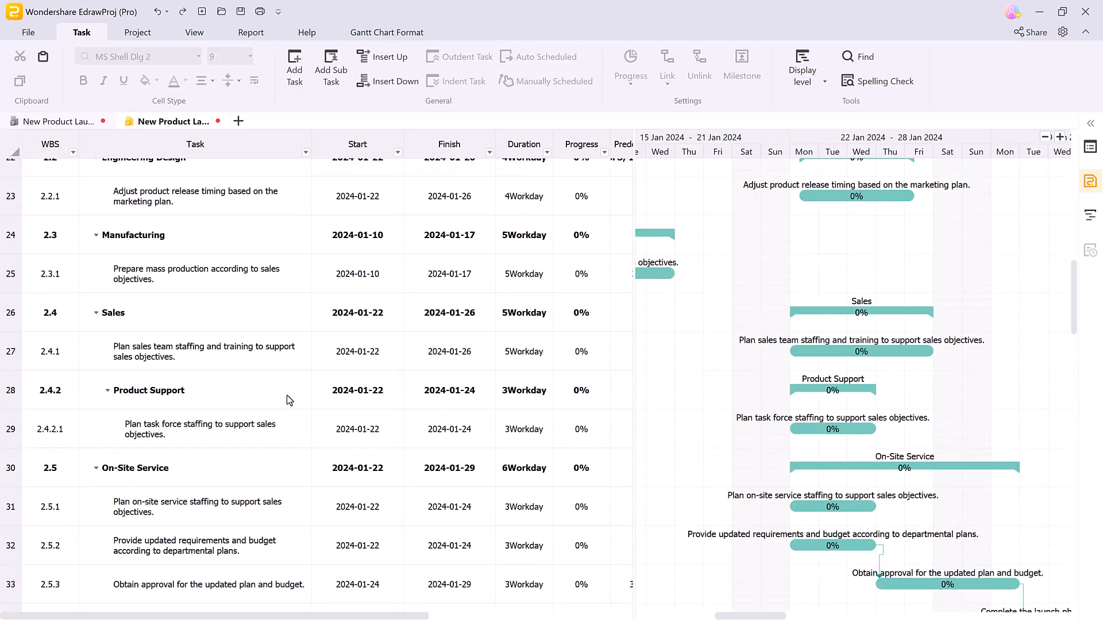
Step: Name the new subtask 'launch product', mark it 75% complete, and collapse to phases
scroll("up", 3)
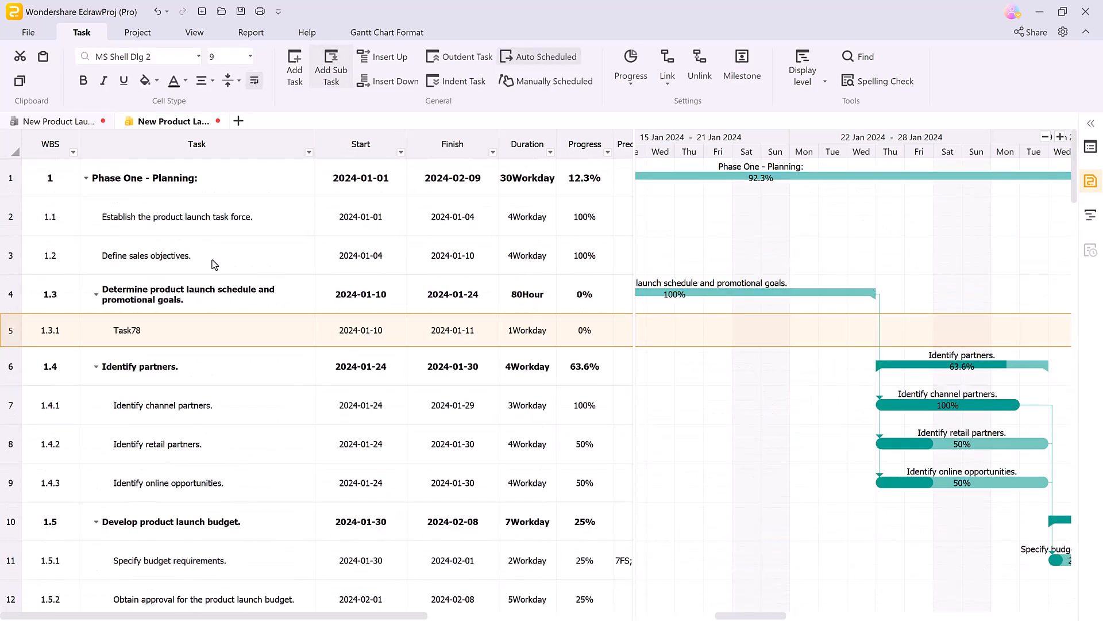
type("launch product")
type("5")
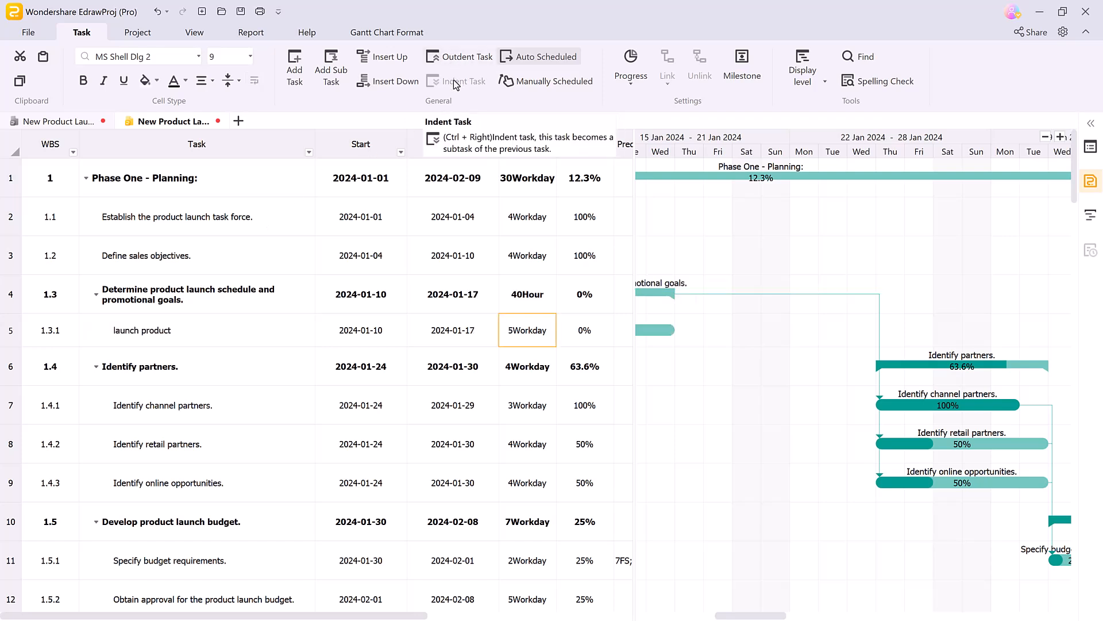
mouse_move(553, 87)
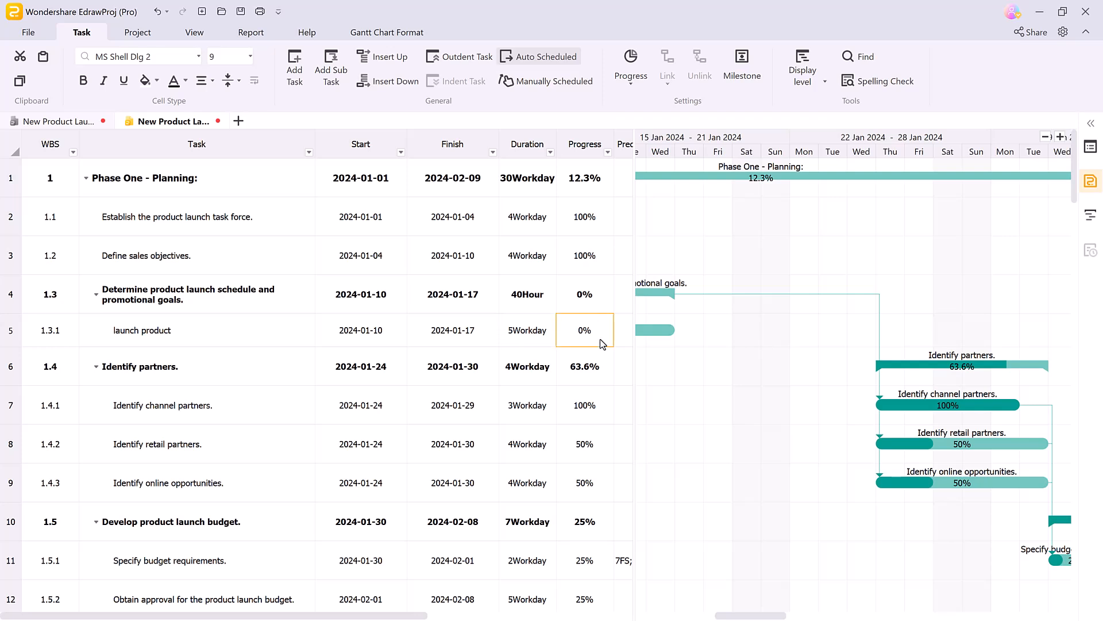
left_click(629, 67)
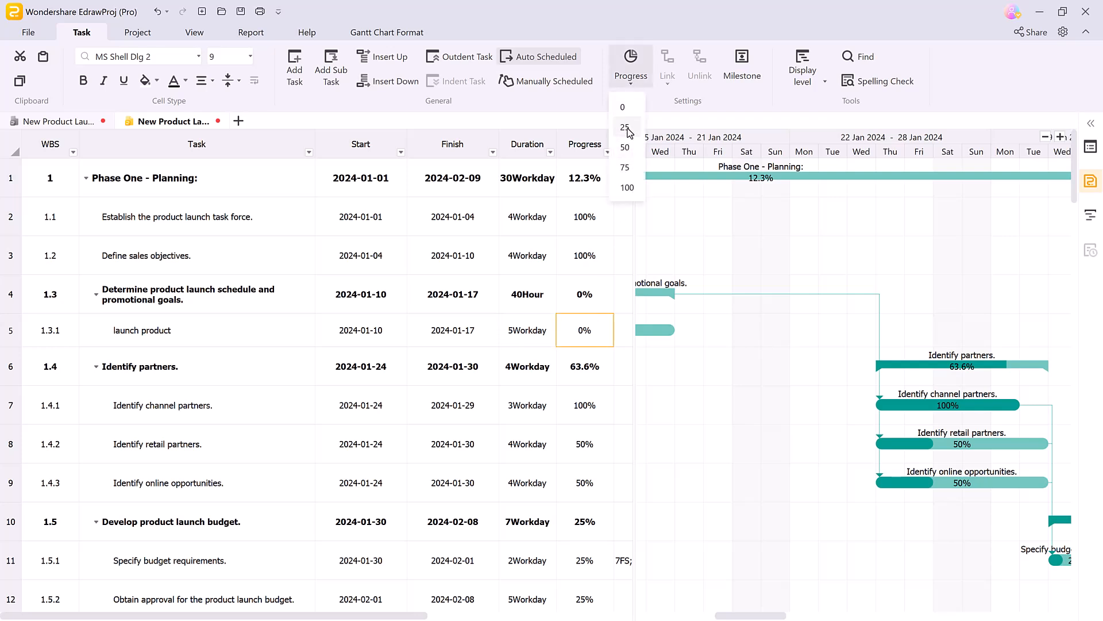
left_click(625, 168)
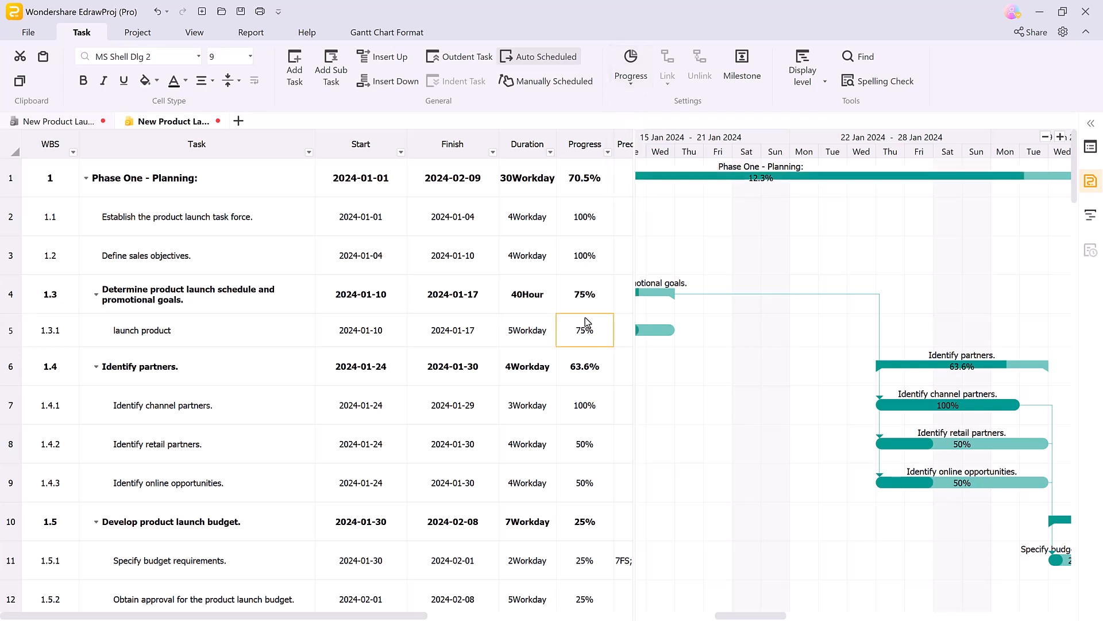
left_click(802, 67)
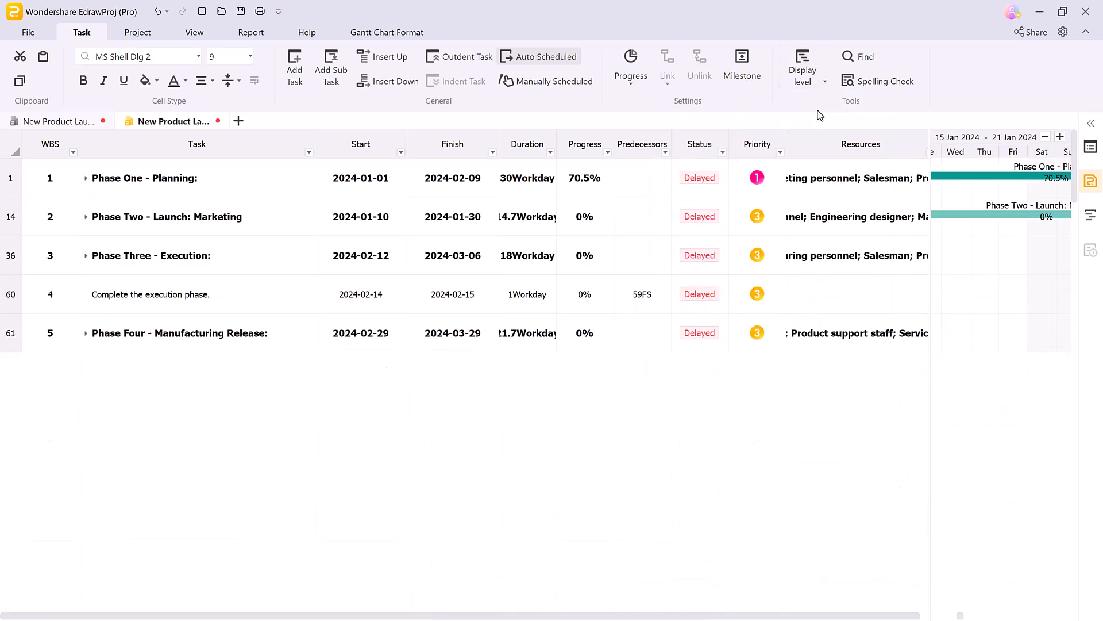
Step: Show all display levels so Phase One tasks reappear, and scroll the timeline
left_click(801, 67)
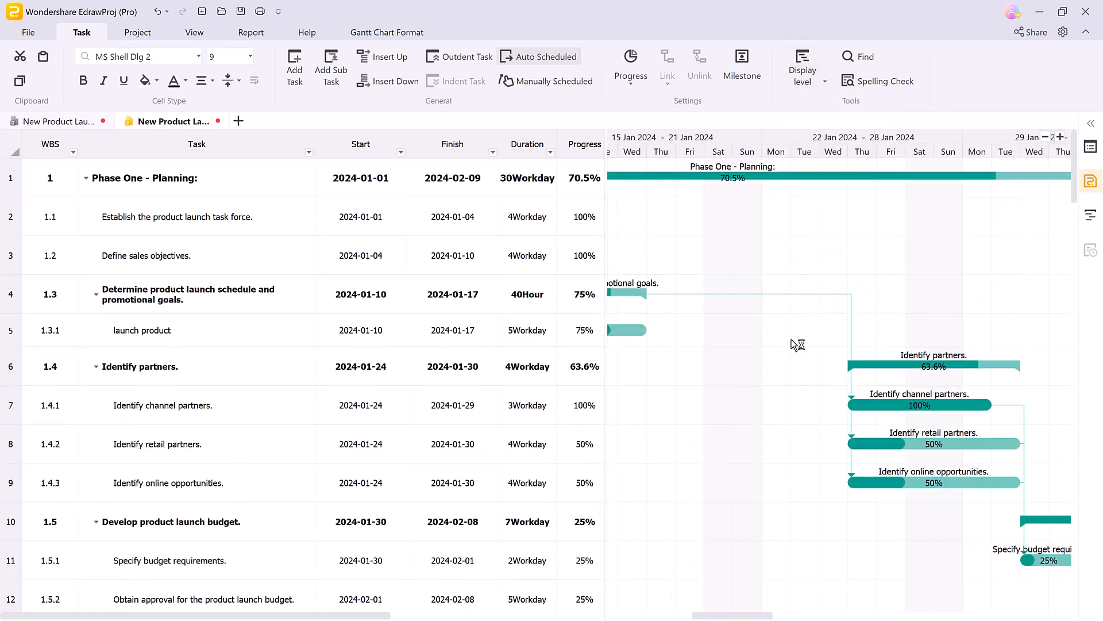
scroll("down", 3)
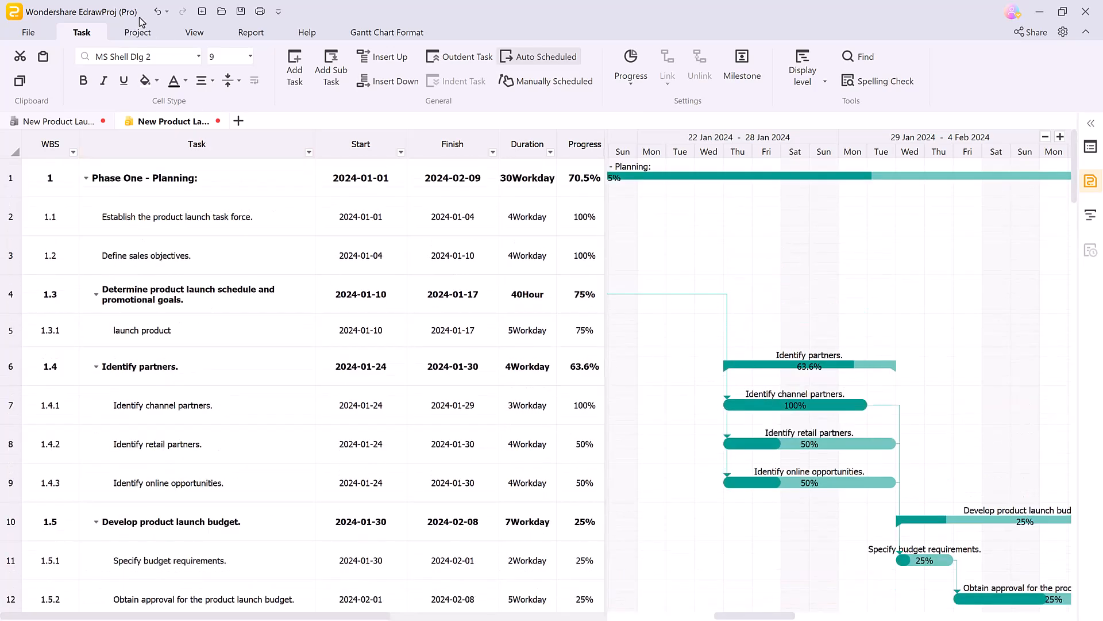
Step: Save a complete-project baseline from the Project tab, then remove that baseline
left_click(30, 67)
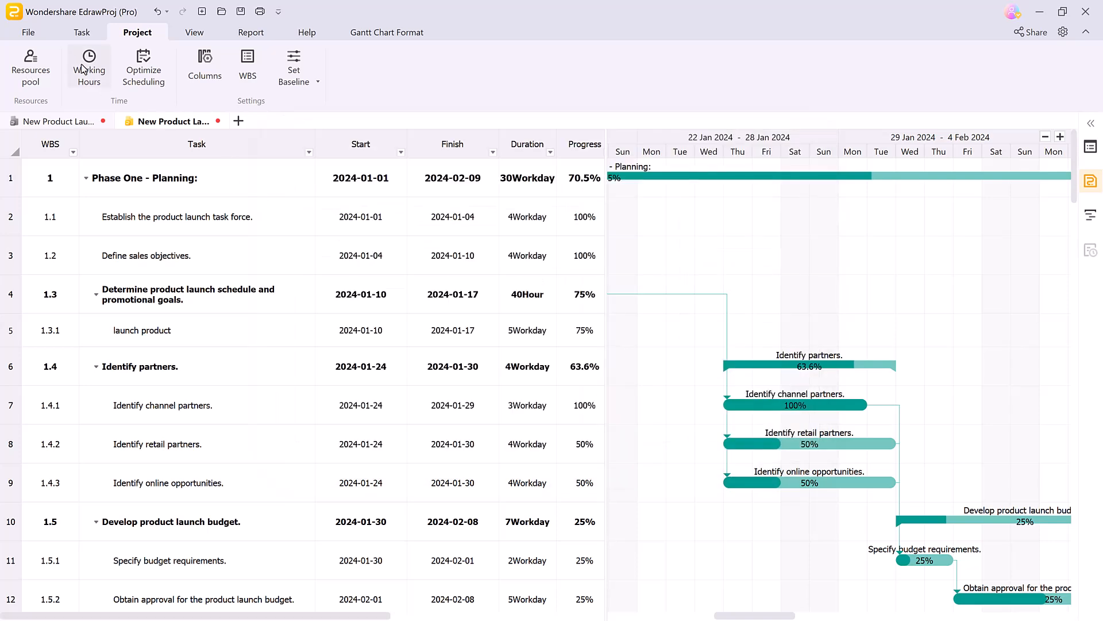
mouse_move(593, 405)
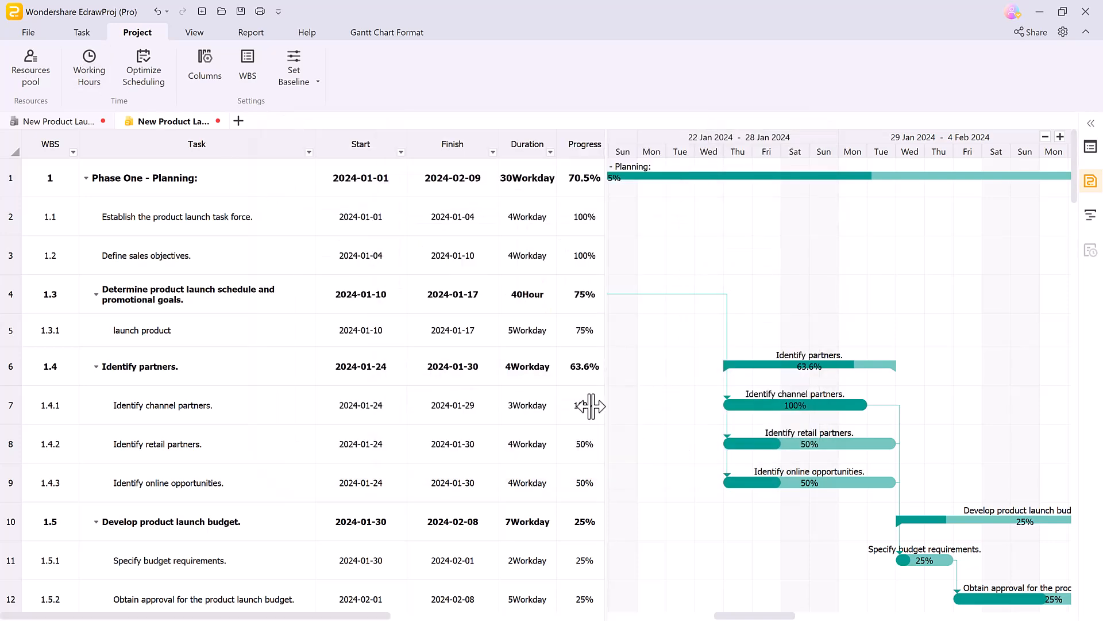
mouse_move(204, 65)
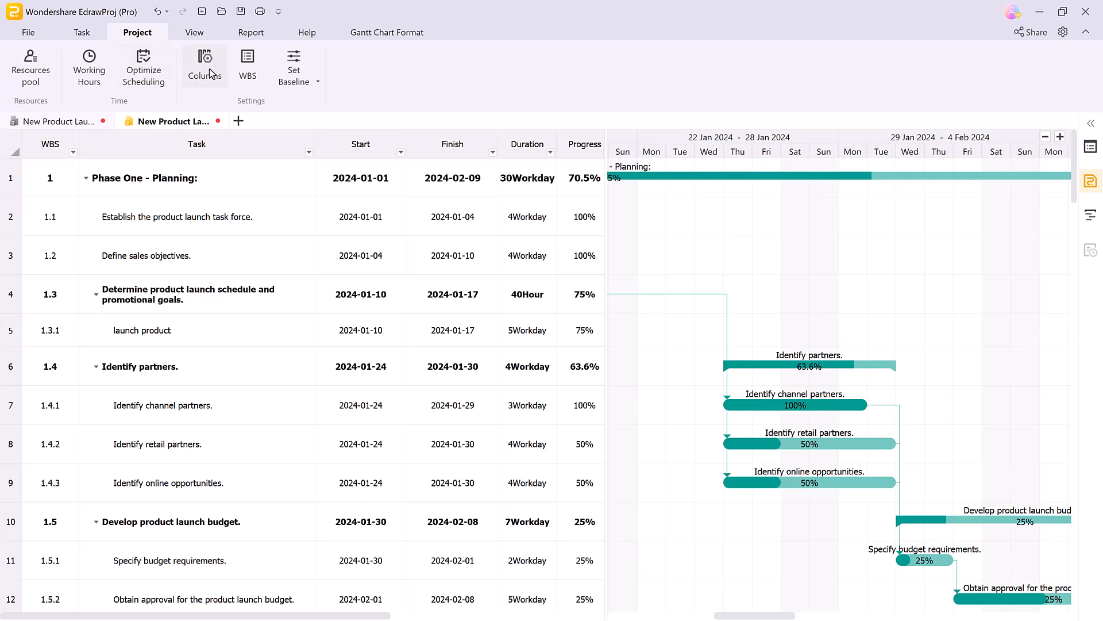
left_click(205, 63)
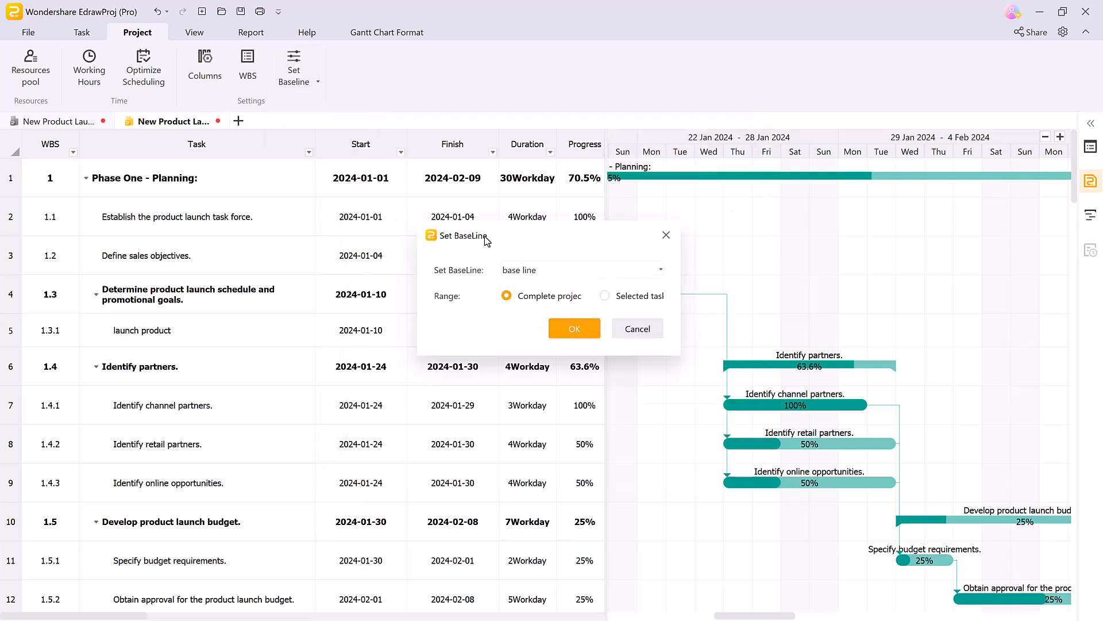
left_click(573, 328)
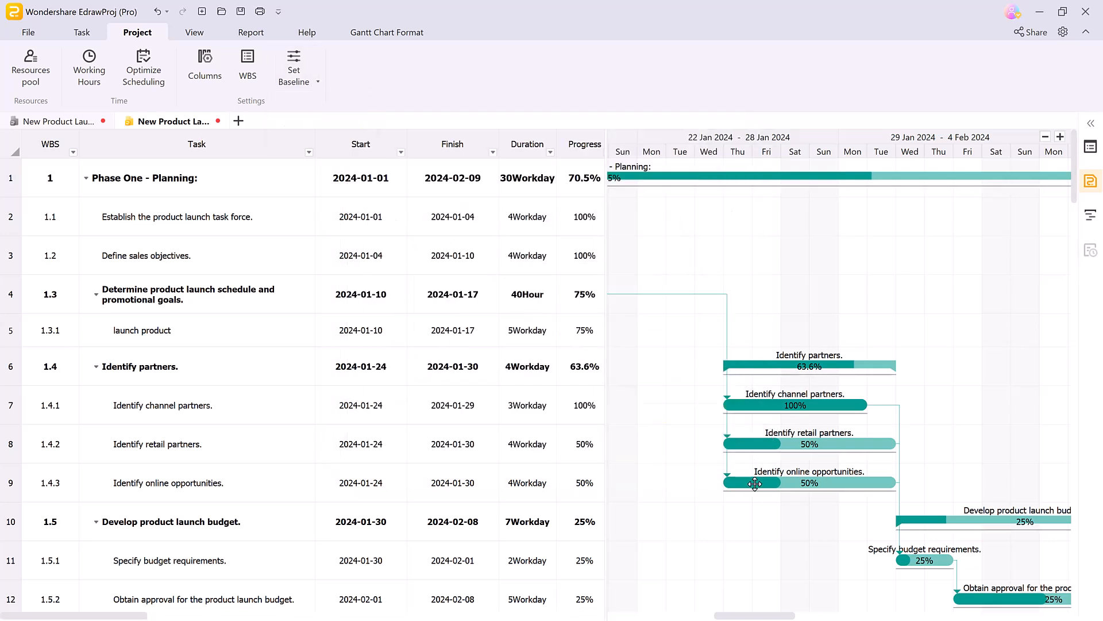
left_click(317, 84)
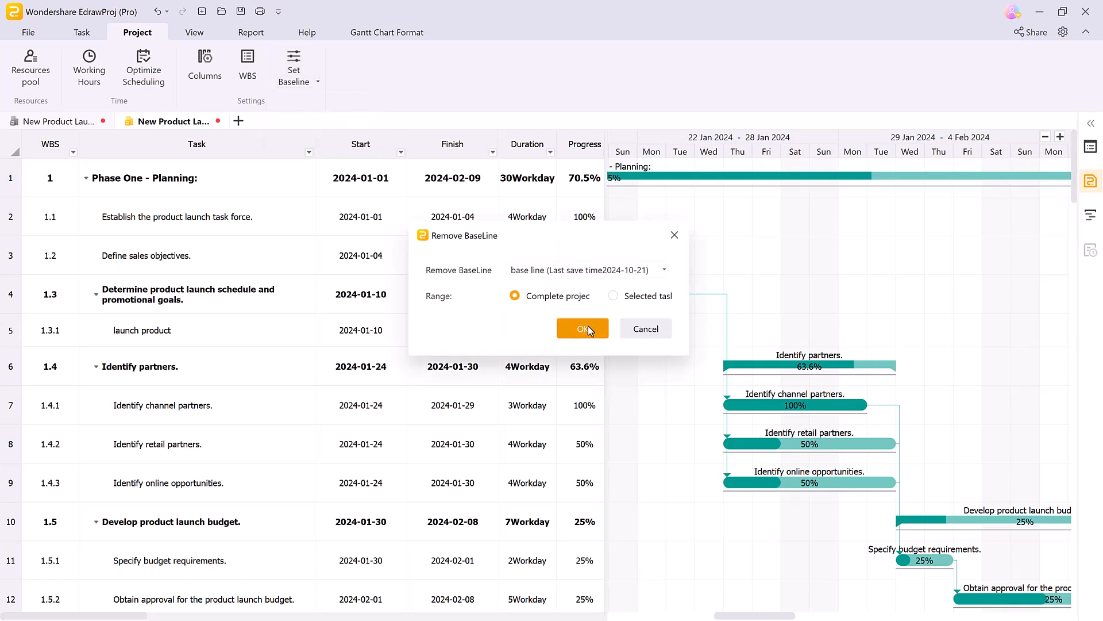
left_click(582, 329)
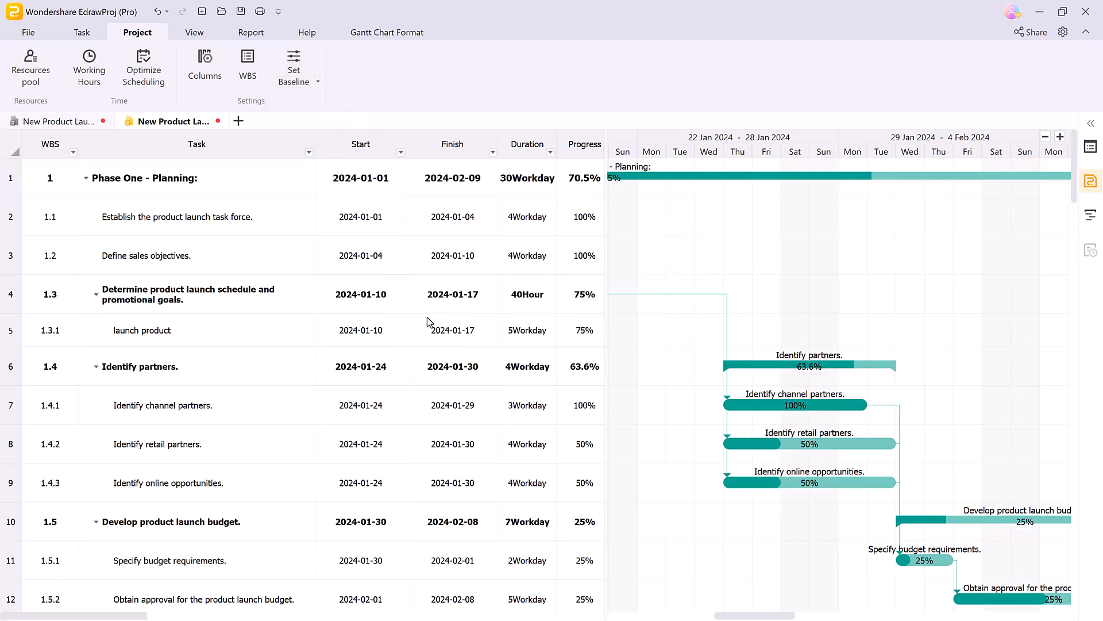
Step: Switch to the Comparative Gantt Chart view and scroll through the planned-versus-actual rows
left_click(195, 32)
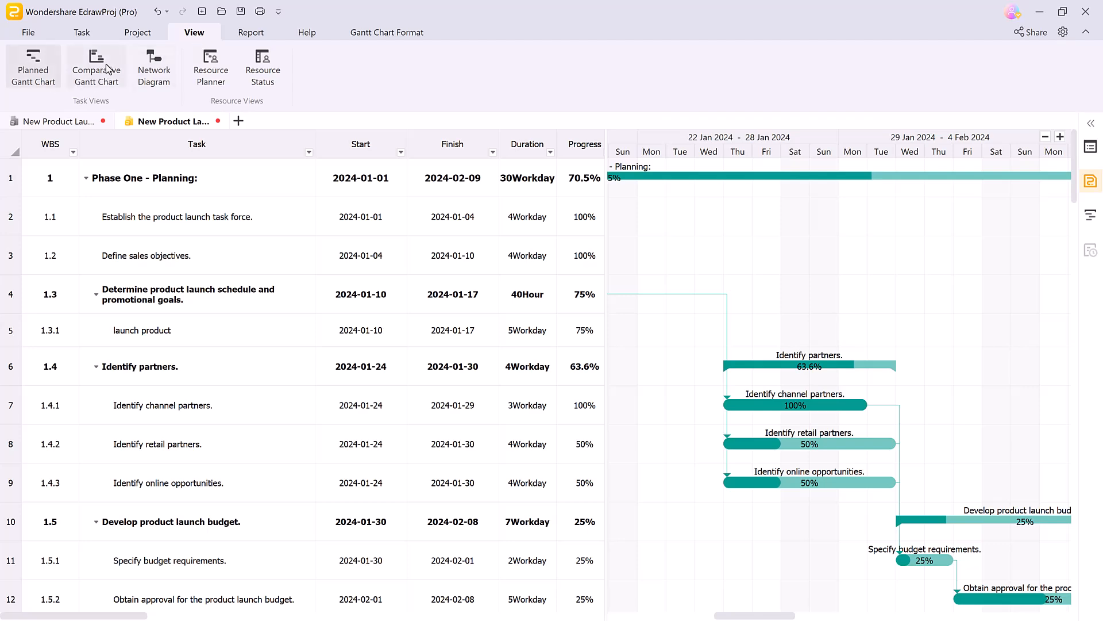
left_click(96, 66)
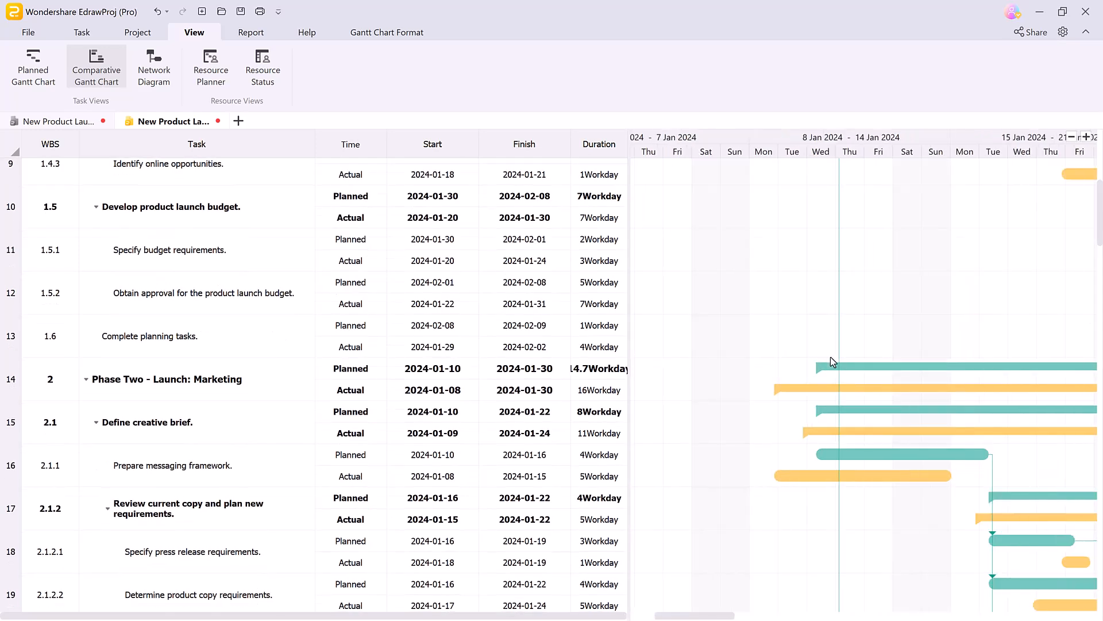
scroll("down", 3)
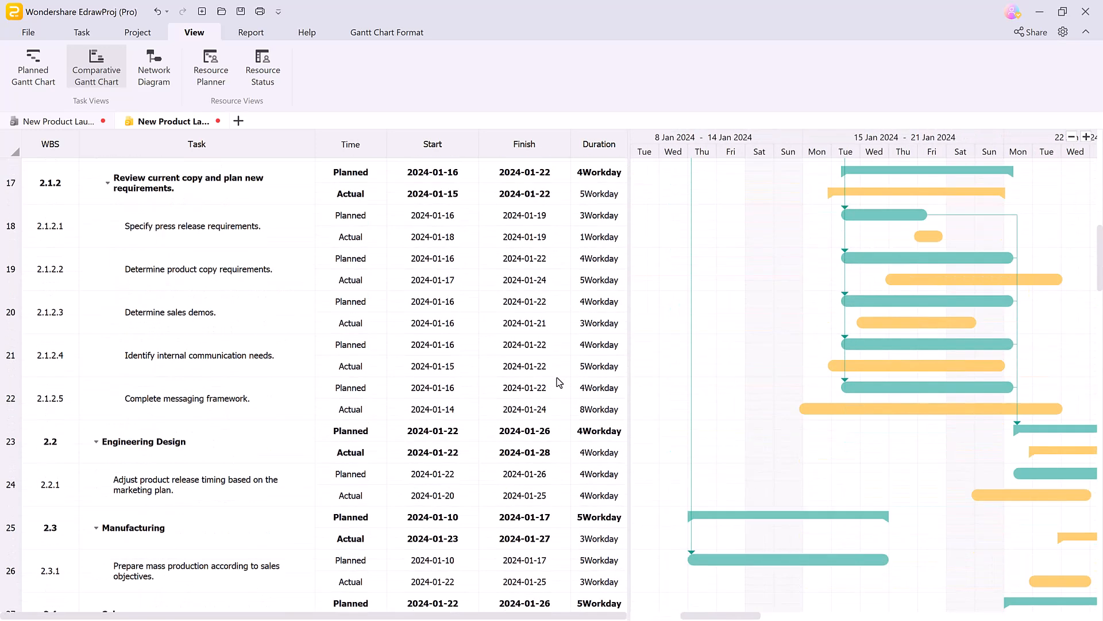
scroll("down", 3)
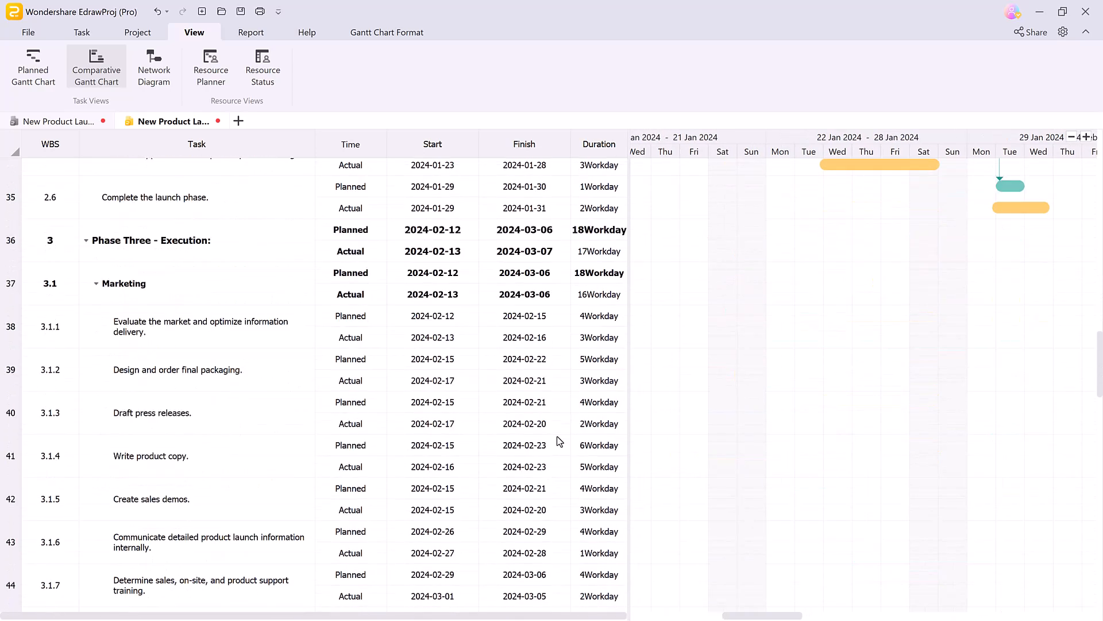
scroll("down", 3)
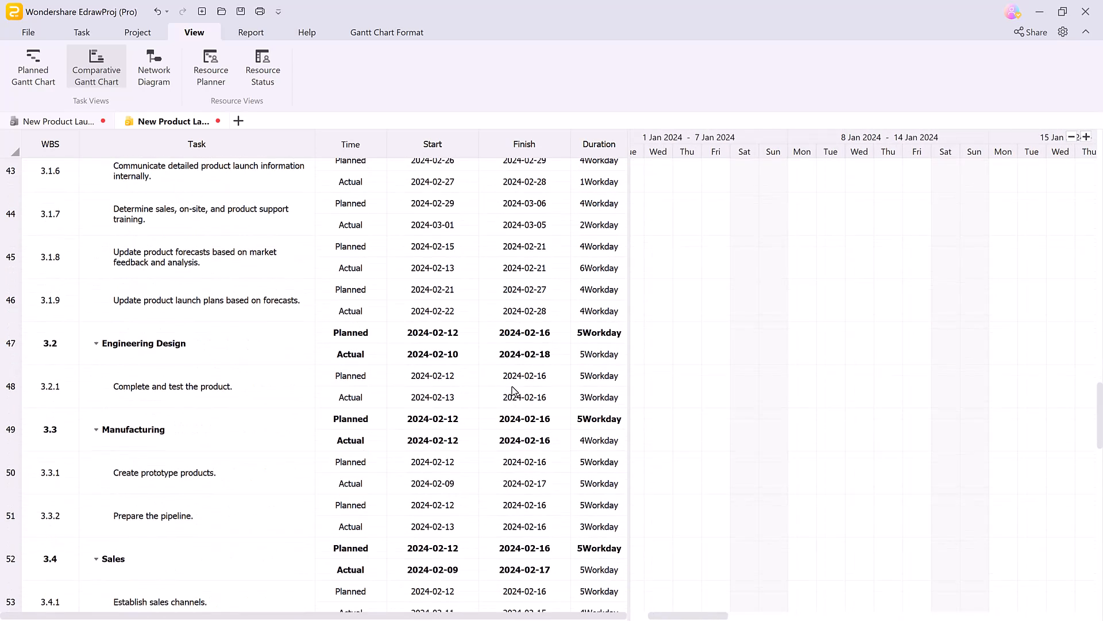
scroll("down", 3)
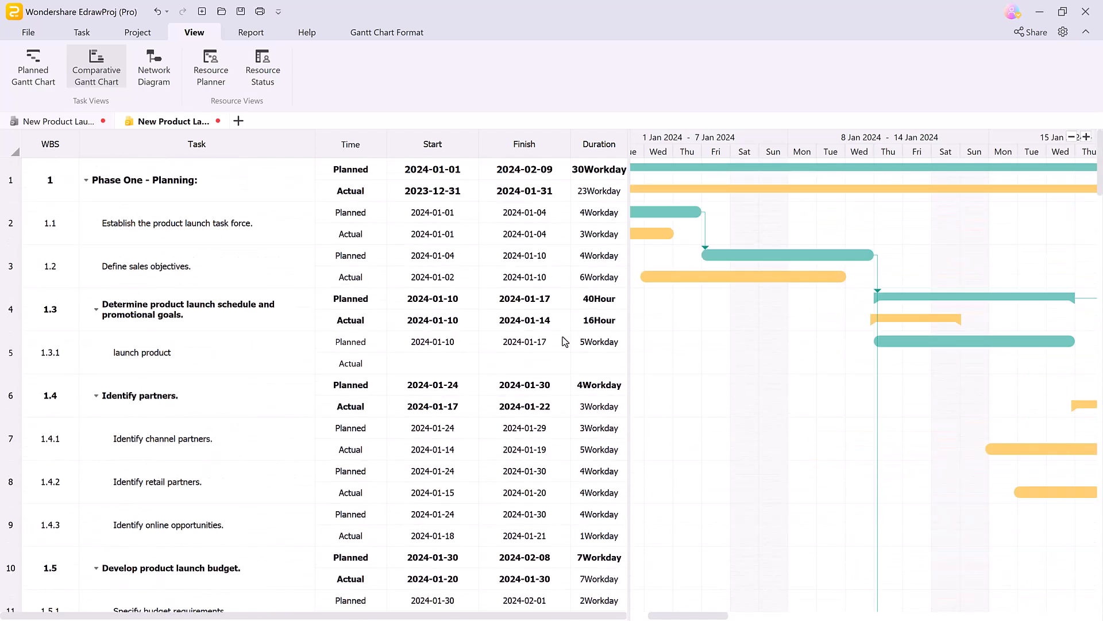
mouse_move(153, 66)
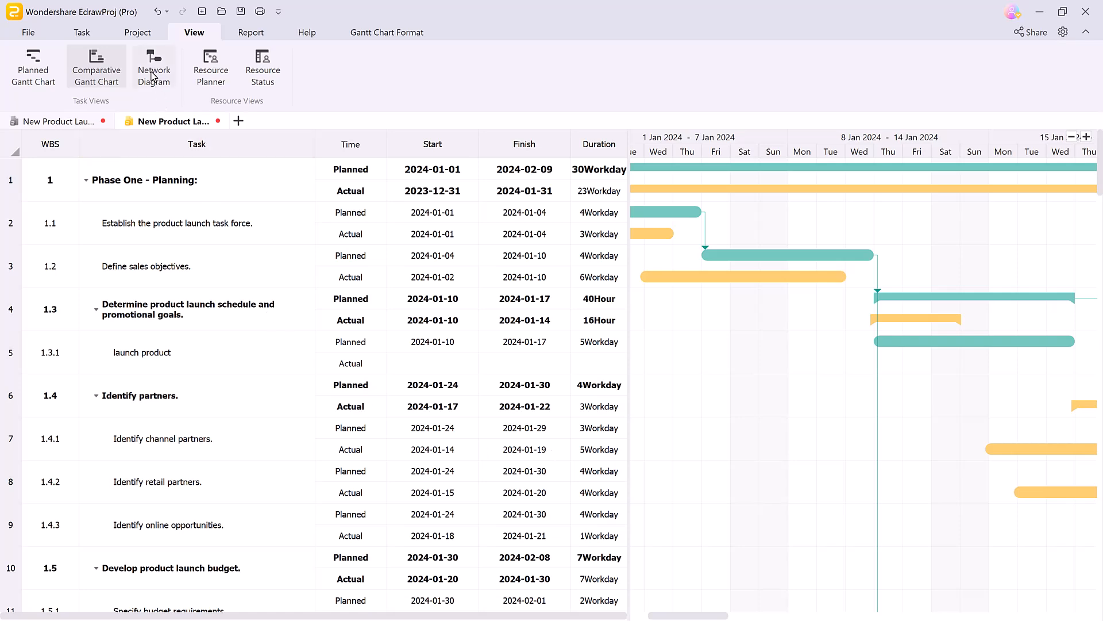
Step: Step through Network Diagram and Resource Planner views, ending on Resource Status
left_click(154, 67)
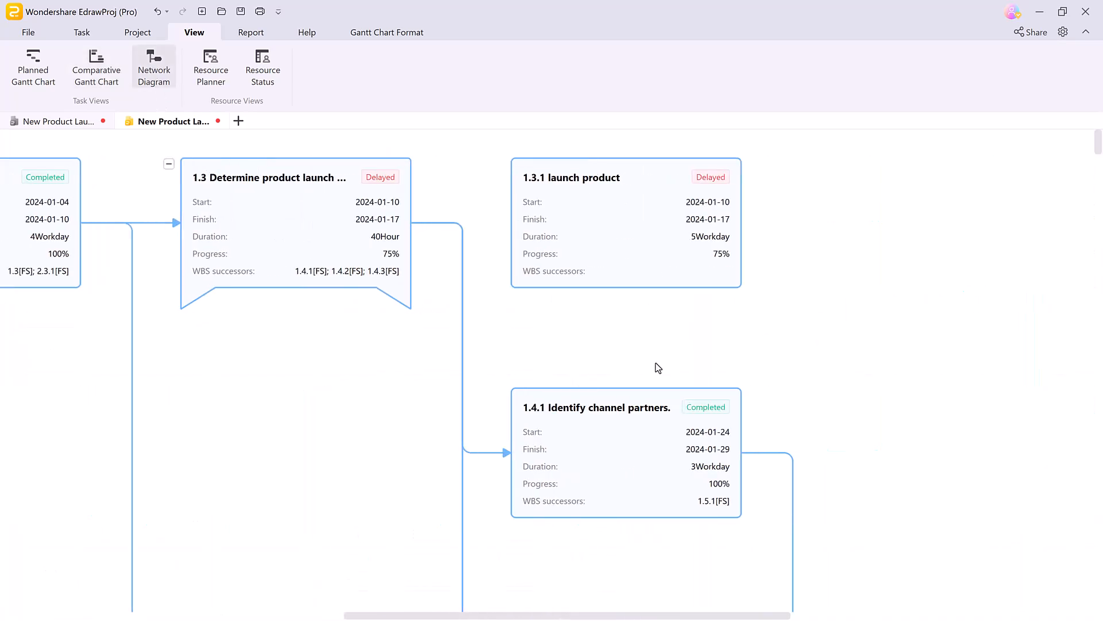
left_click(210, 67)
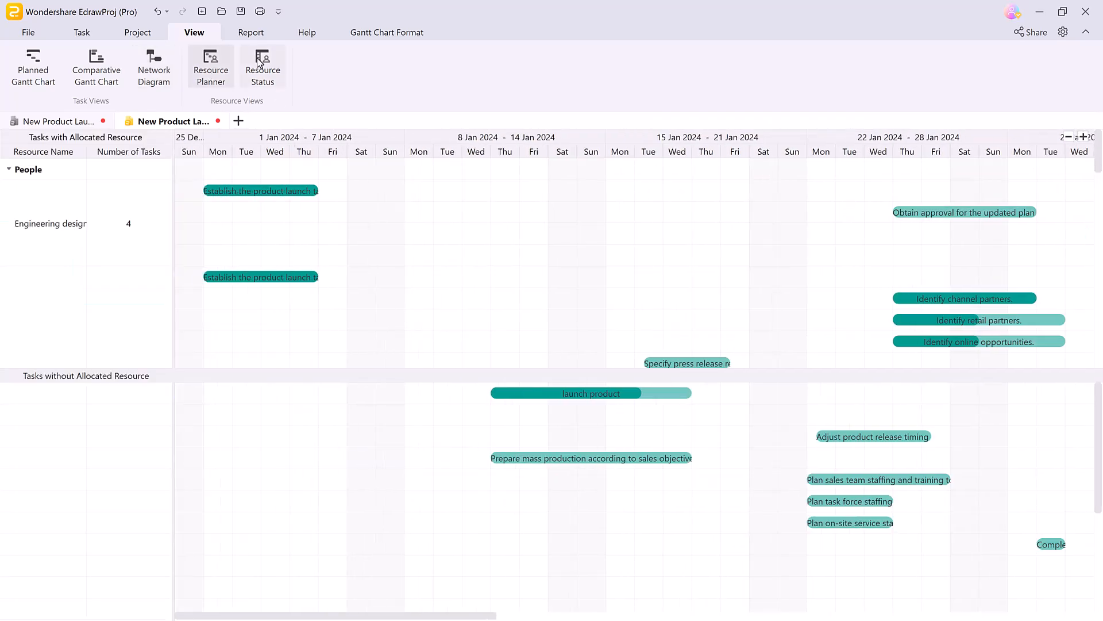
left_click(262, 67)
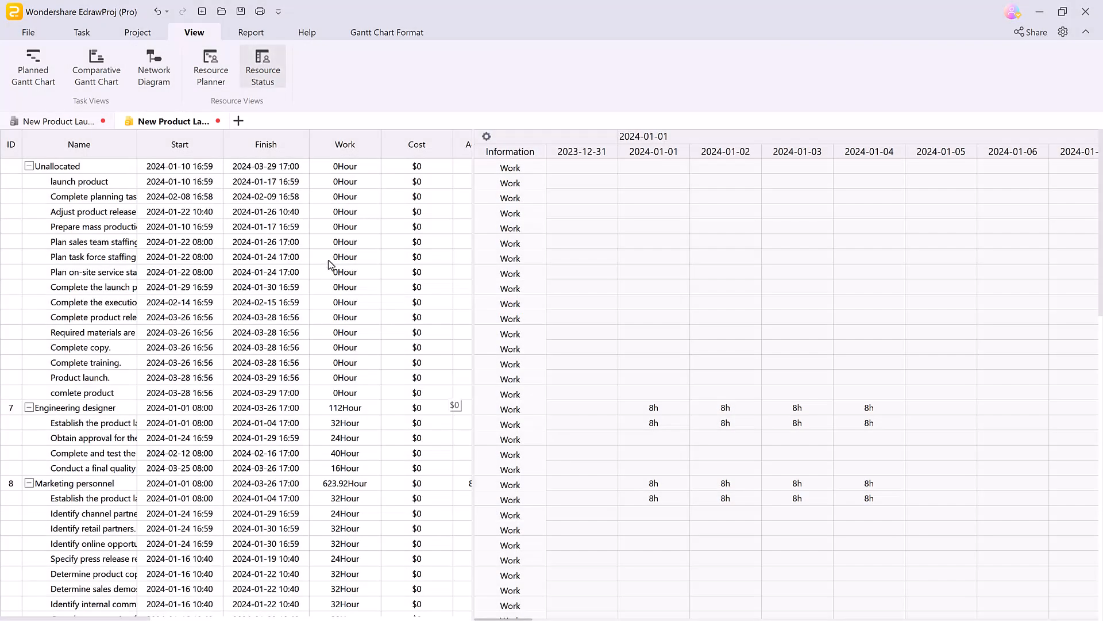
Step: Browse Critical Tasks, Top Level Cost, Task Work and Resource Work reports, ending on Task Allocation
left_click(251, 32)
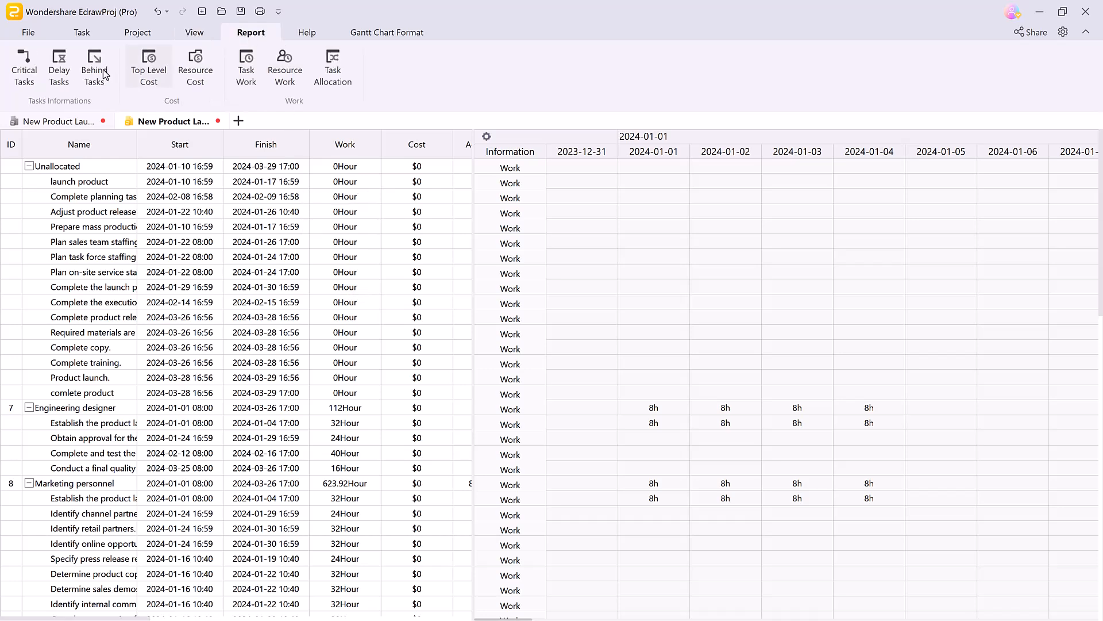
left_click(59, 67)
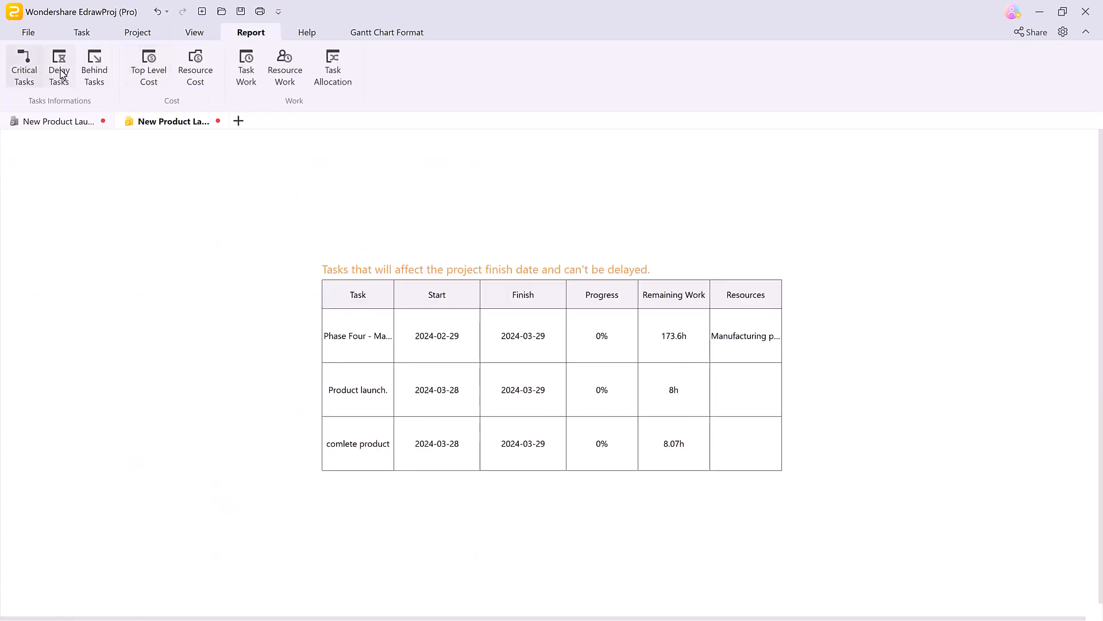
left_click(95, 67)
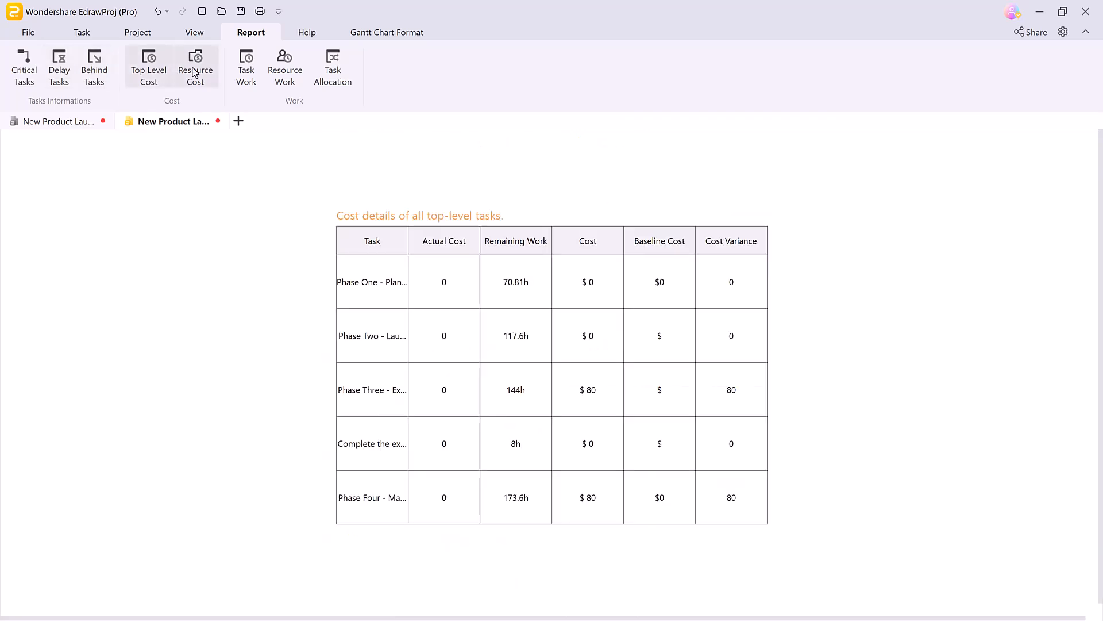
left_click(245, 67)
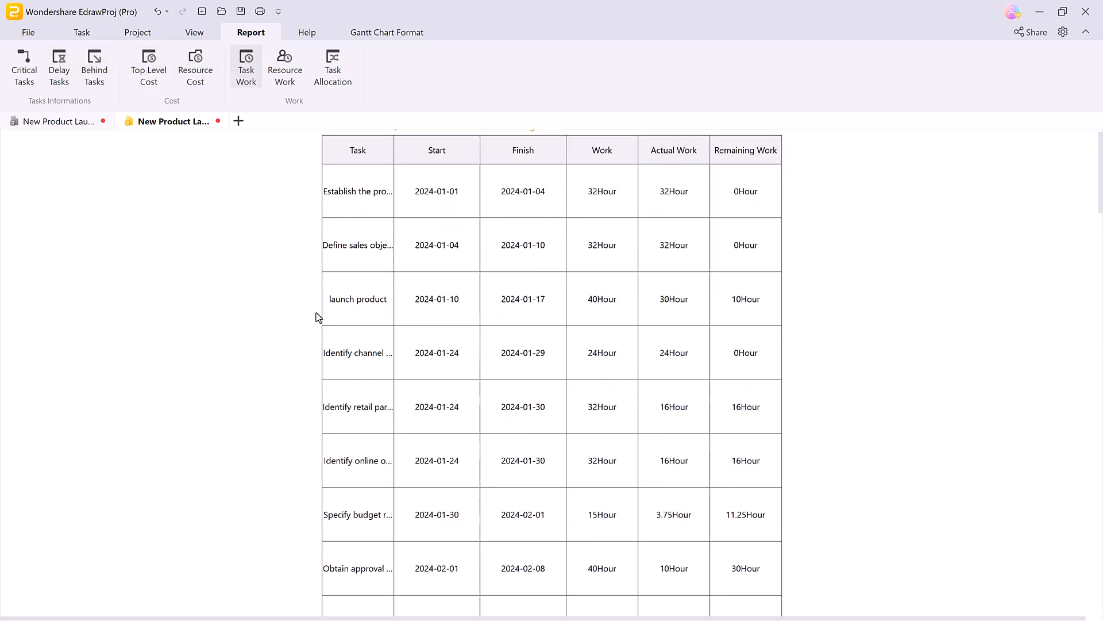
left_click(285, 66)
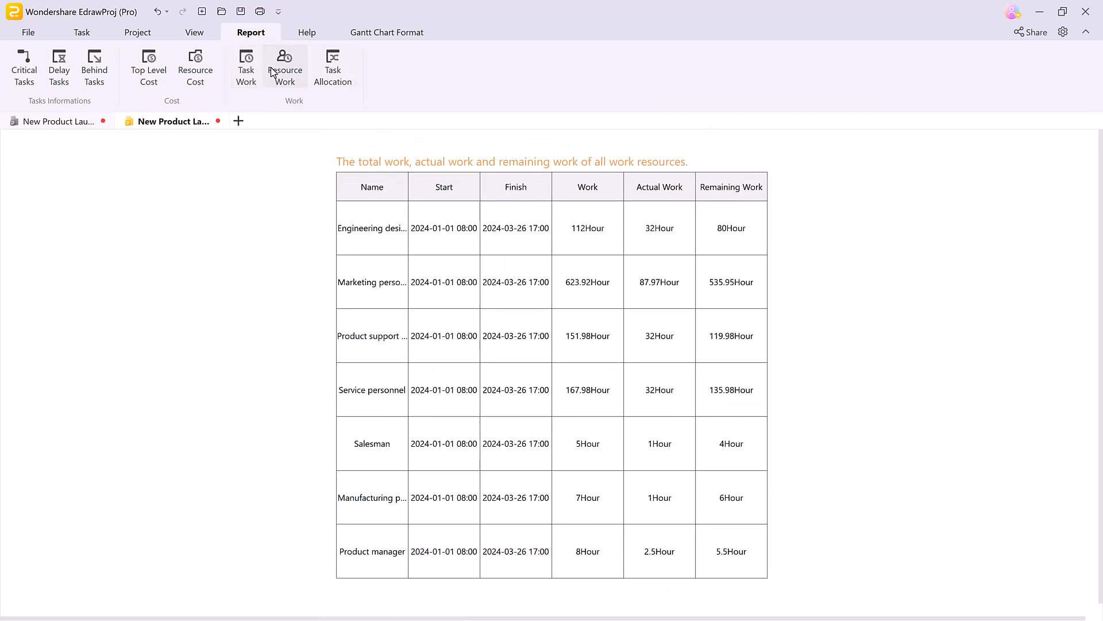
left_click(333, 67)
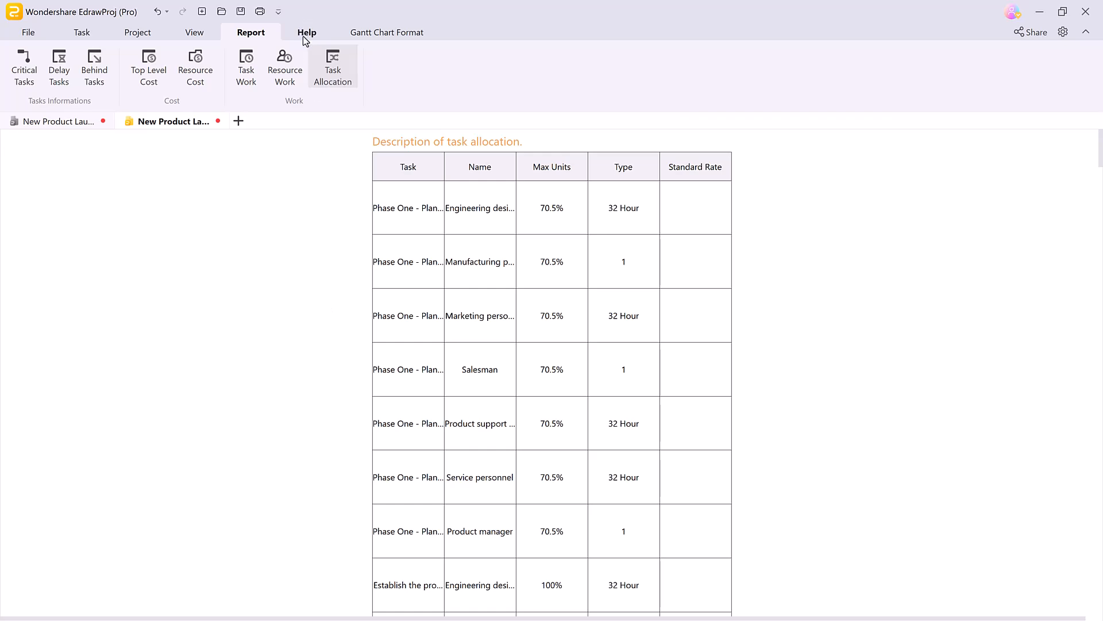
left_click(307, 32)
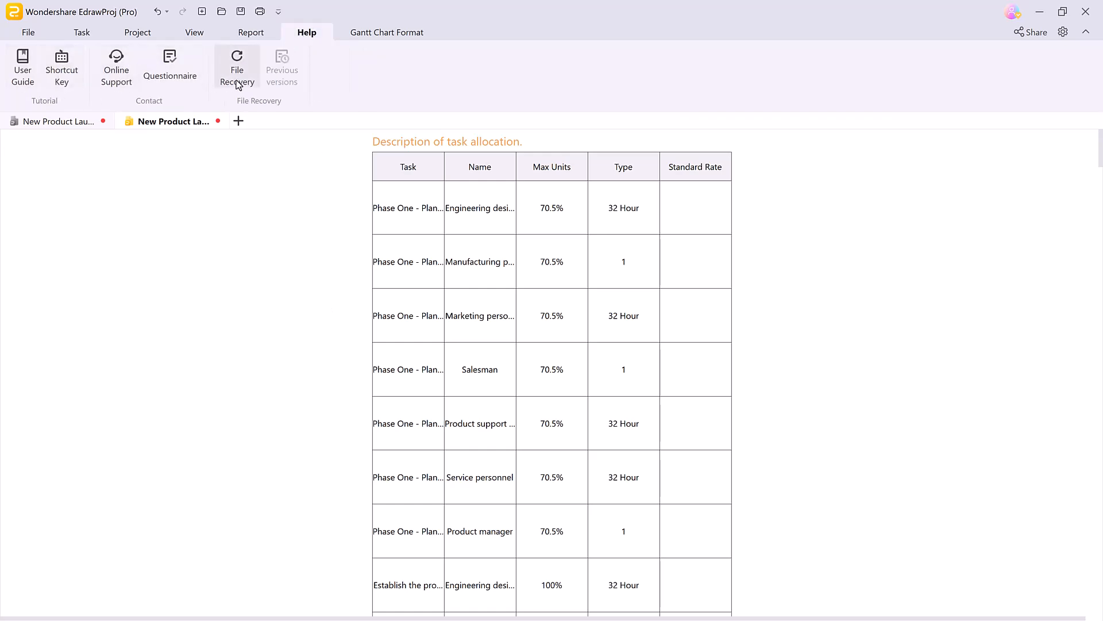
left_click(238, 66)
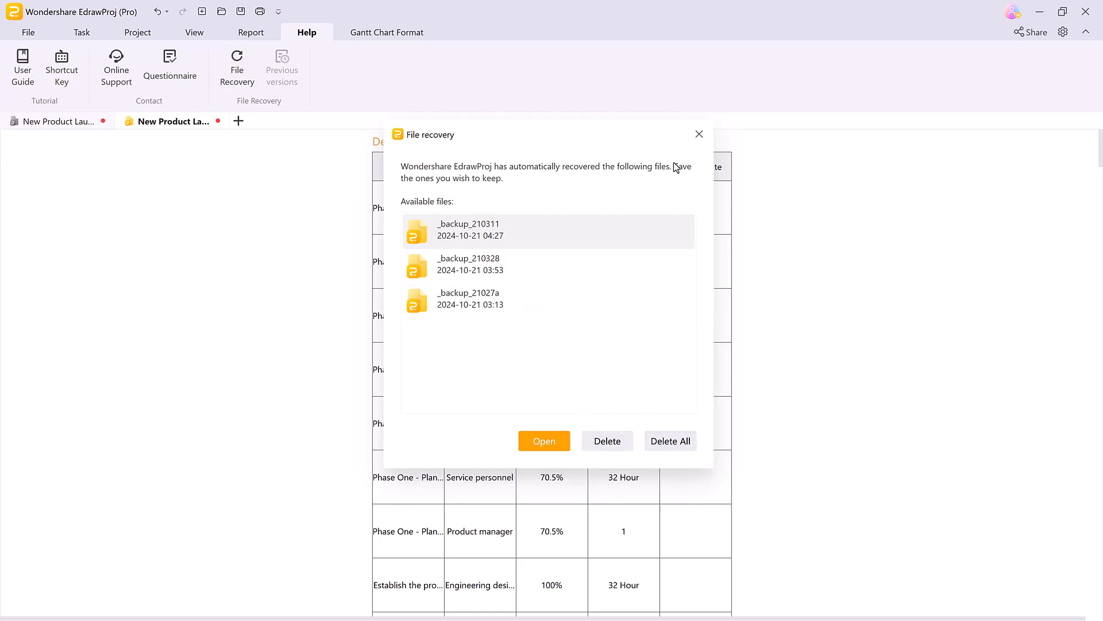
left_click(699, 134)
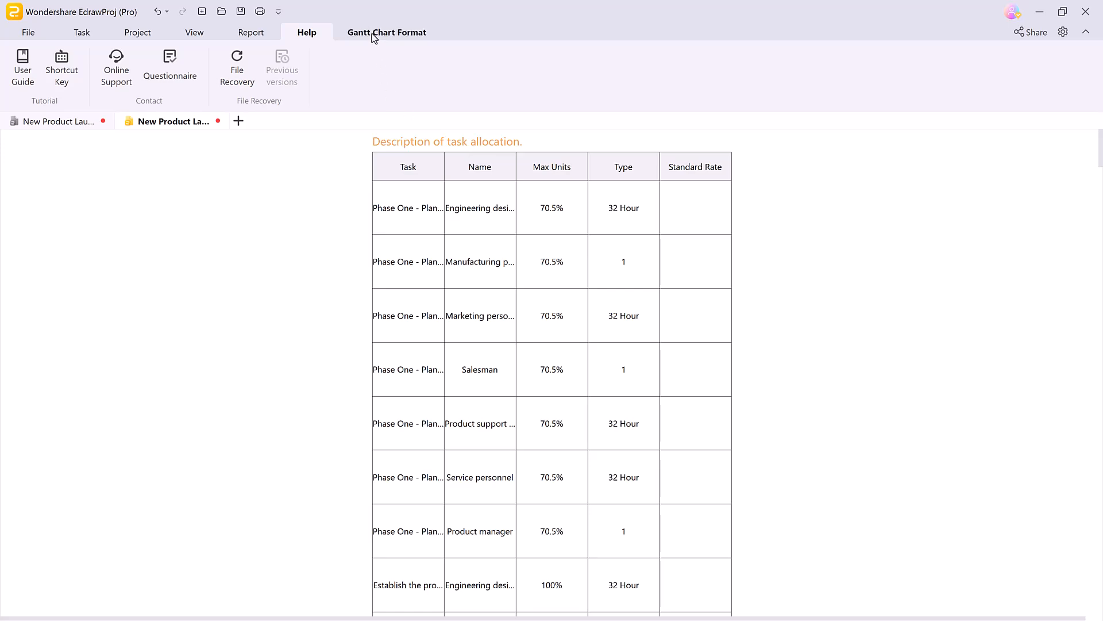
Step: Try the orange and blue Gantt bar themes, then apply the green-and-blue theme
left_click(386, 32)
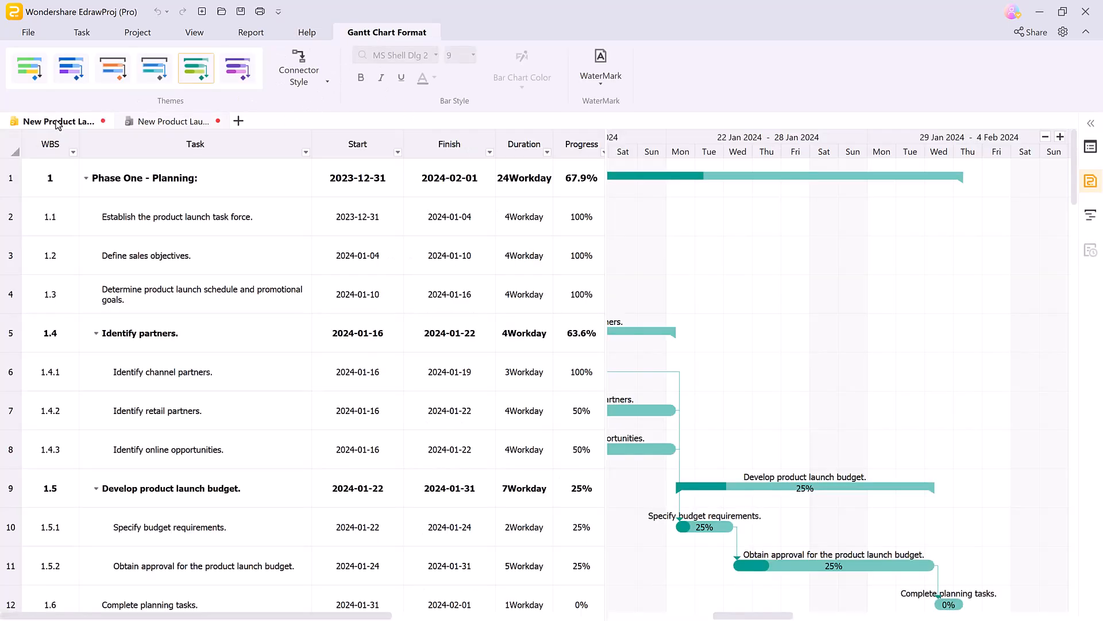
left_click(70, 68)
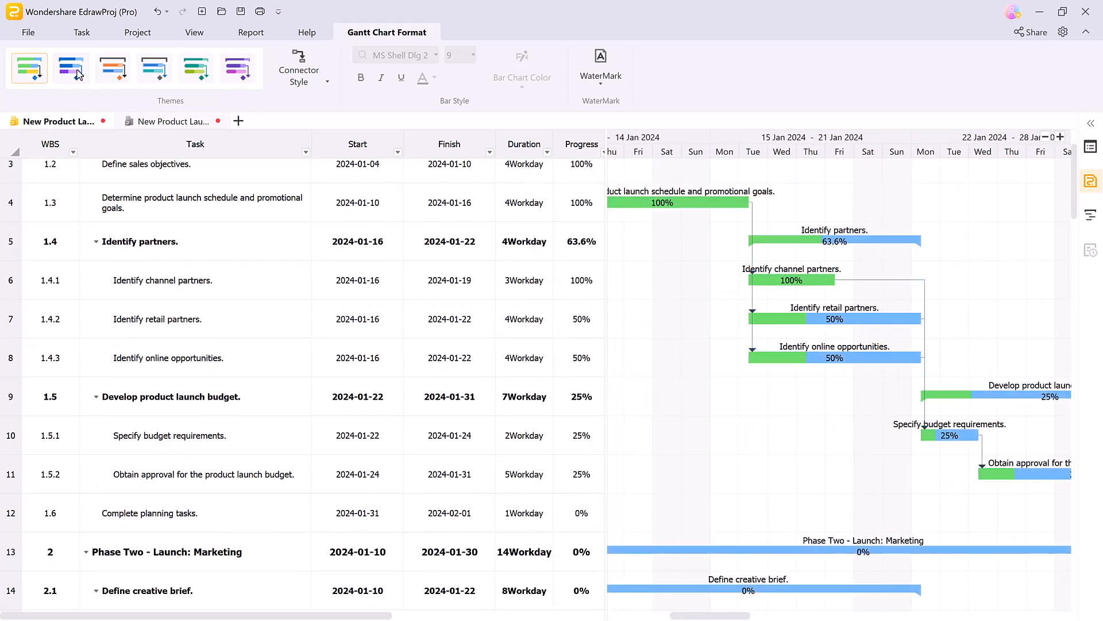
left_click(112, 68)
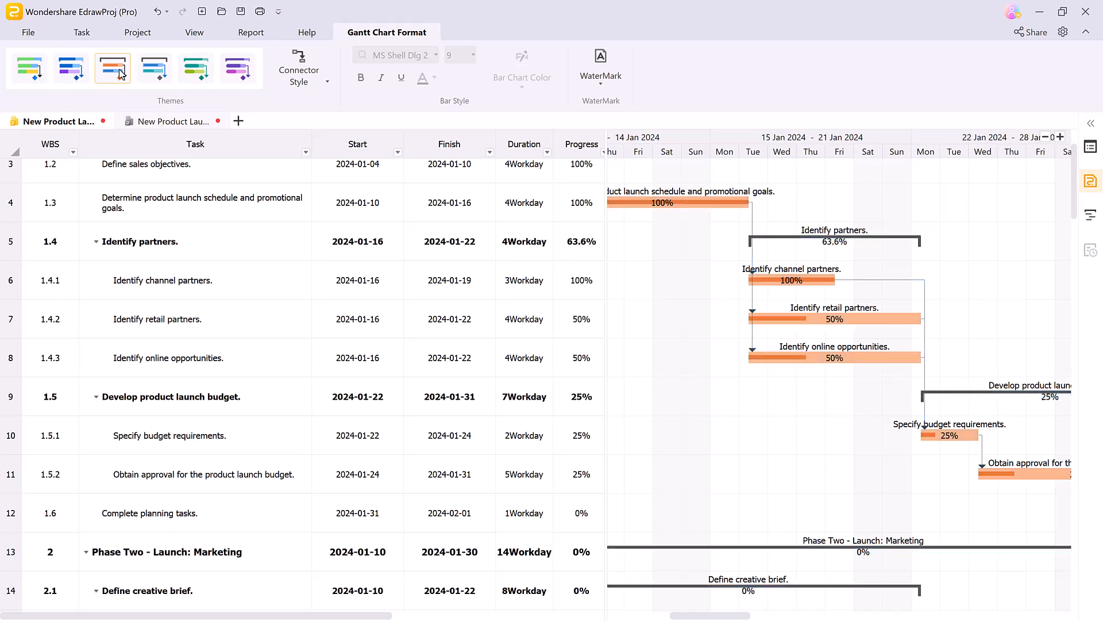
left_click(154, 68)
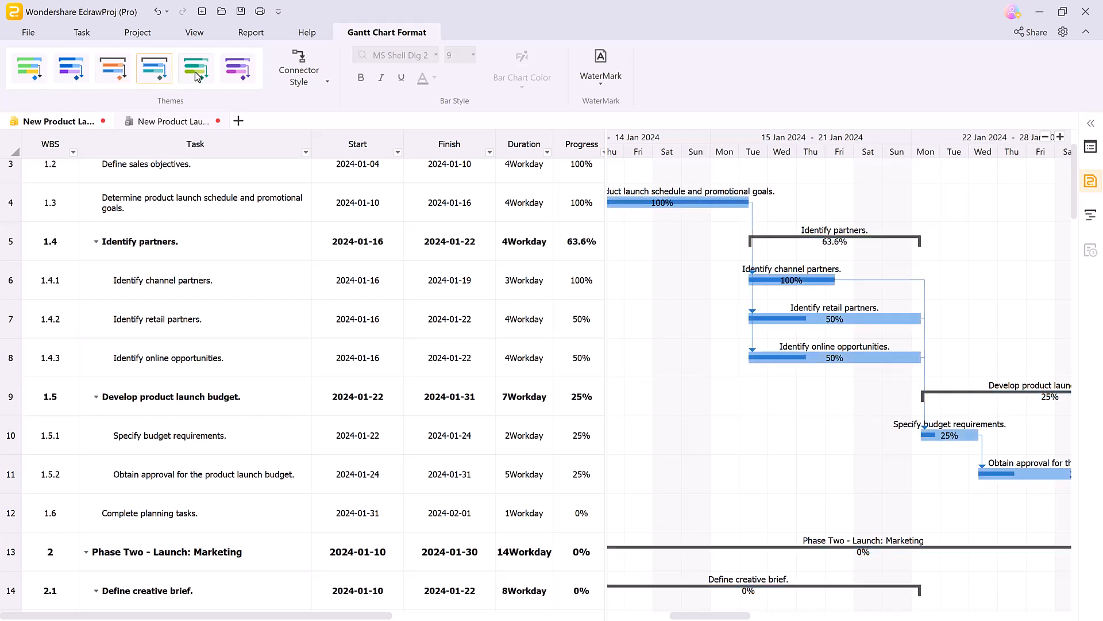
left_click(238, 67)
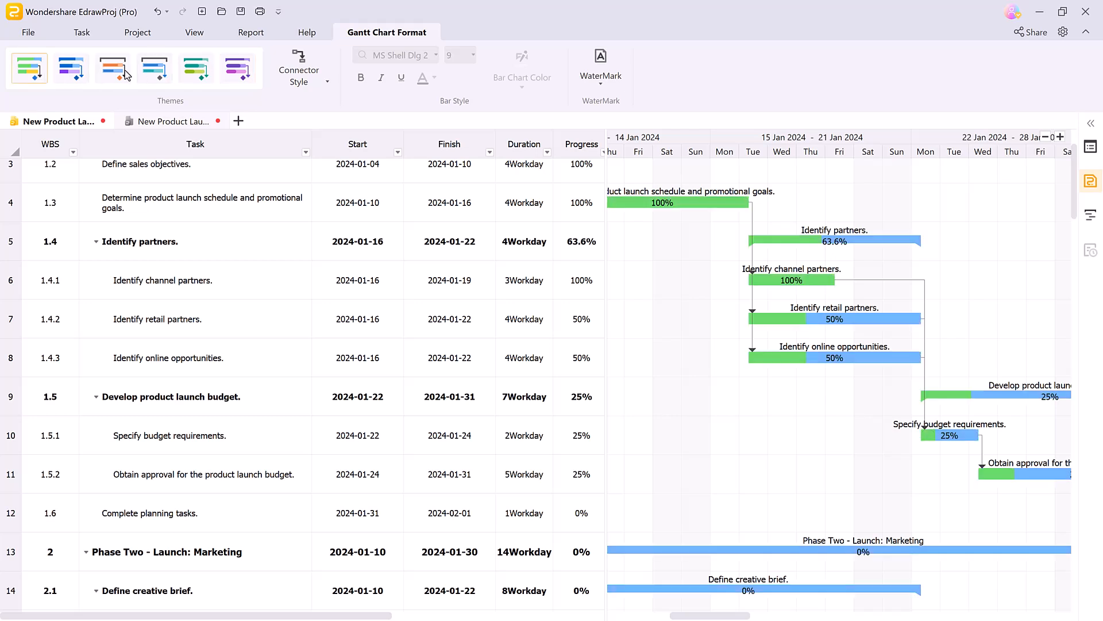
left_click(1030, 33)
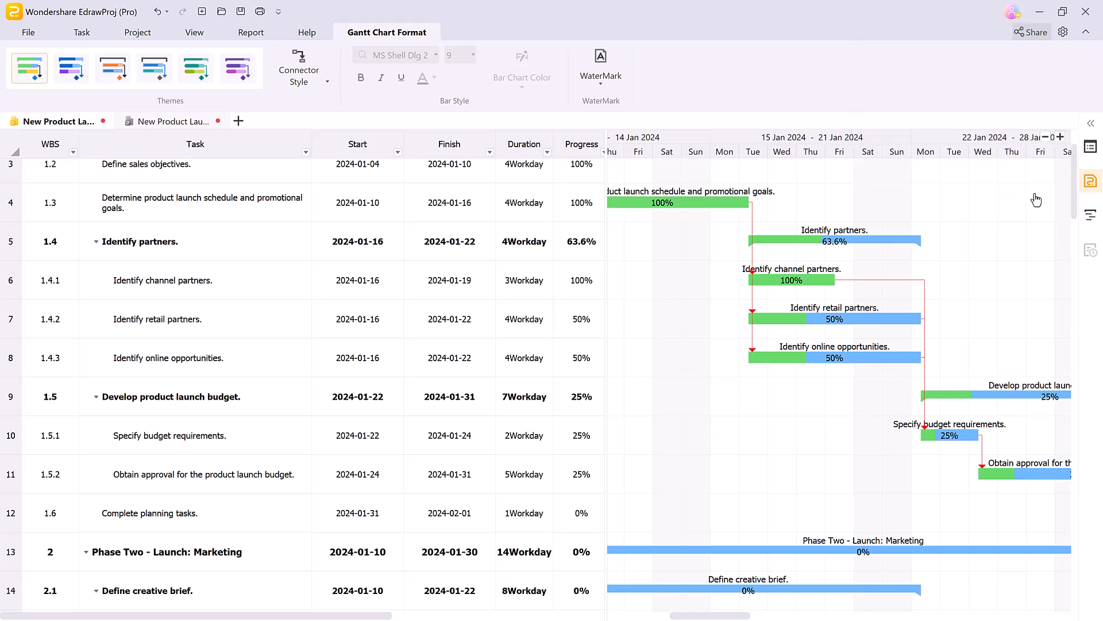
Step: Upload the Gantt chart to the cloud and keep the link view-only
left_click(1030, 33)
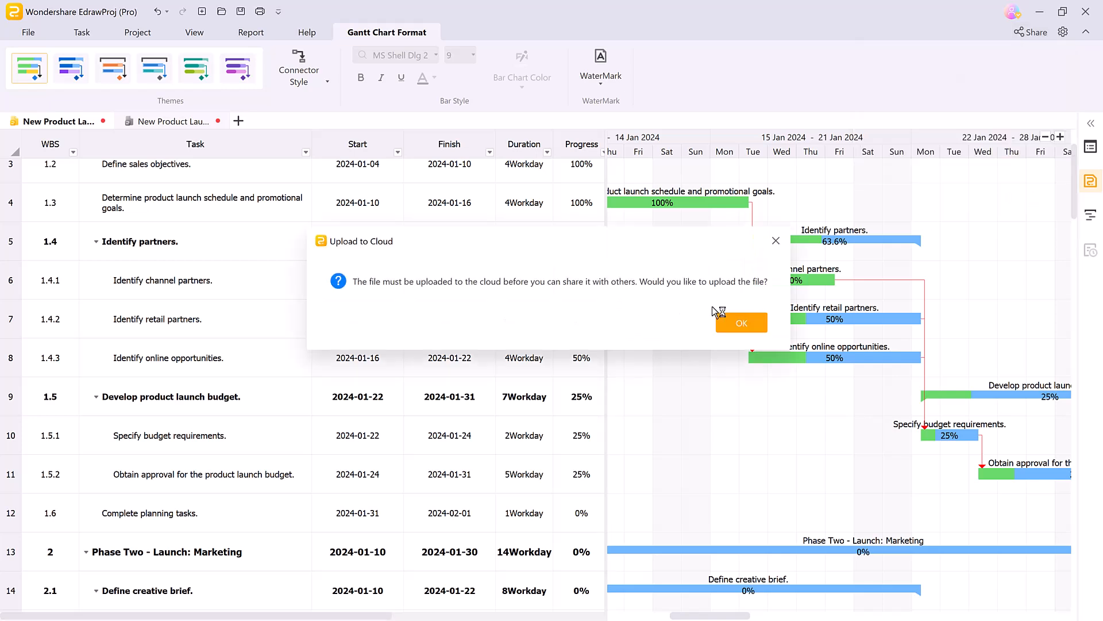
left_click(740, 322)
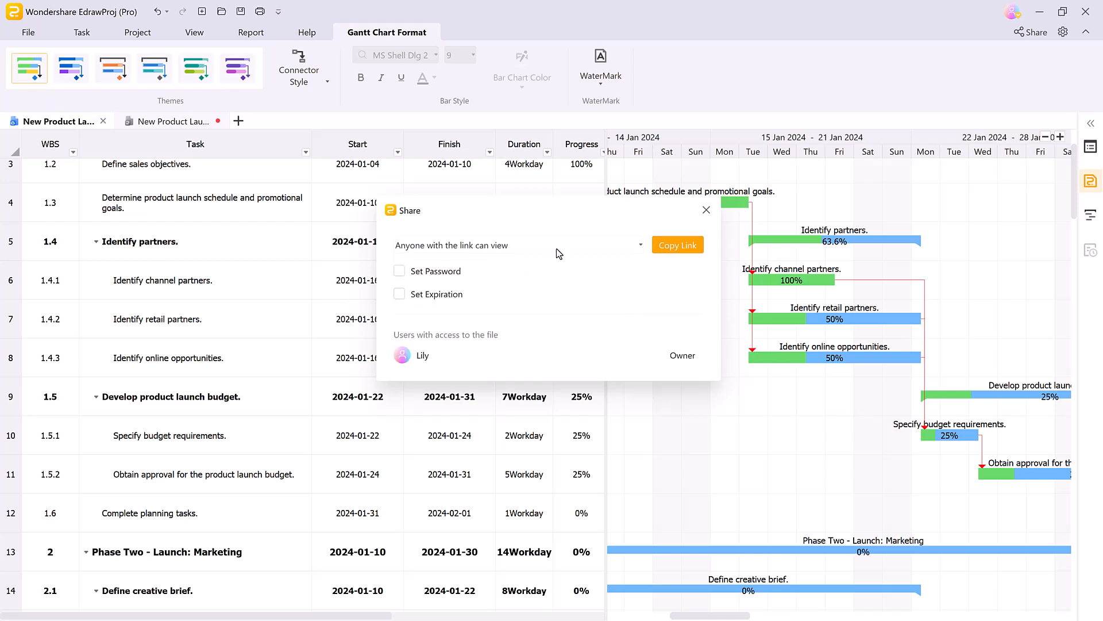
left_click(517, 245)
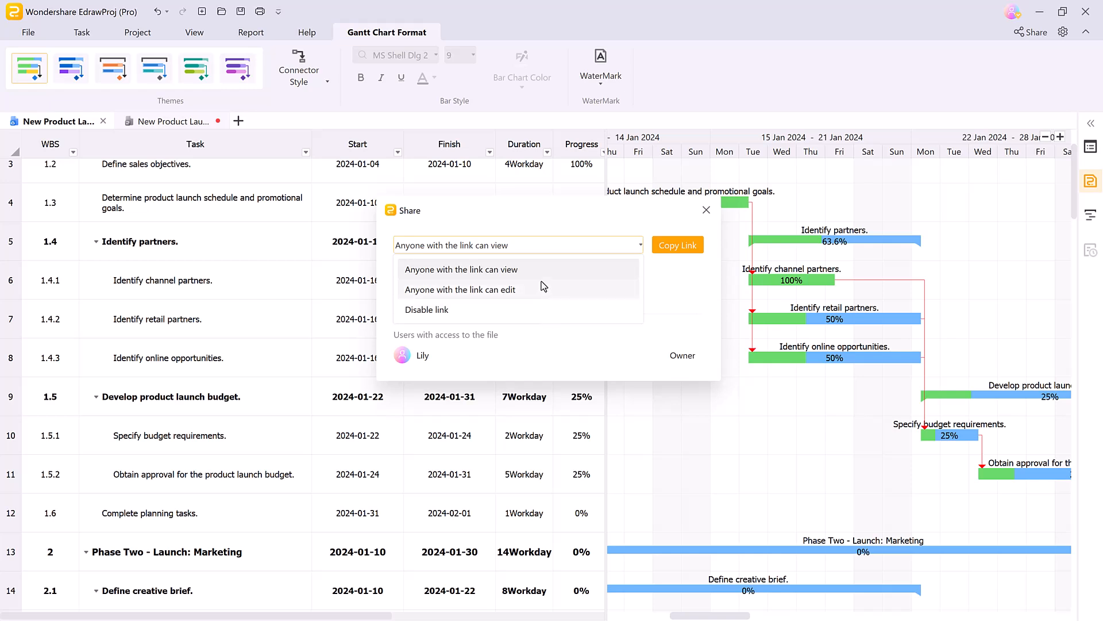
left_click(460, 269)
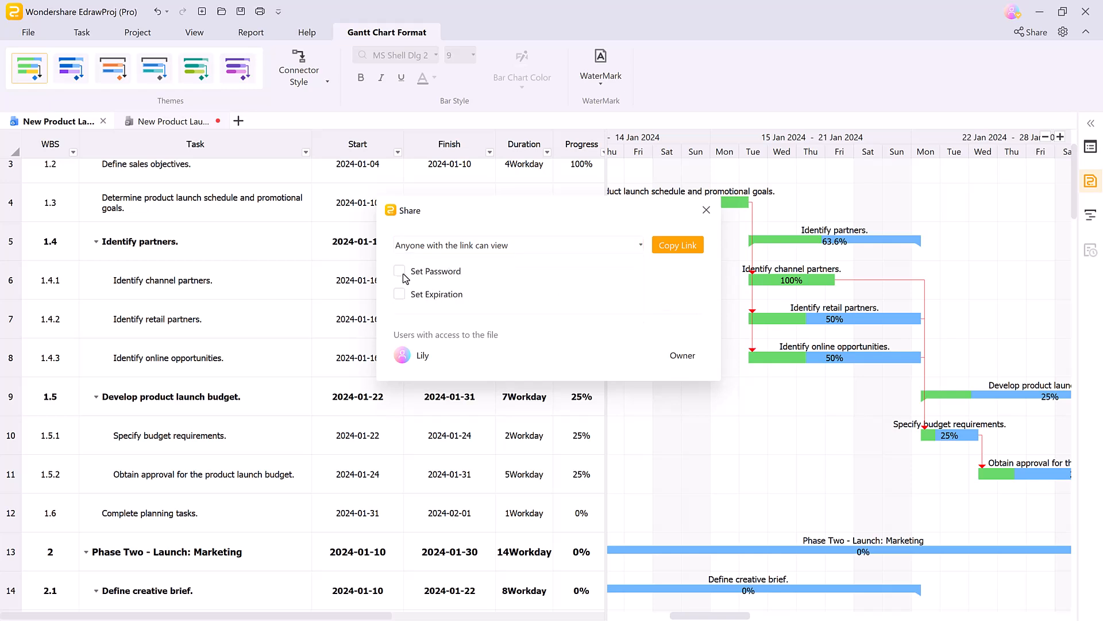
Step: Leave the link without a password, copy it, and close the share dialog
left_click(399, 270)
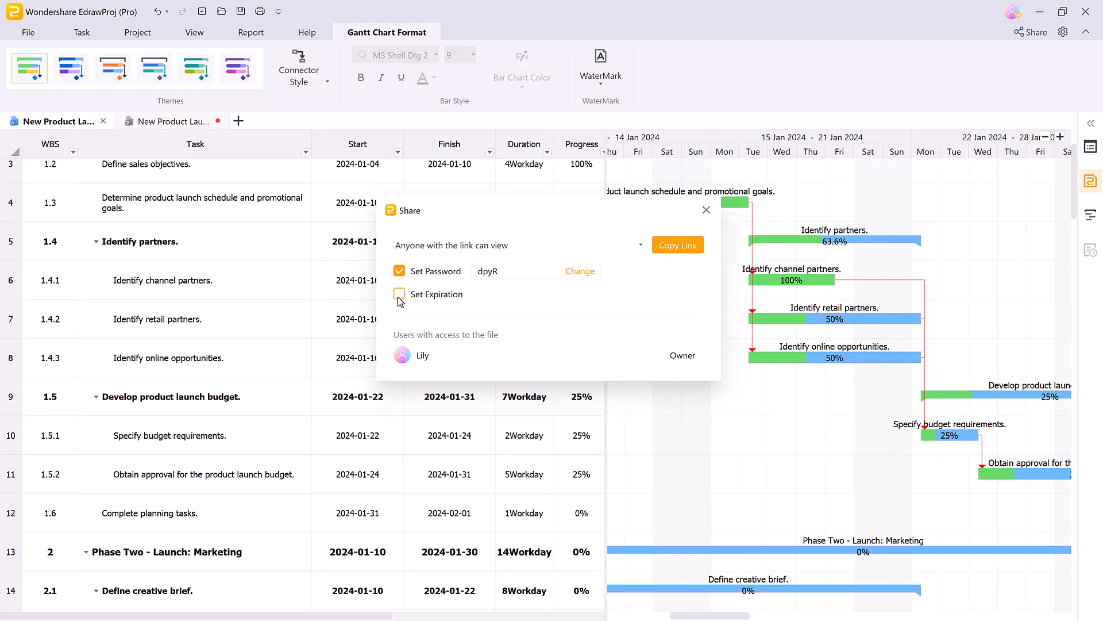
left_click(399, 270)
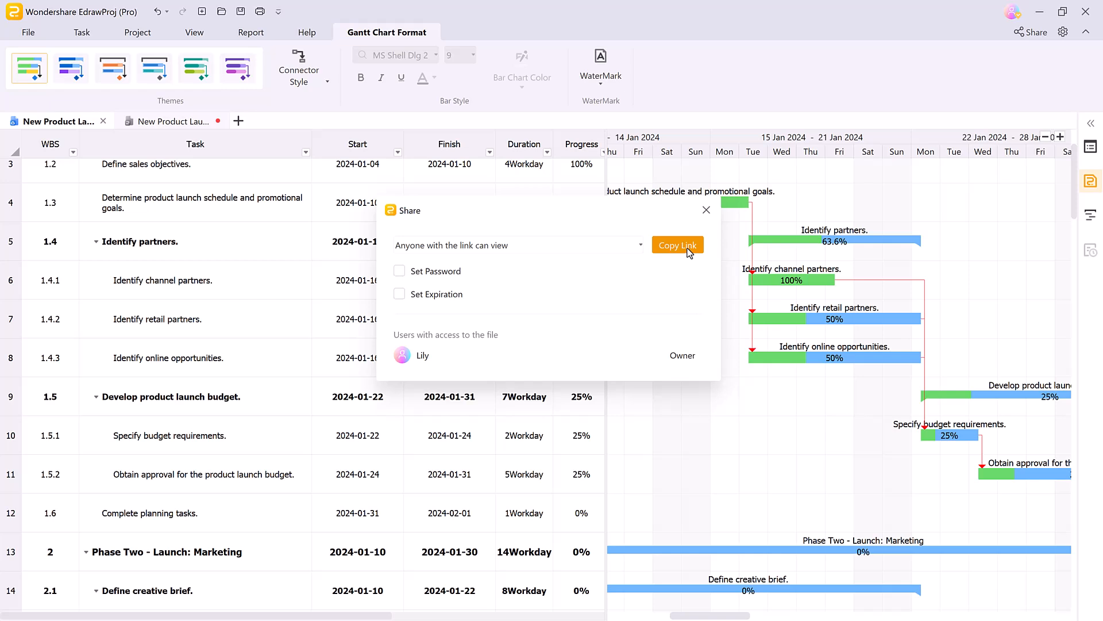
left_click(676, 244)
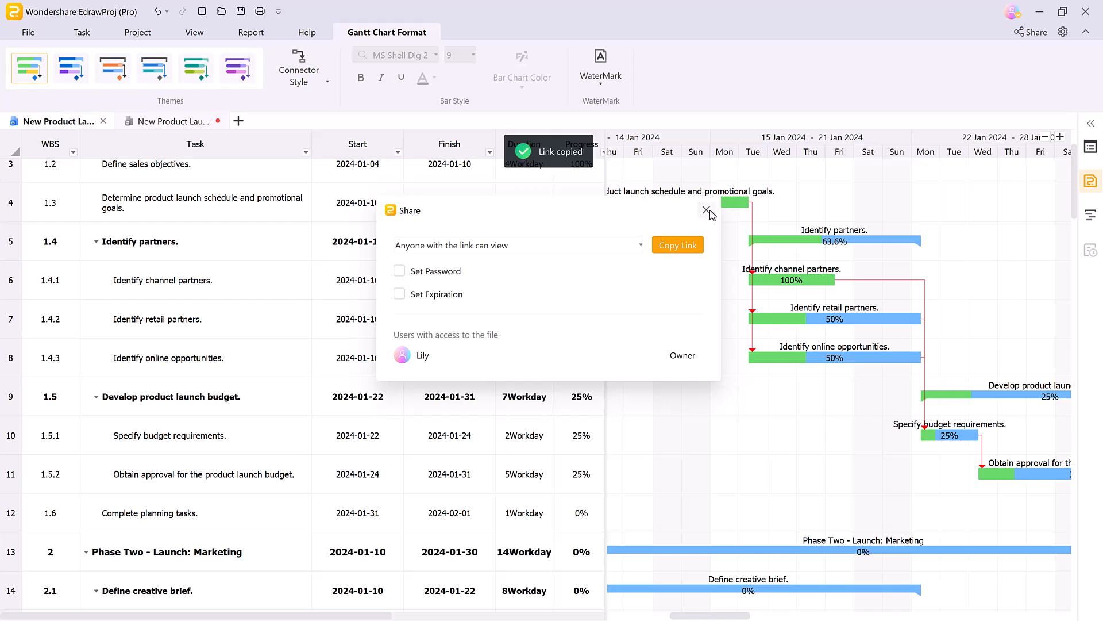
left_click(706, 211)
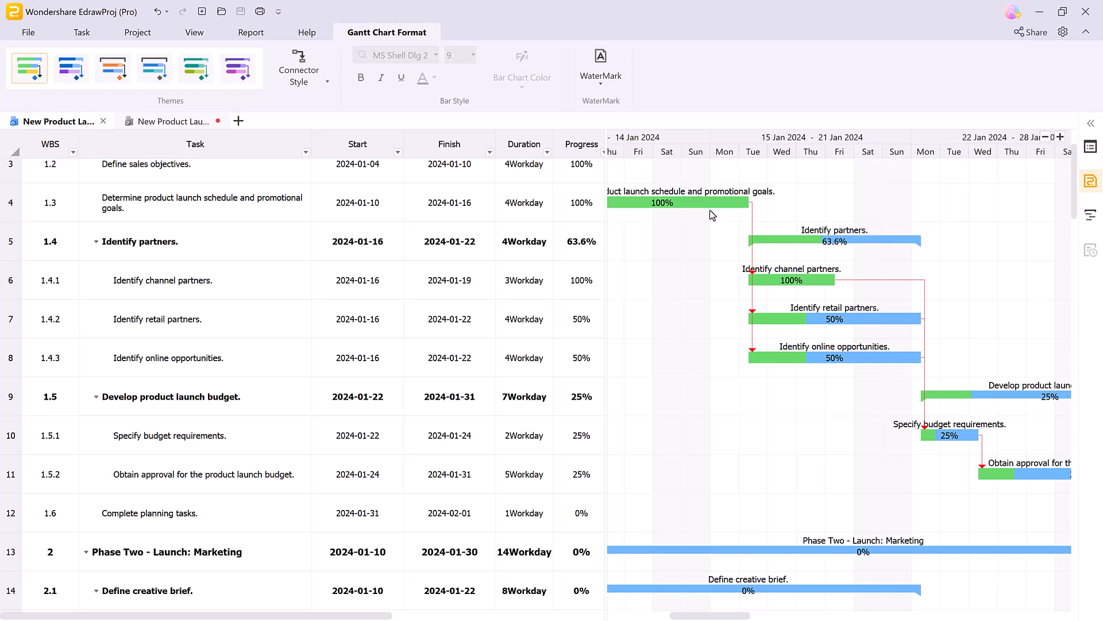
mouse_move(681, 251)
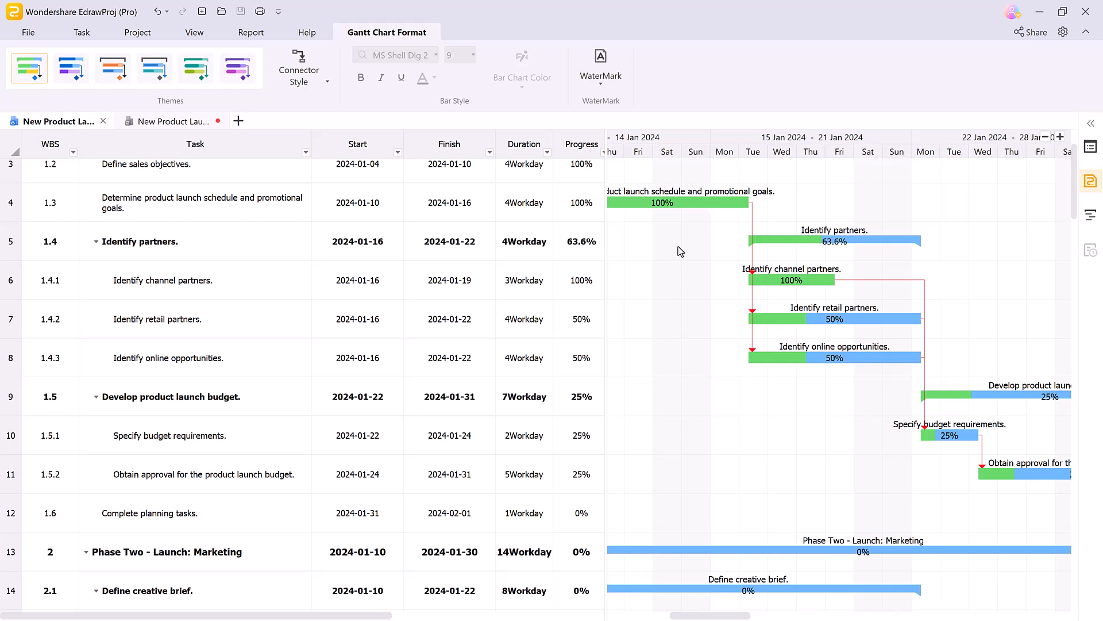
mouse_move(413, 485)
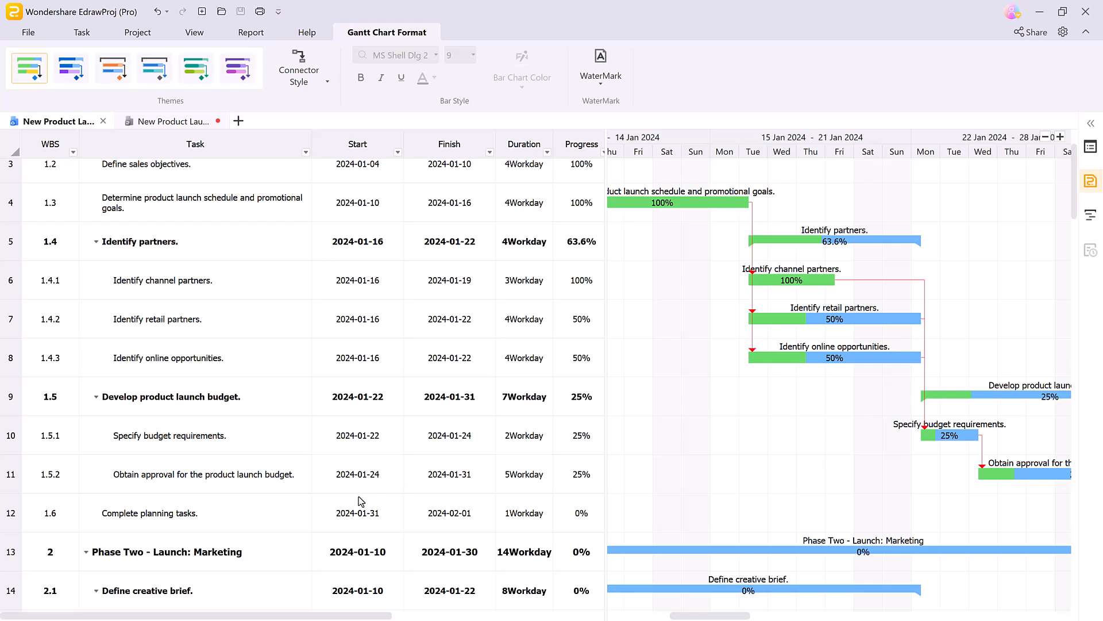
mouse_move(317, 509)
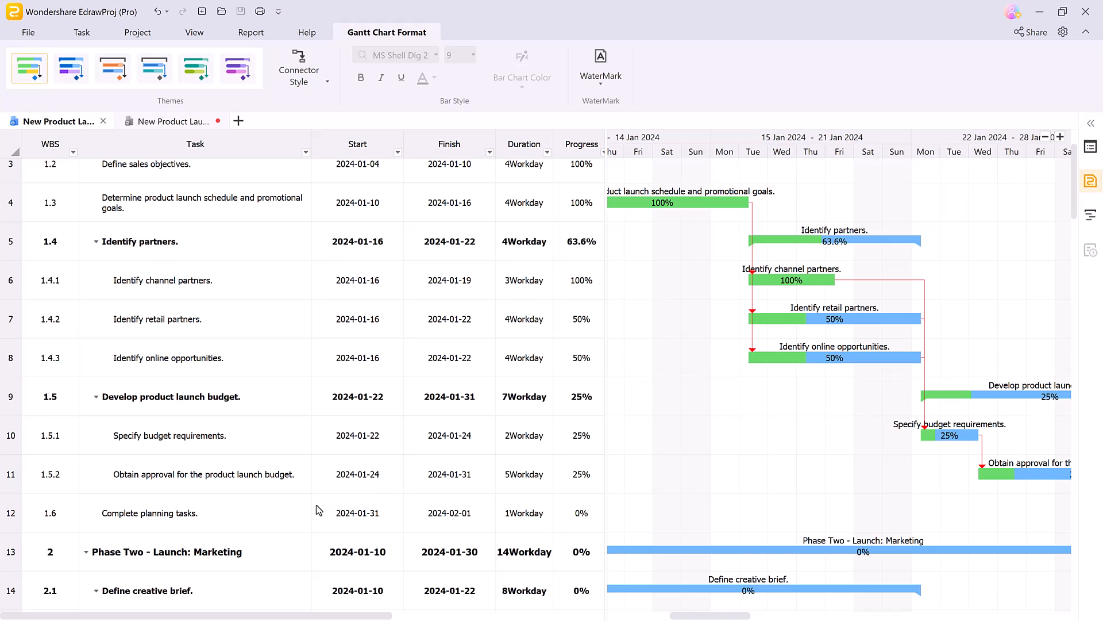